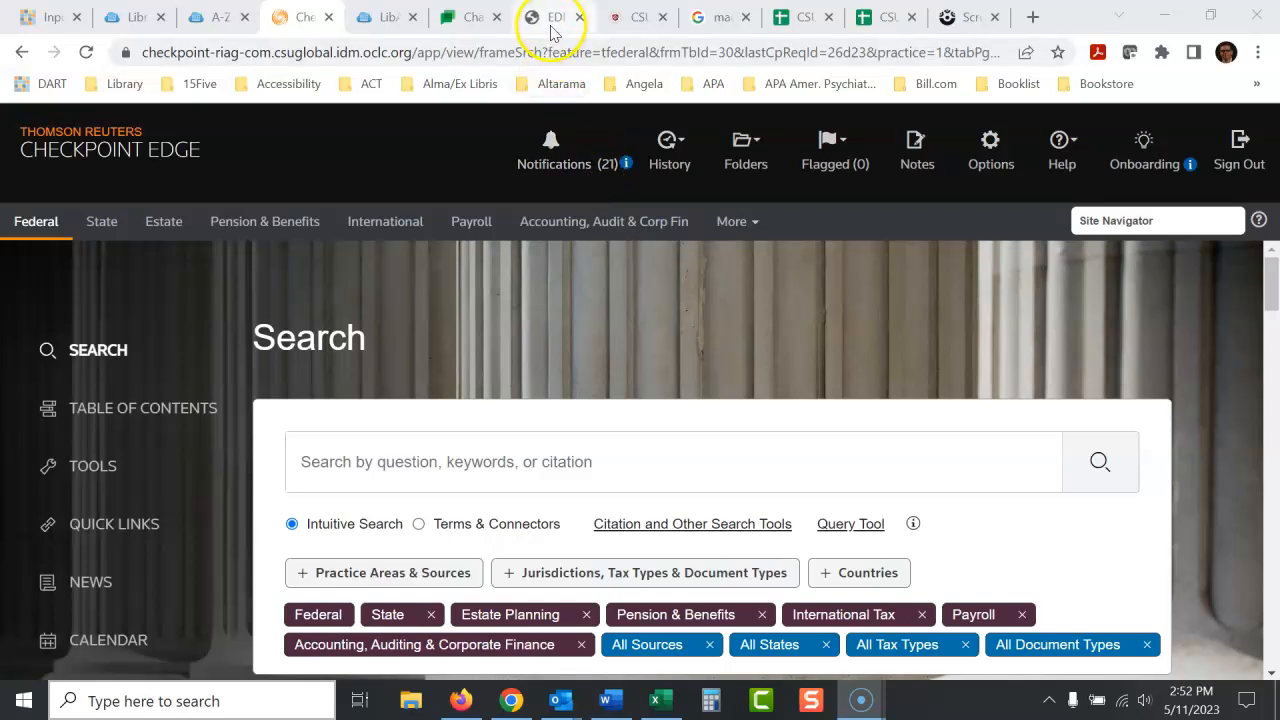
Step: Select the 'Private Letter Ruling 200940017' title on the LibGuides course guide page
click(550, 17)
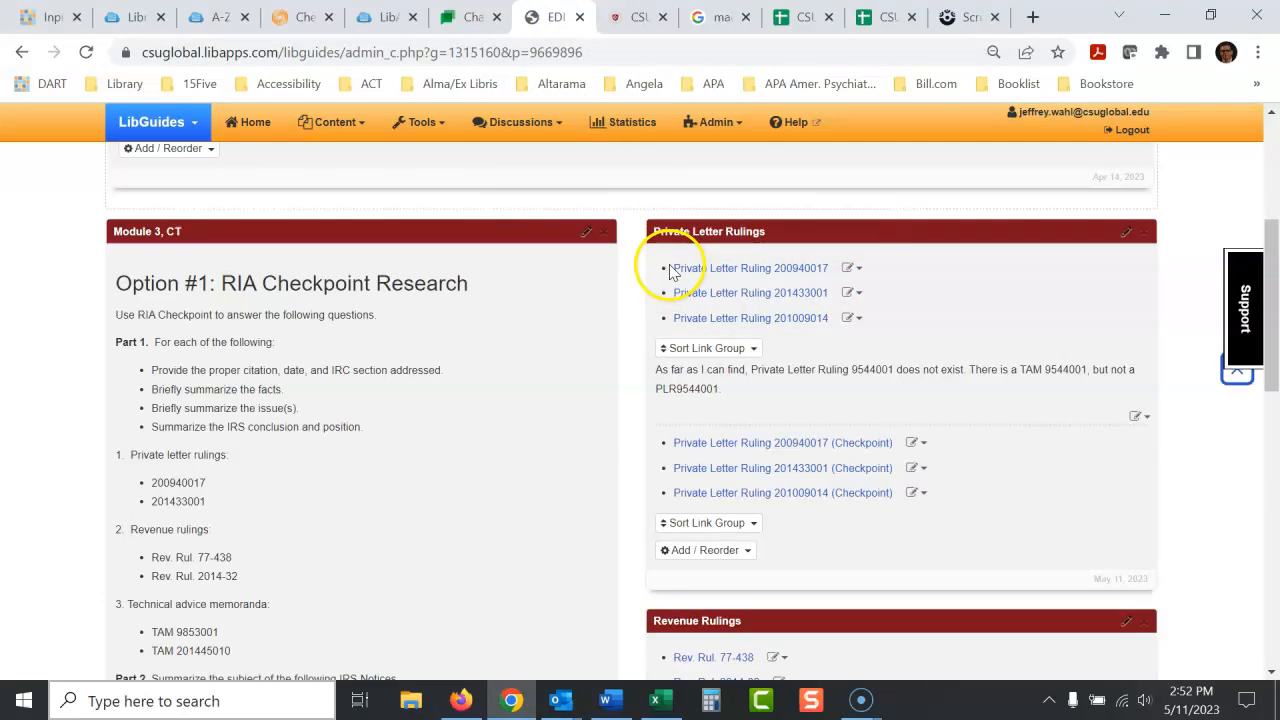
double_click(744, 268)
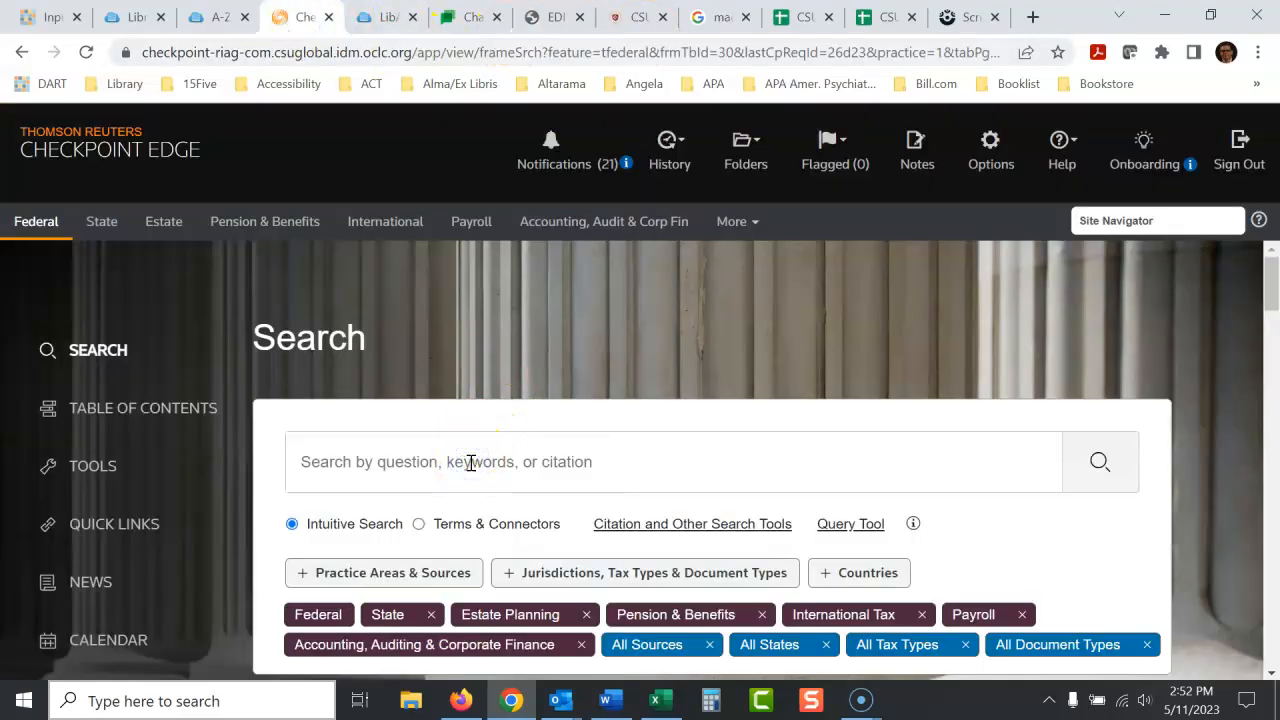
Step: Search Checkpoint for 'Private Letter Ruling 200940017', review the PLR 200940017 result, and return to the main search
text(Private Letter Ruling 200940017)
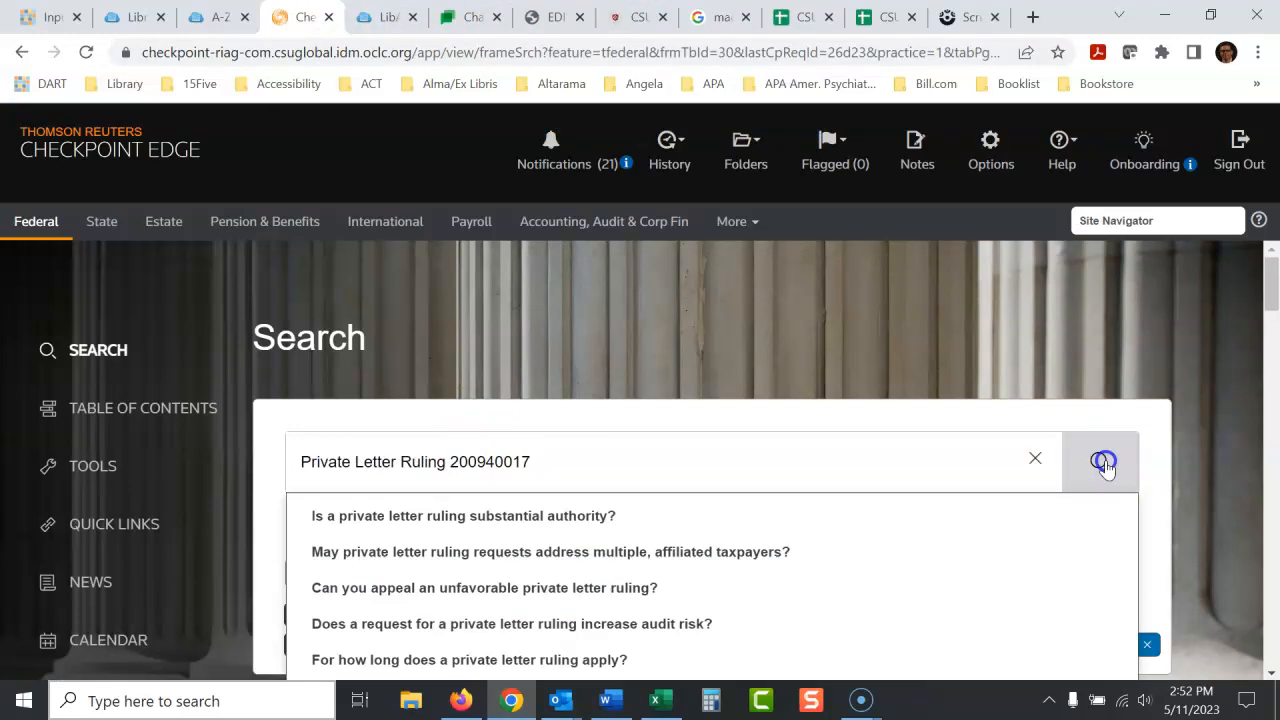
click(1100, 461)
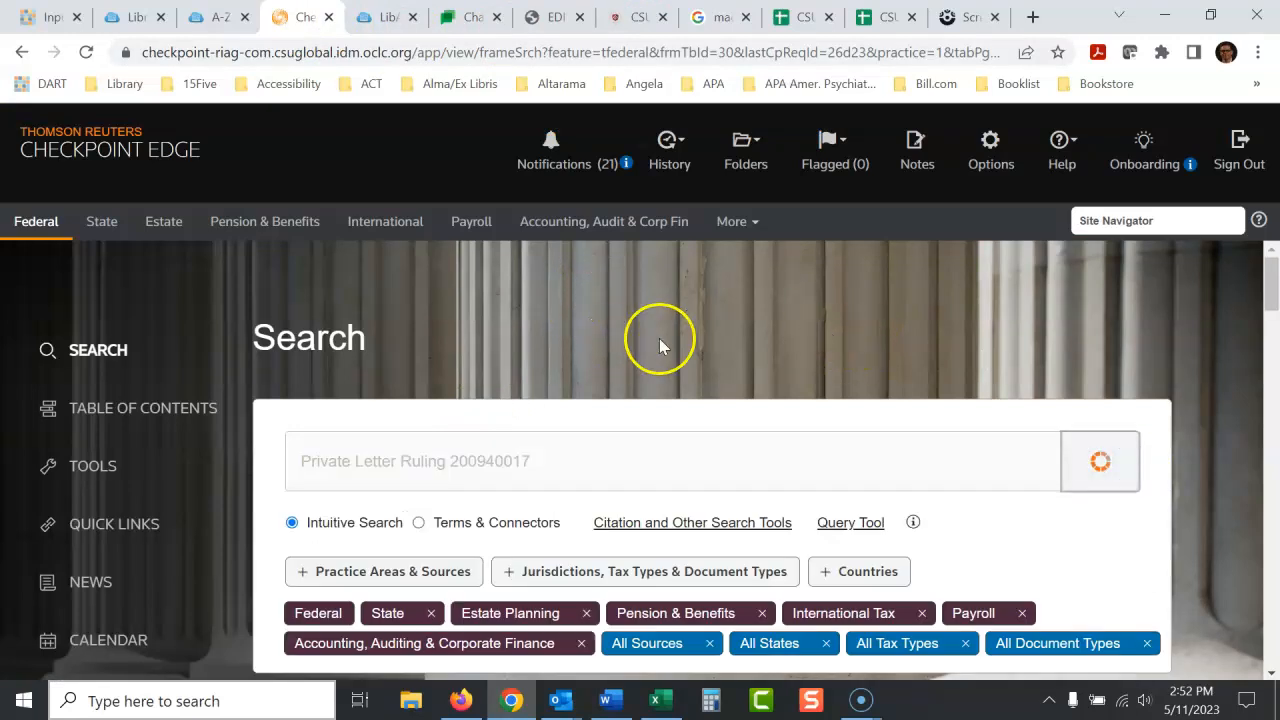
click(1099, 461)
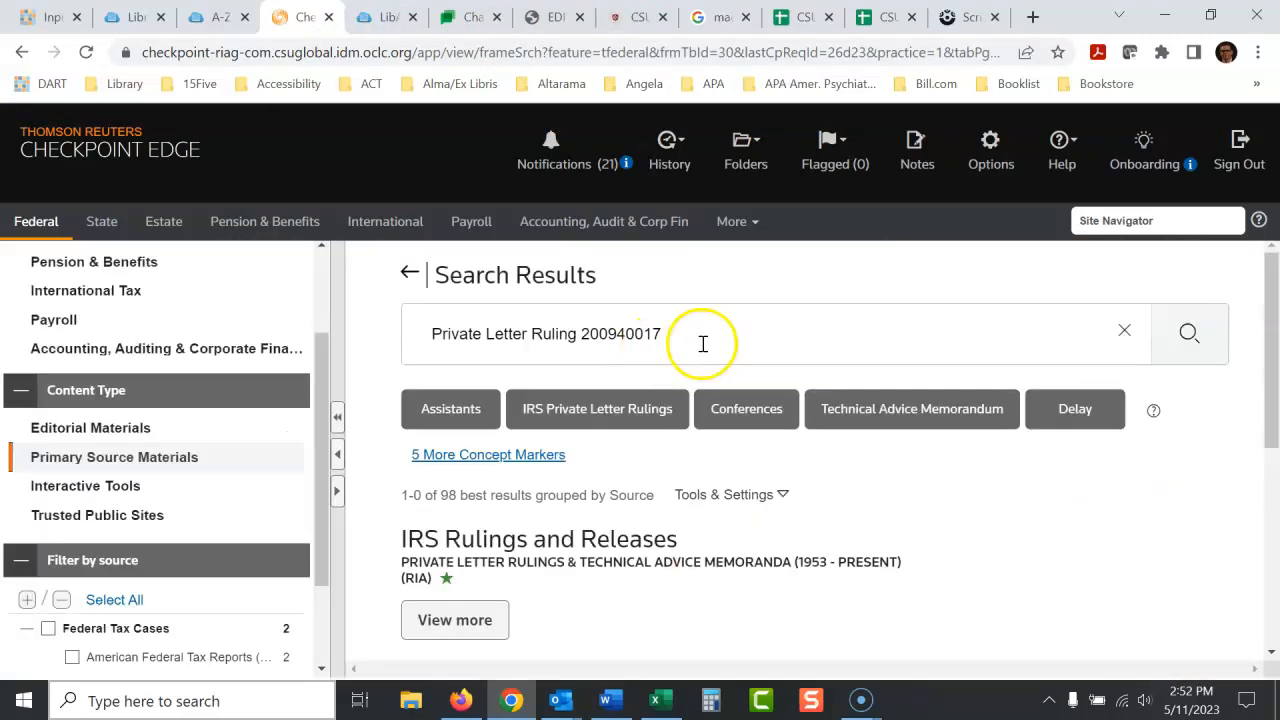
scroll(down, 3)
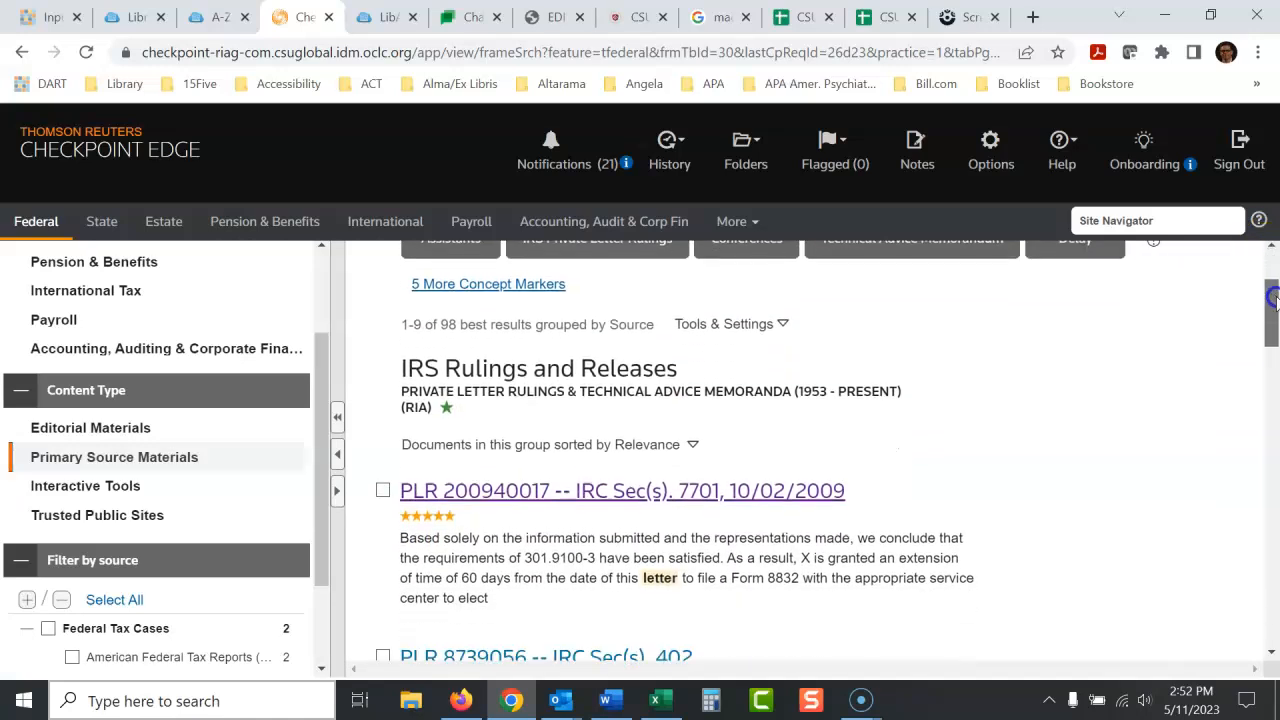
scroll(down, 3)
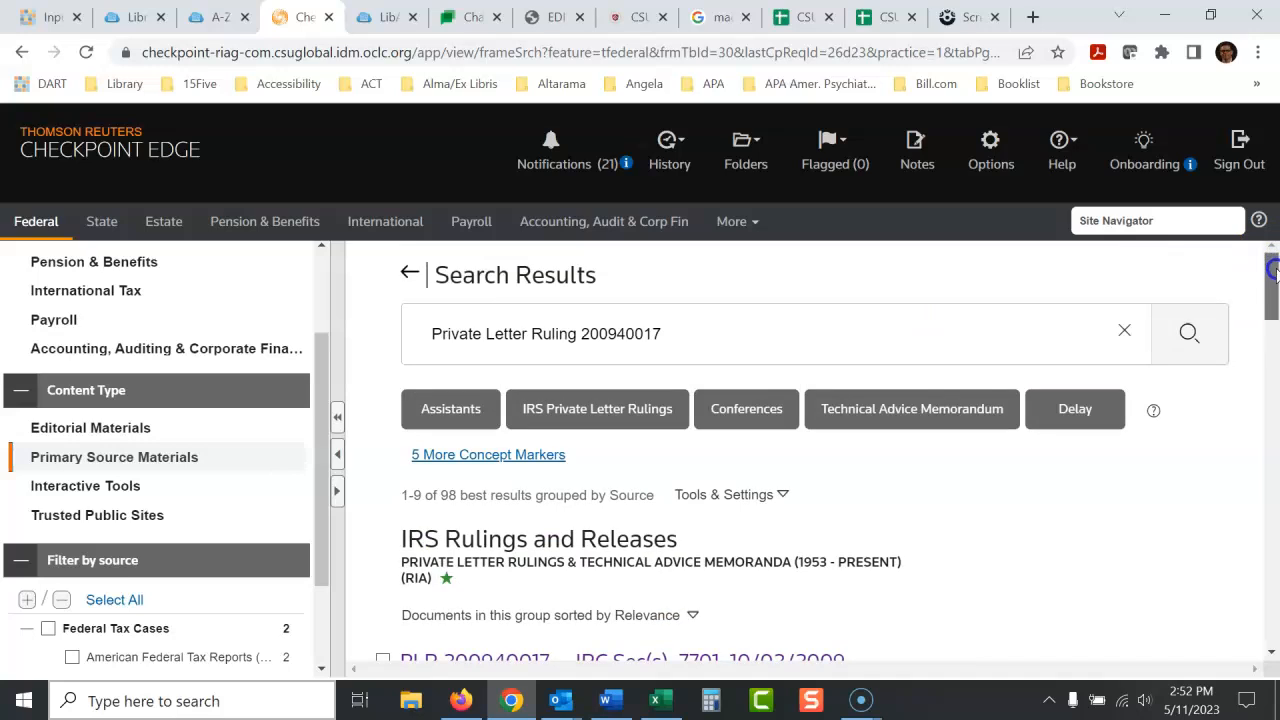
scroll(down, 3)
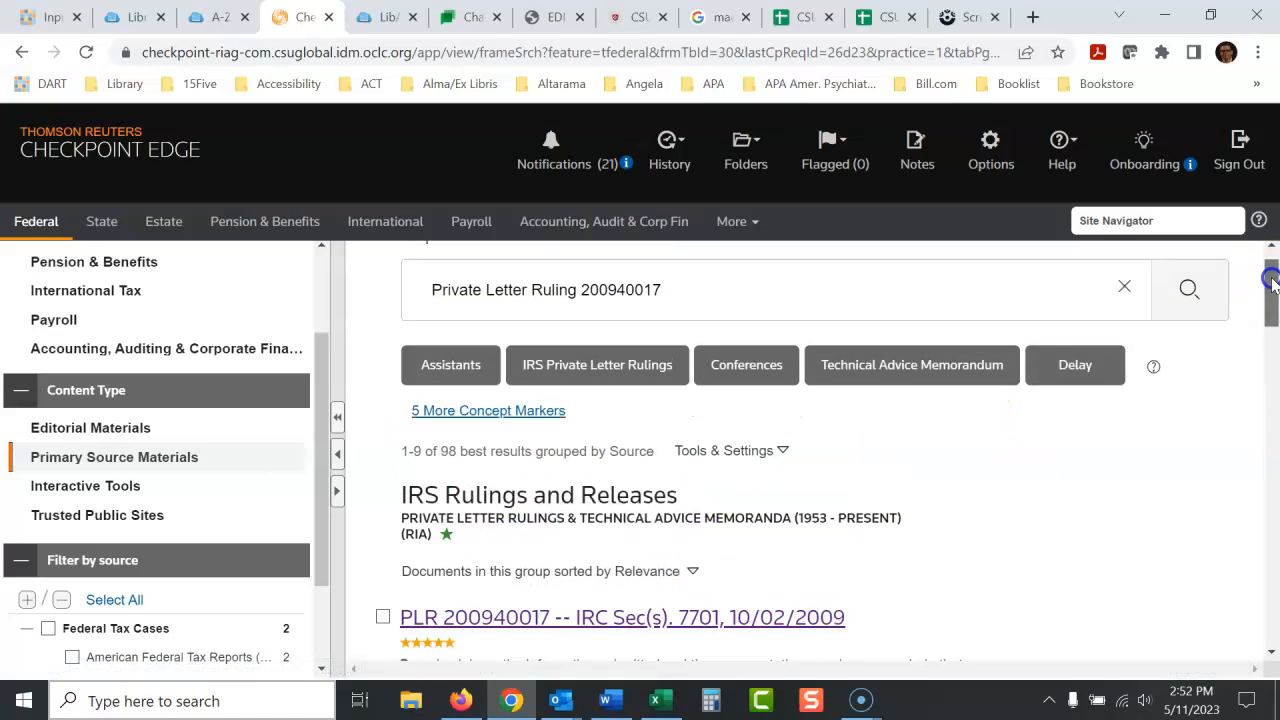
click(22, 52)
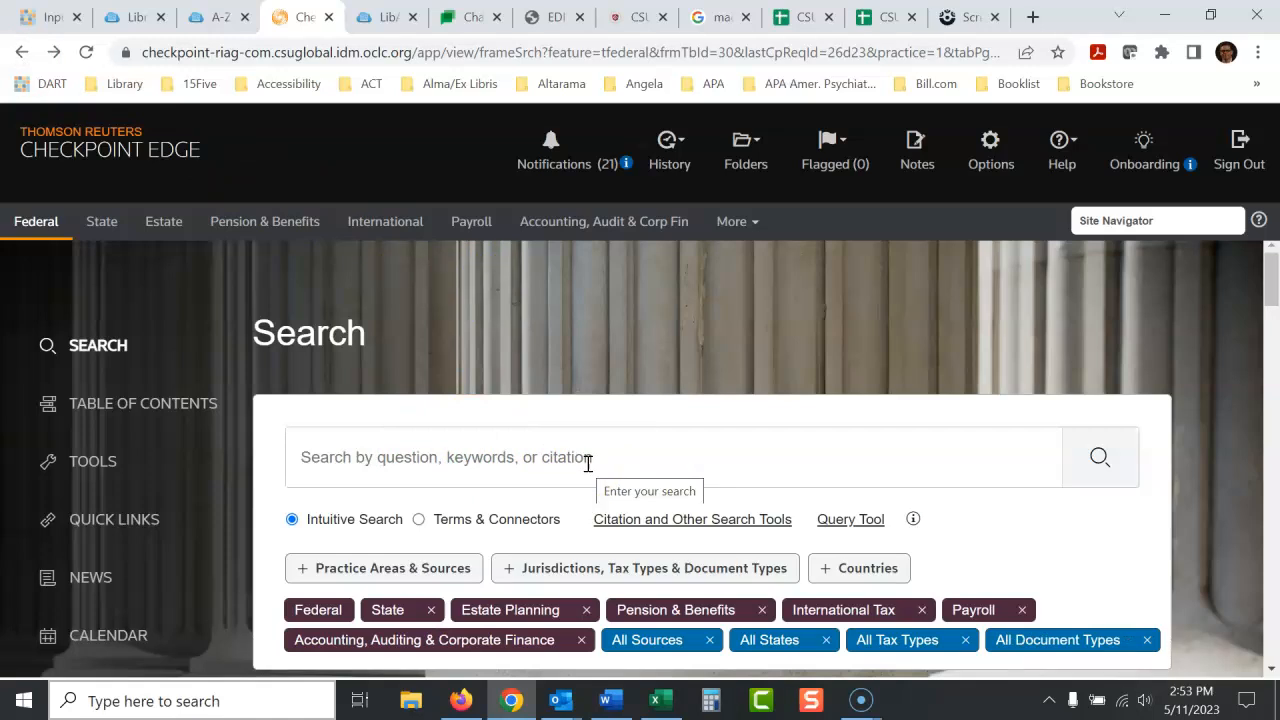
mouse_move(456, 505)
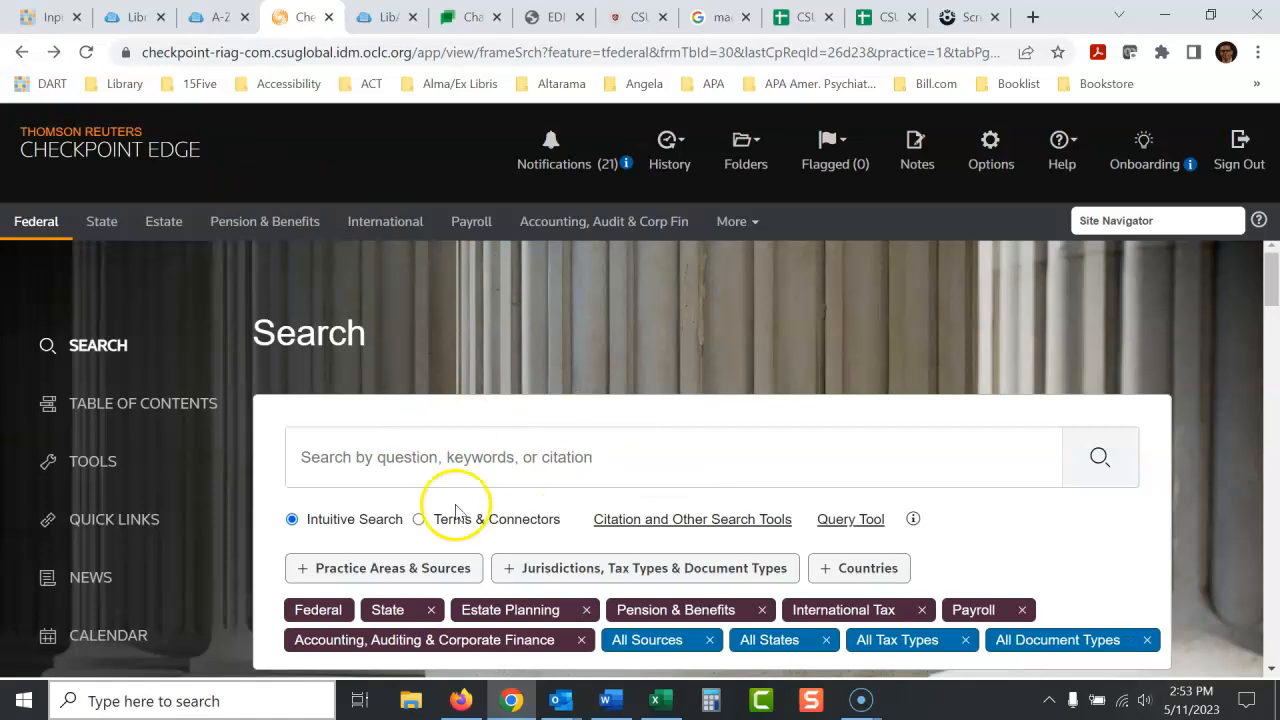
mouse_move(114, 519)
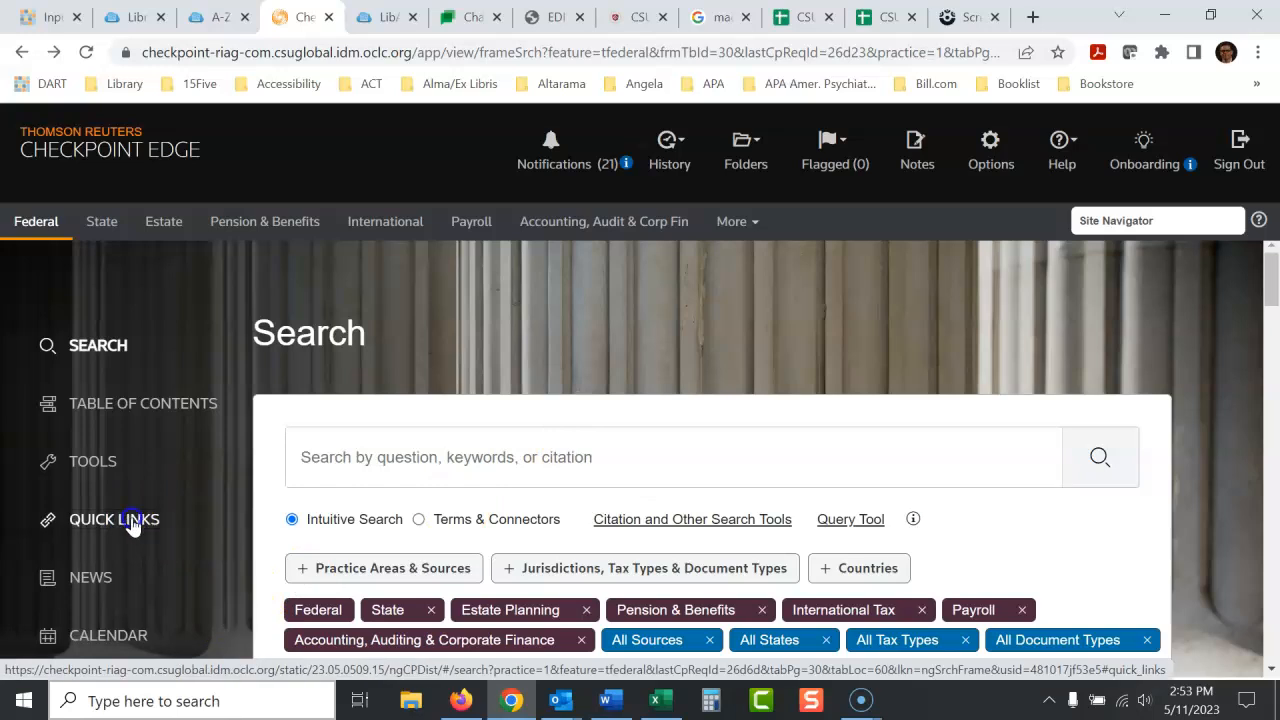
Step: Reach the Find a Ruling by Citation page via Quick Links > Find Federal Rulings/IRB
click(114, 519)
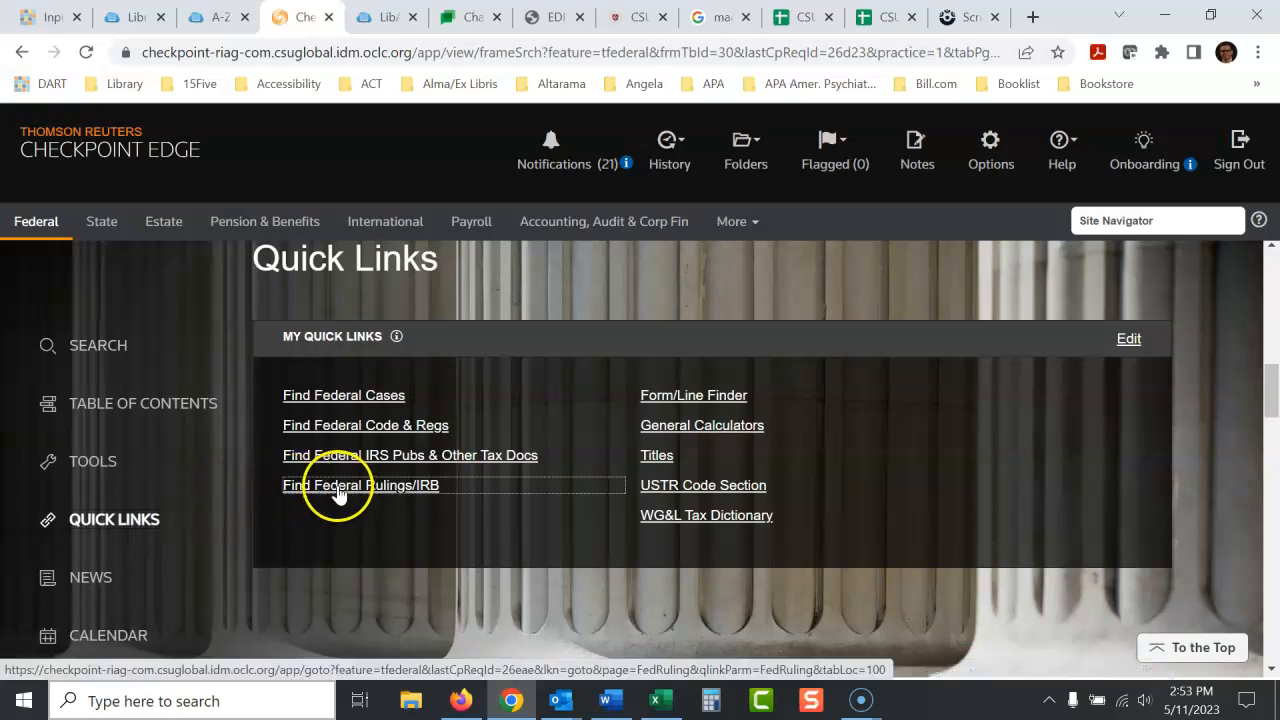
click(361, 485)
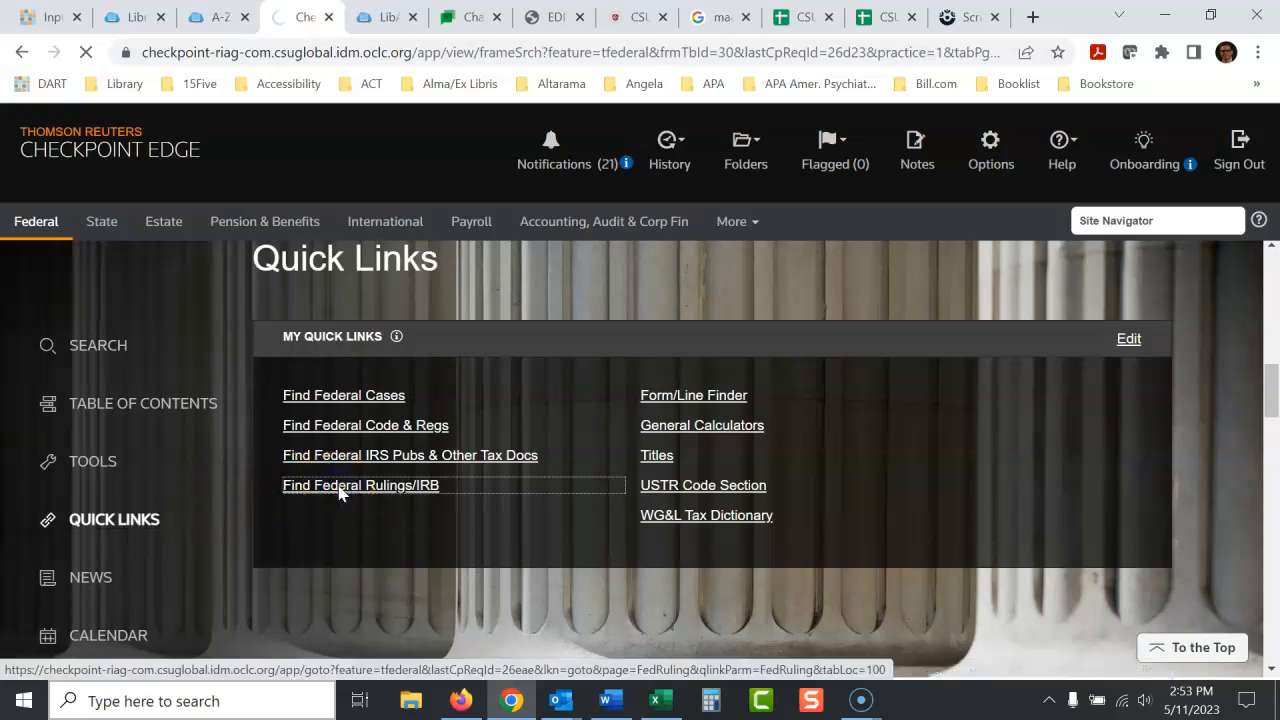
click(361, 485)
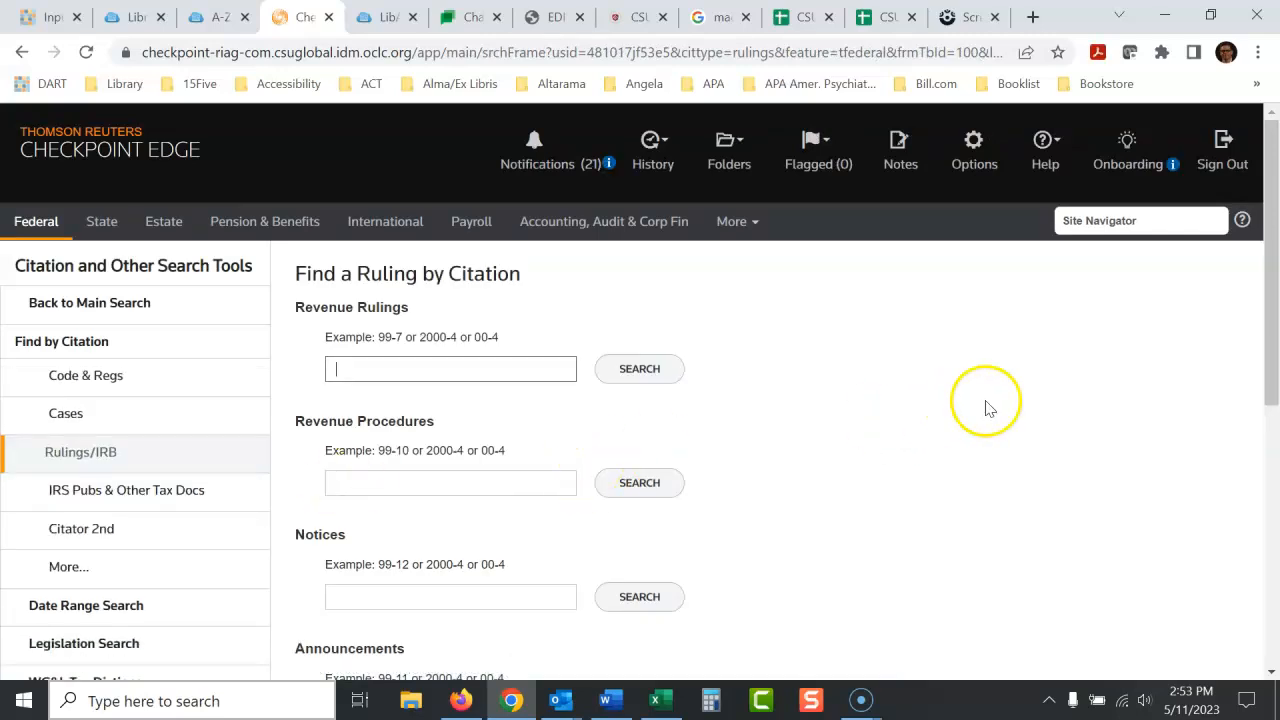
click(553, 17)
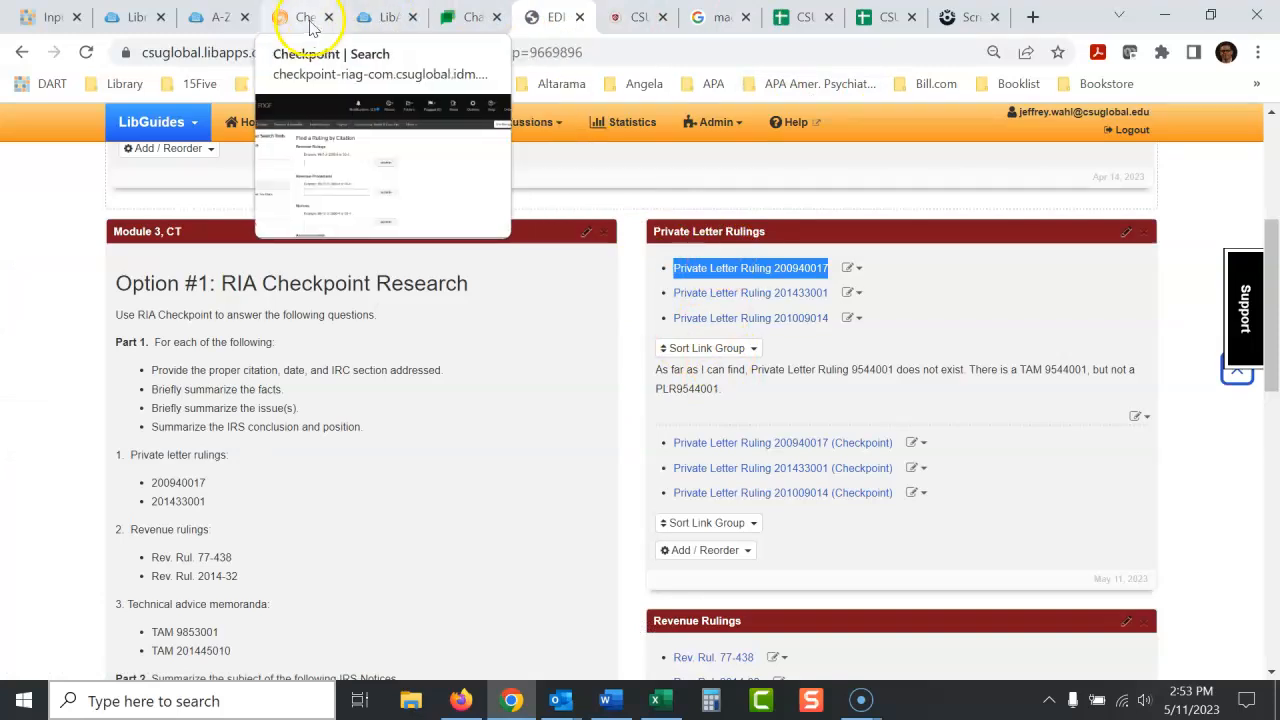
click(300, 17)
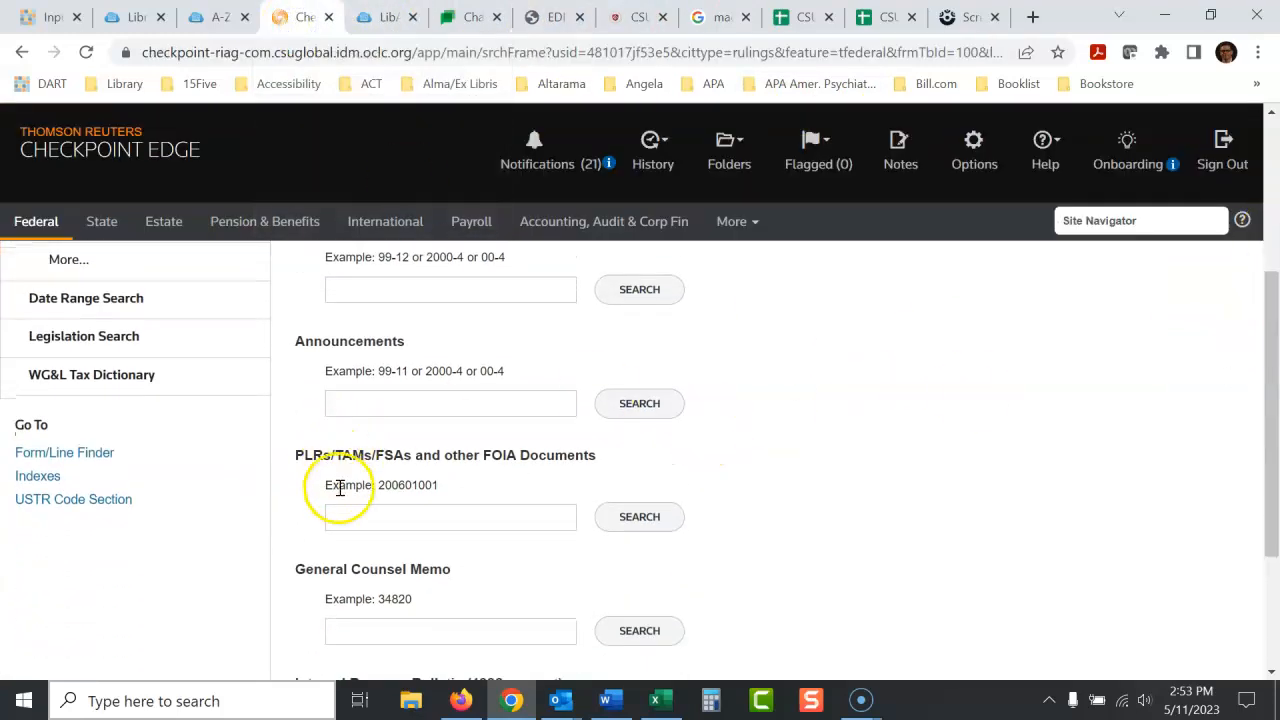
Step: Enter ruling number 20094001 in the PLRs/TAMs/FSAs citation box using the suggested PLR citation
click(450, 517)
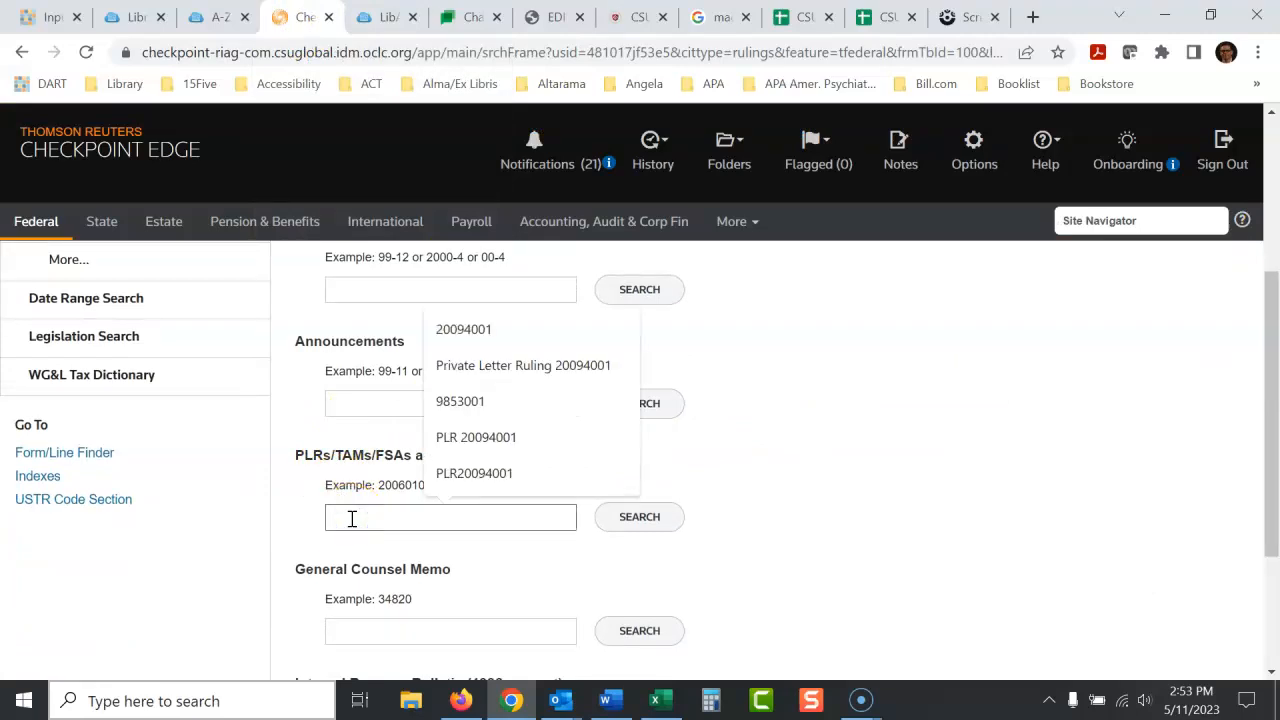
click(522, 365)
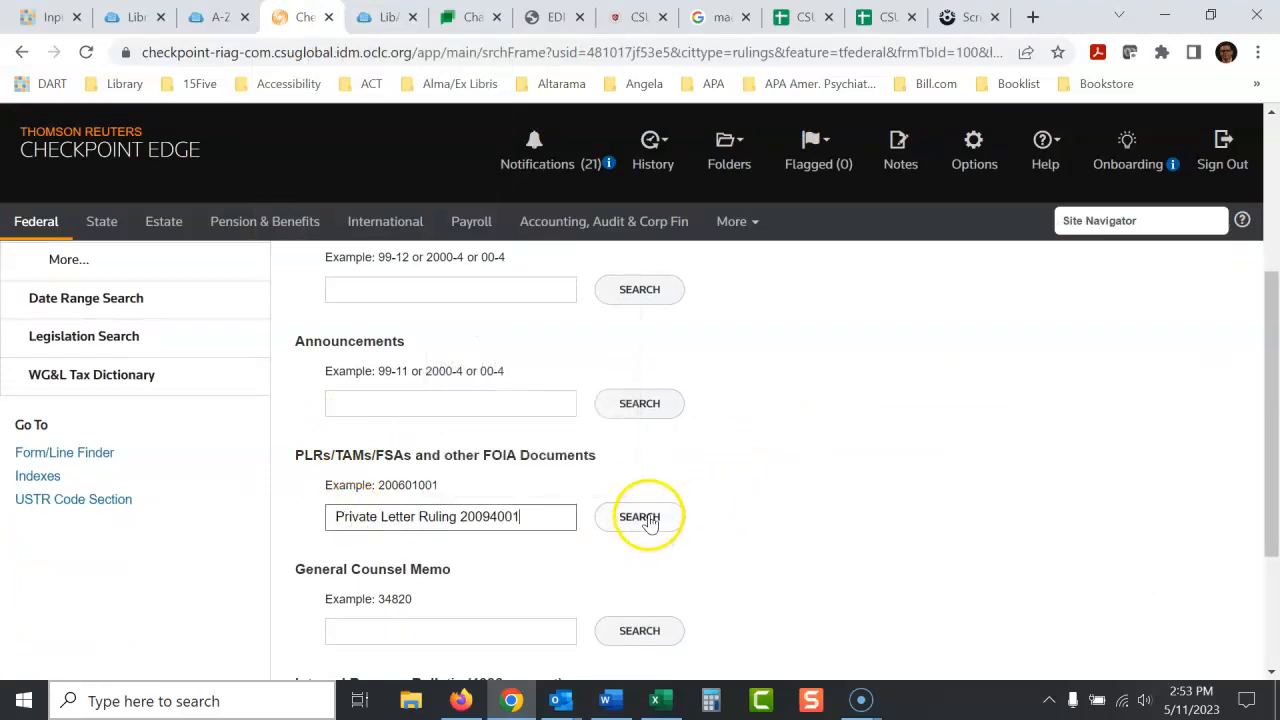
click(639, 516)
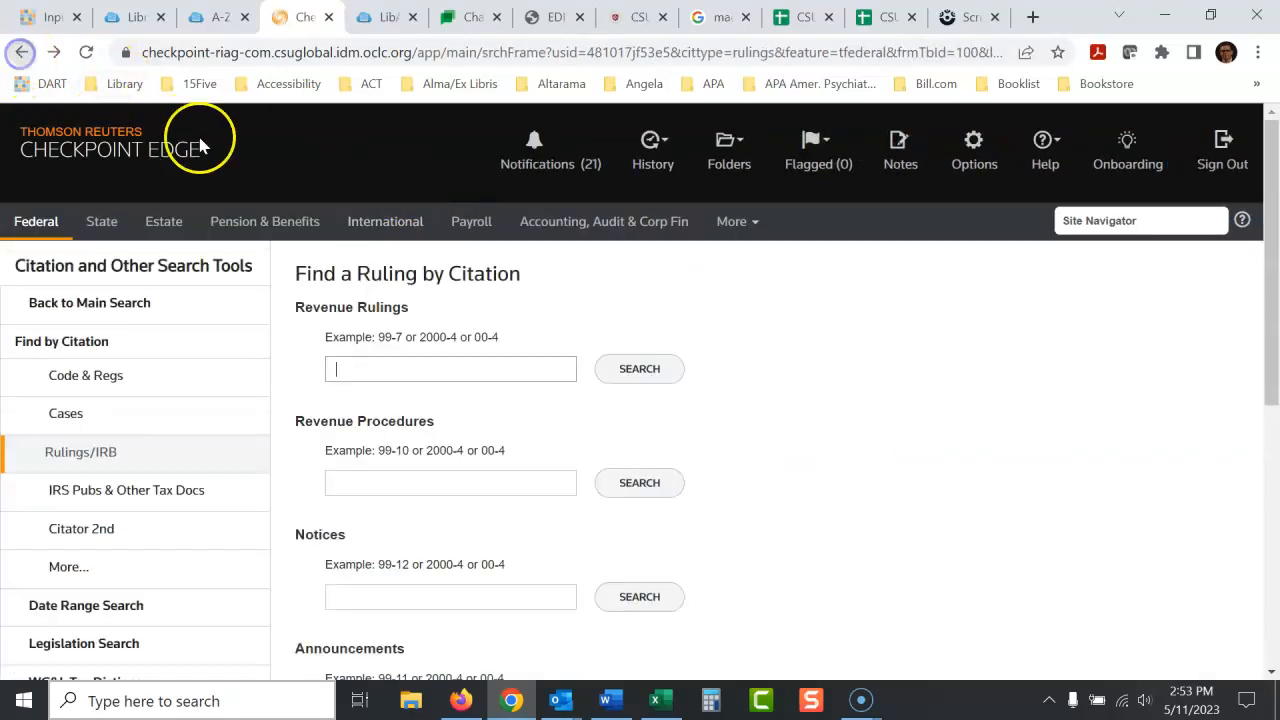
scroll(down, 3)
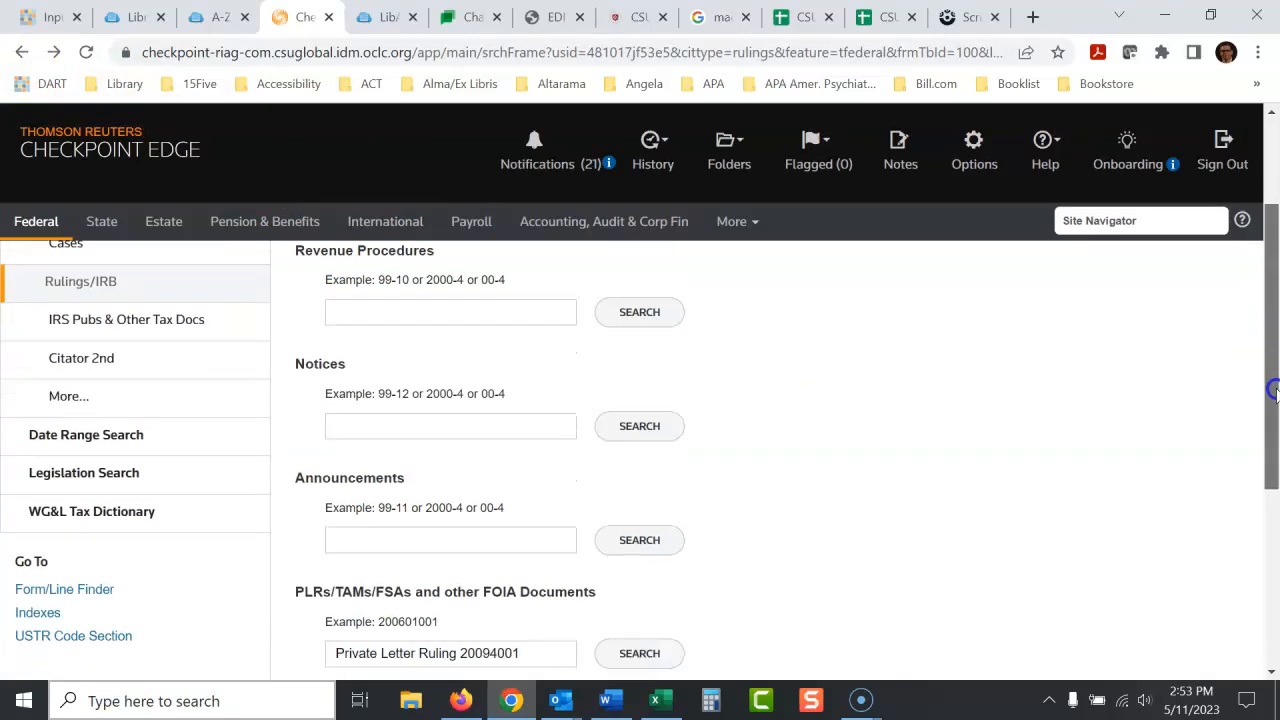
scroll(down, 3)
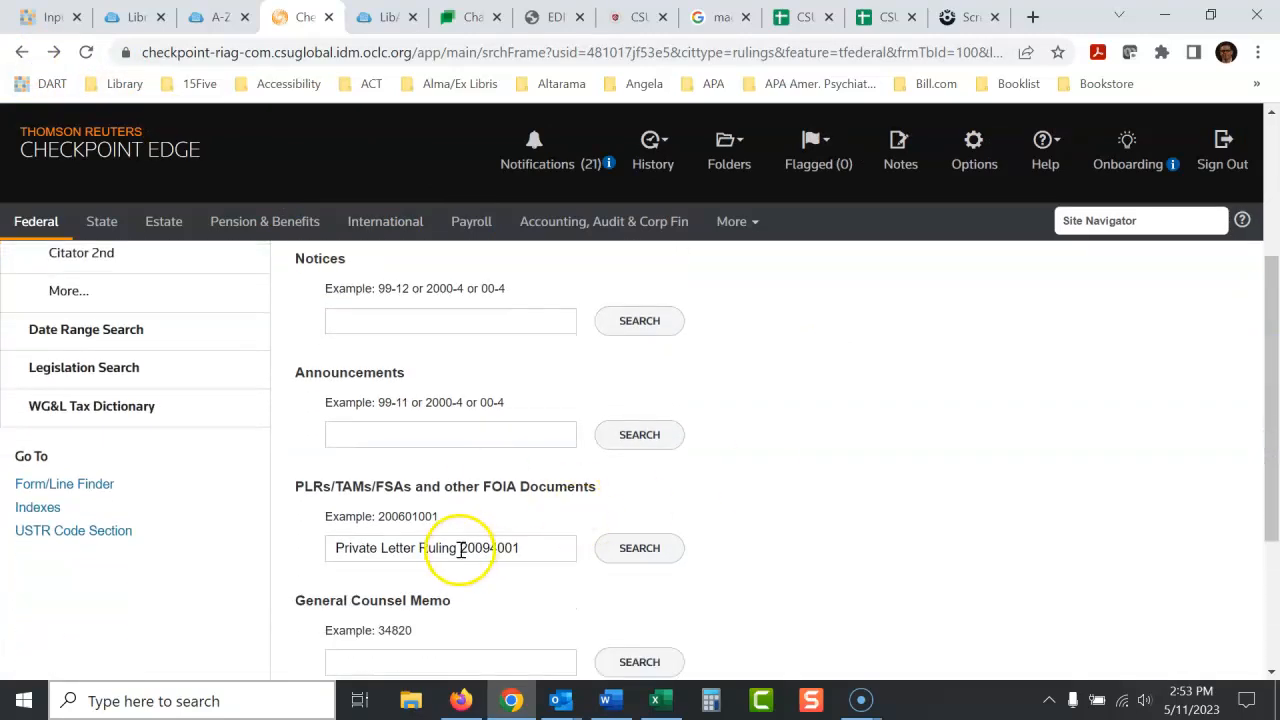
text(20094001)
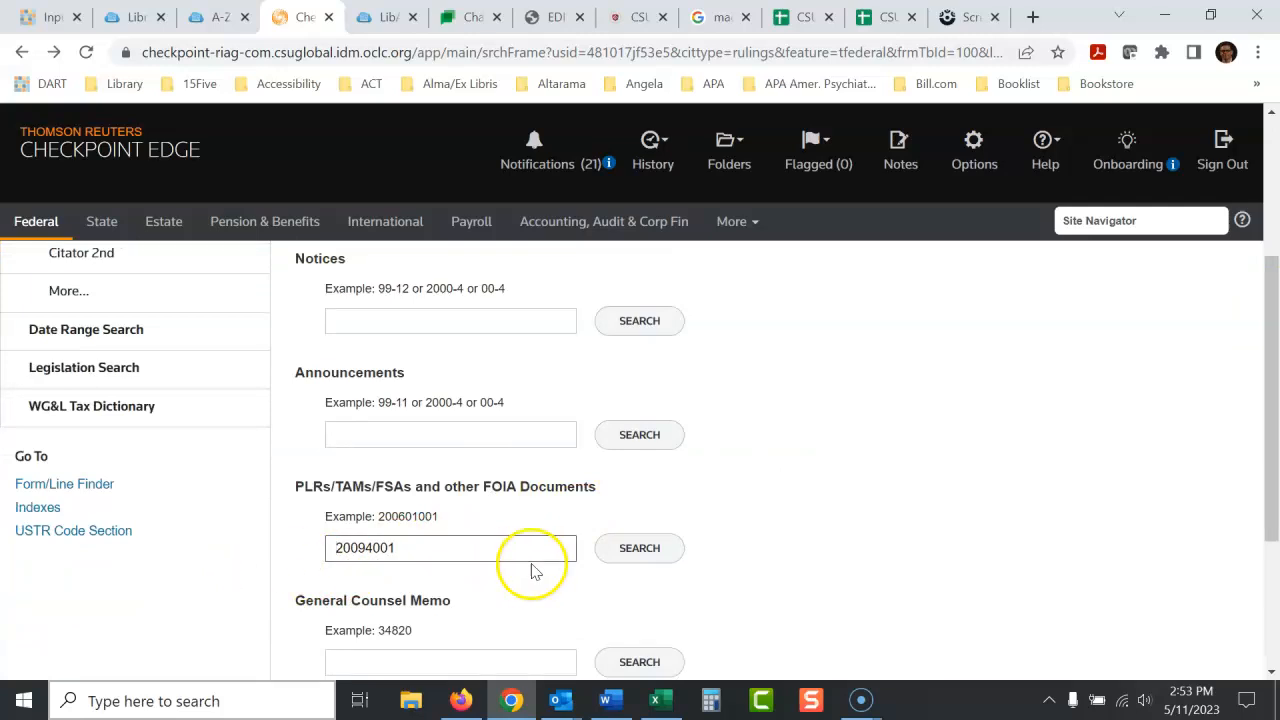
click(639, 547)
text(PL)
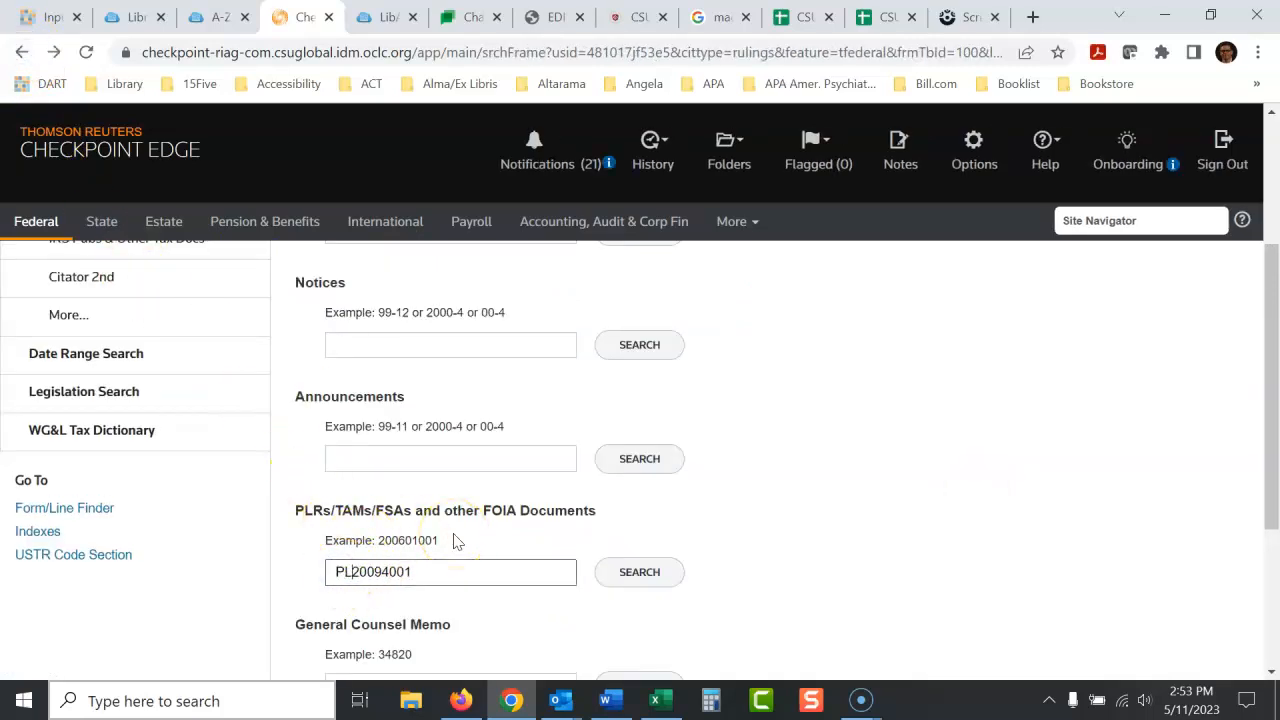
Step: Run the citation search for 20094001 without the PLR prefix, getting No Documents Found, and return to the form
click(639, 571)
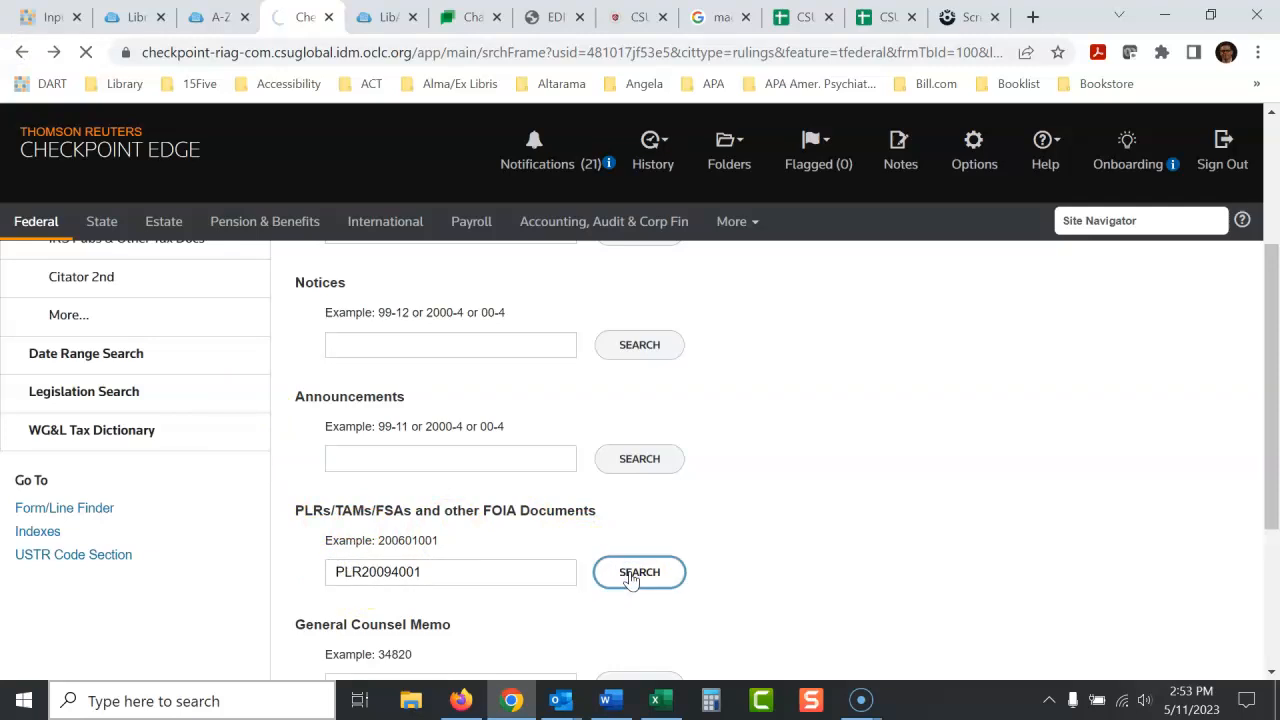
click(639, 571)
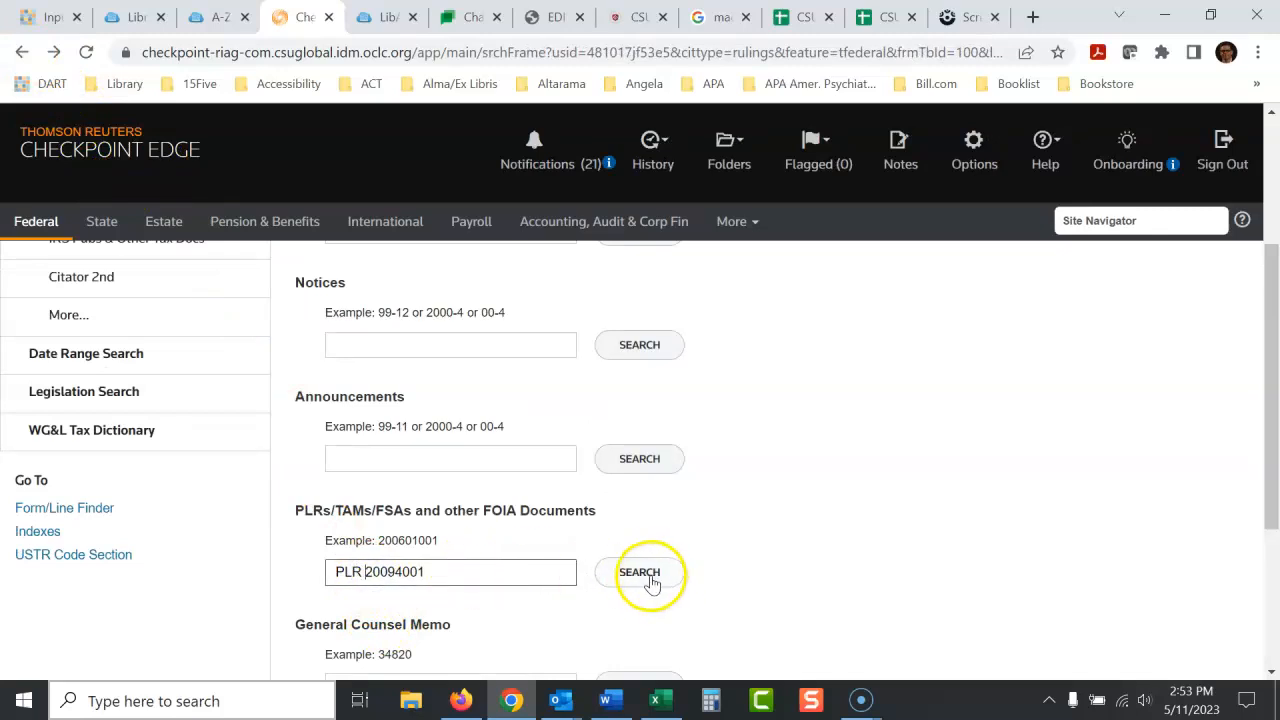
click(639, 571)
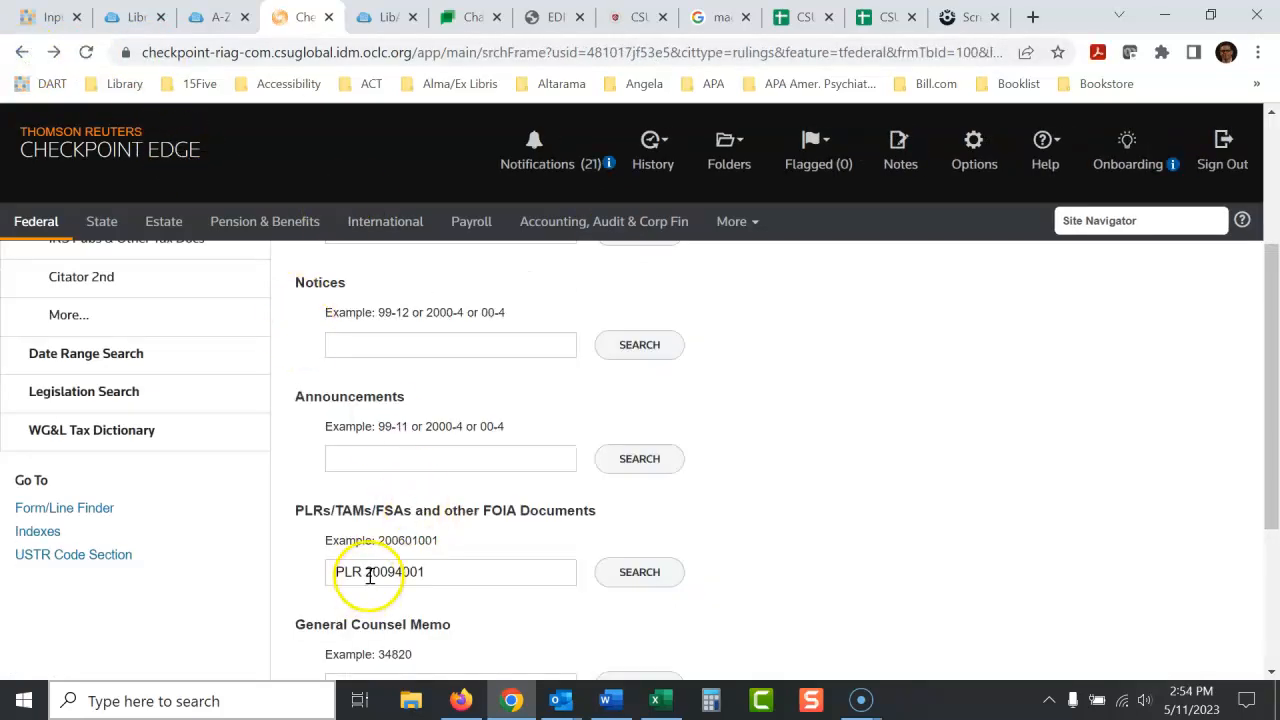
double_click(349, 571)
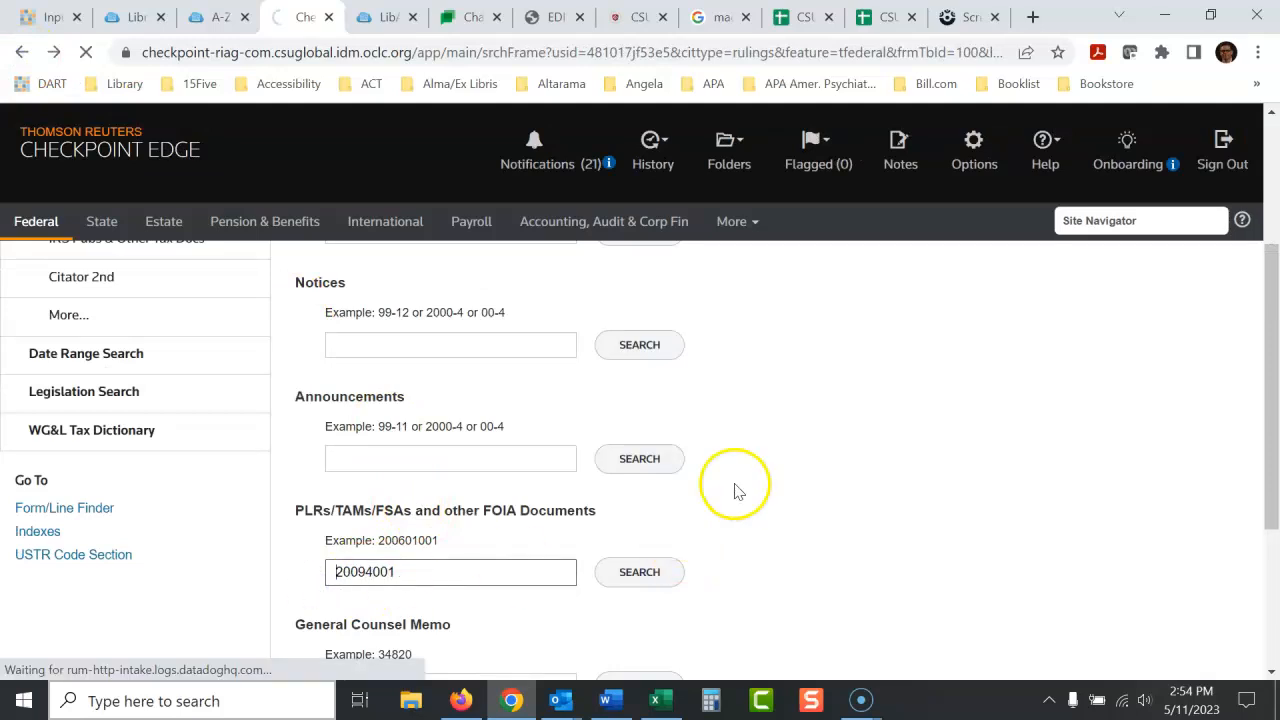
click(639, 571)
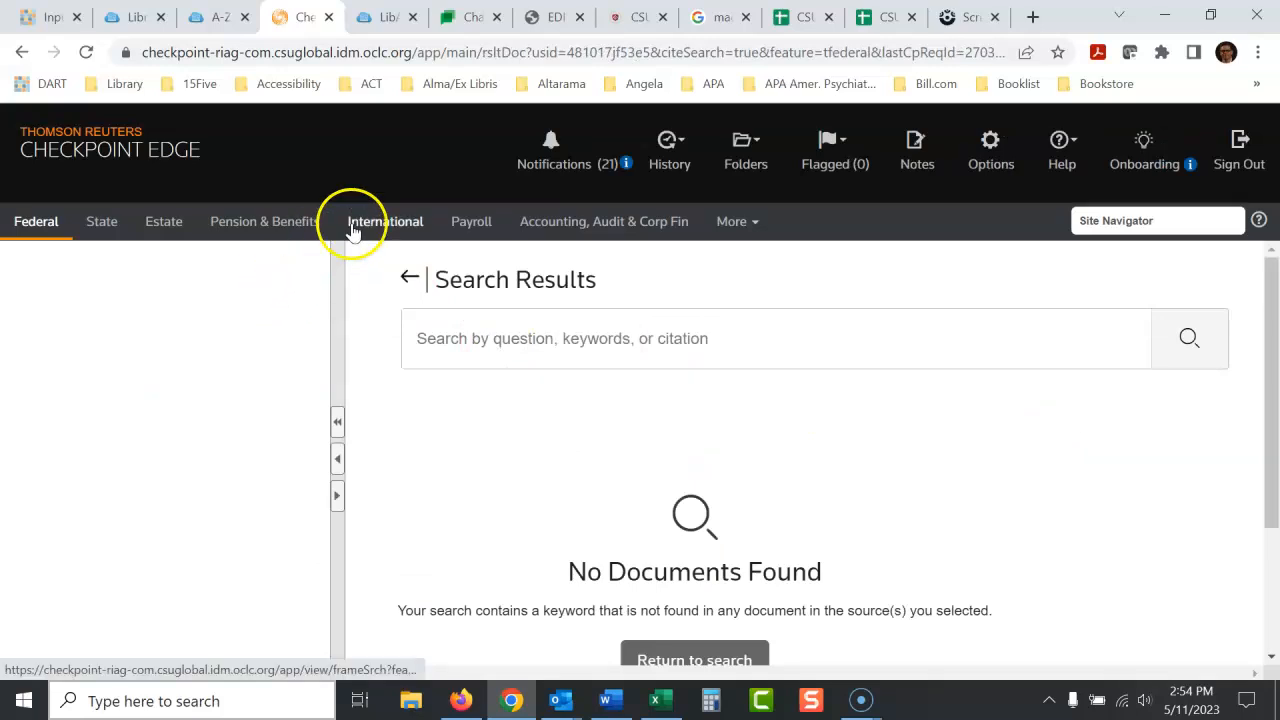
click(22, 52)
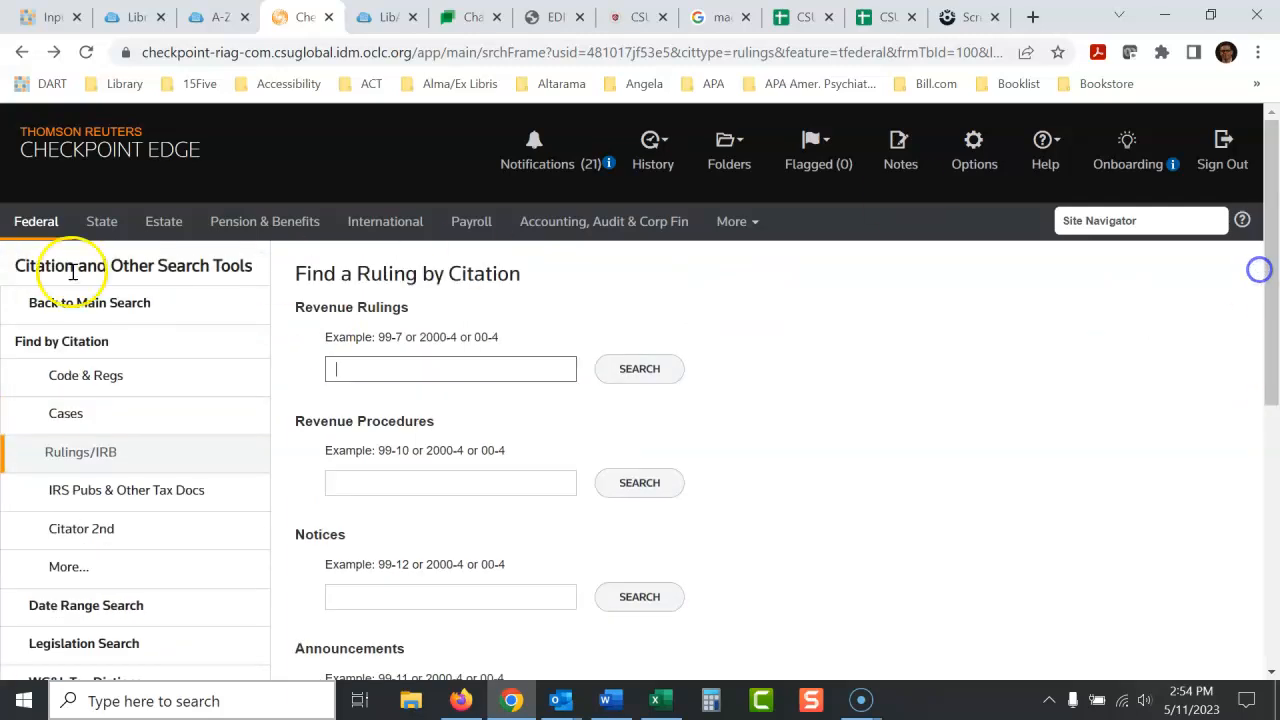
Step: From Quick Links > Find Federal Rulings/IRB > More..., open the Private Letter Rulings & Technical Advice Memoranda template
click(22, 52)
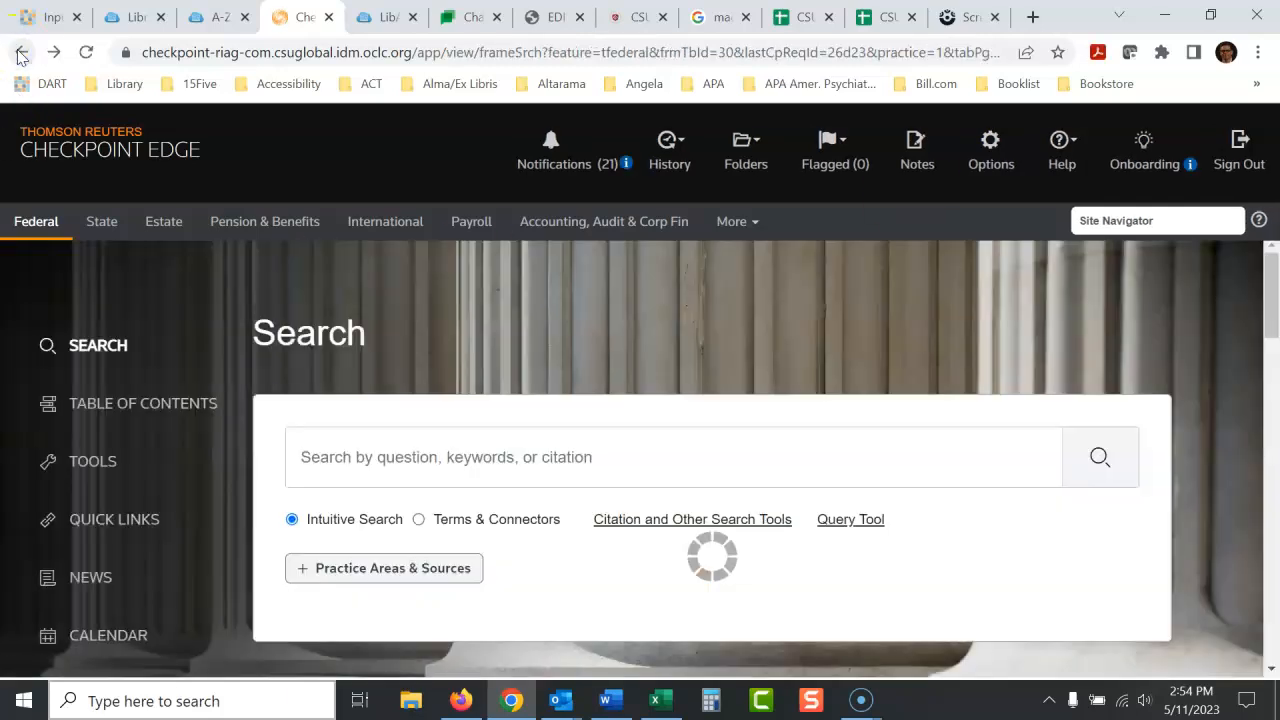
click(114, 519)
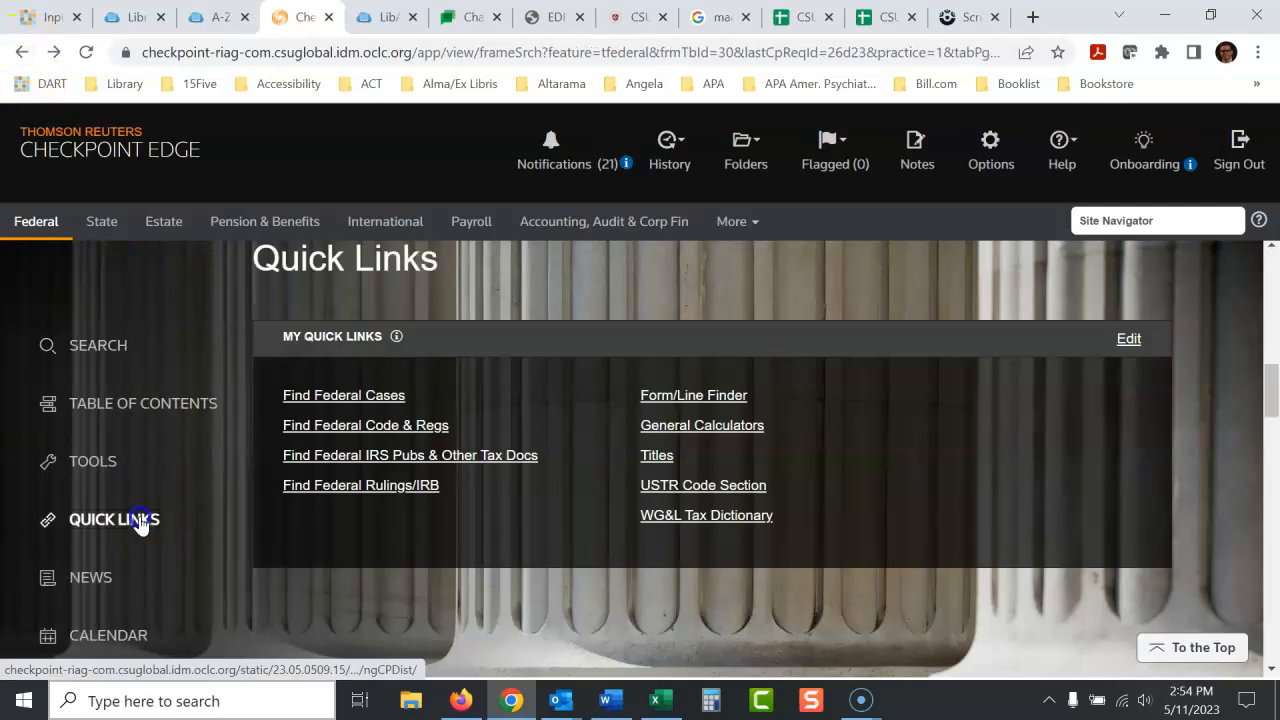
mouse_move(448, 455)
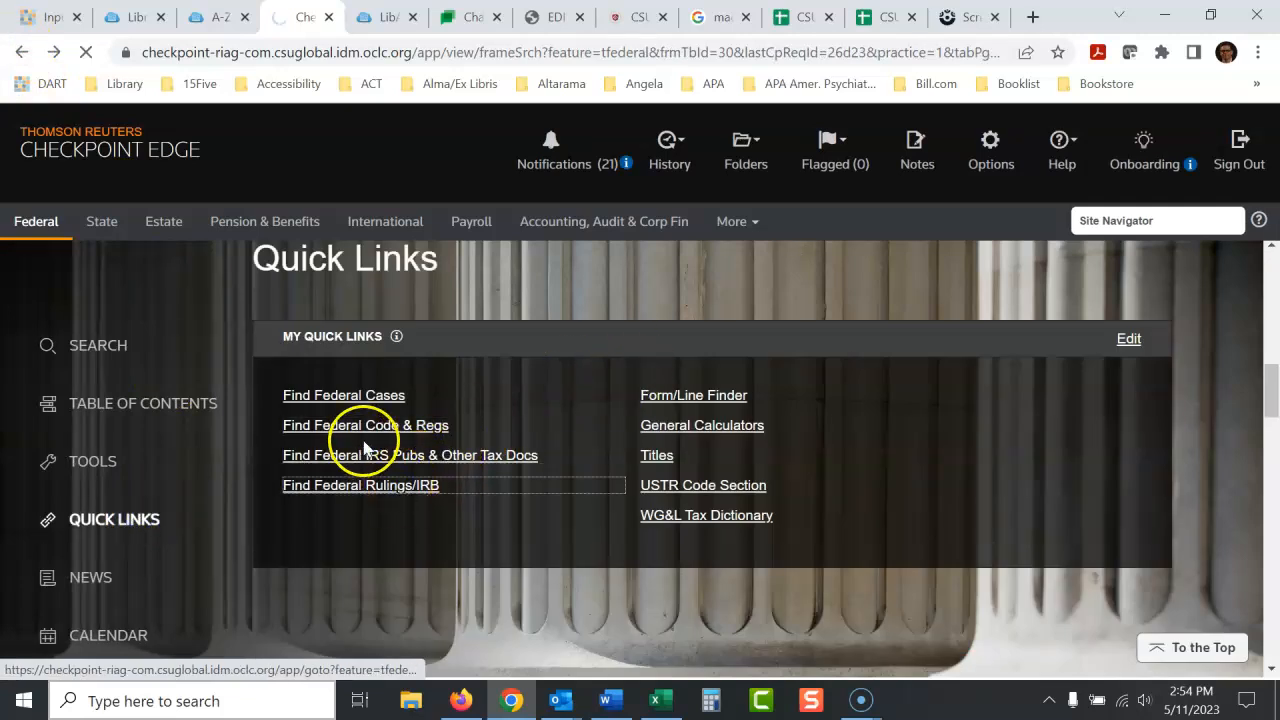
click(360, 485)
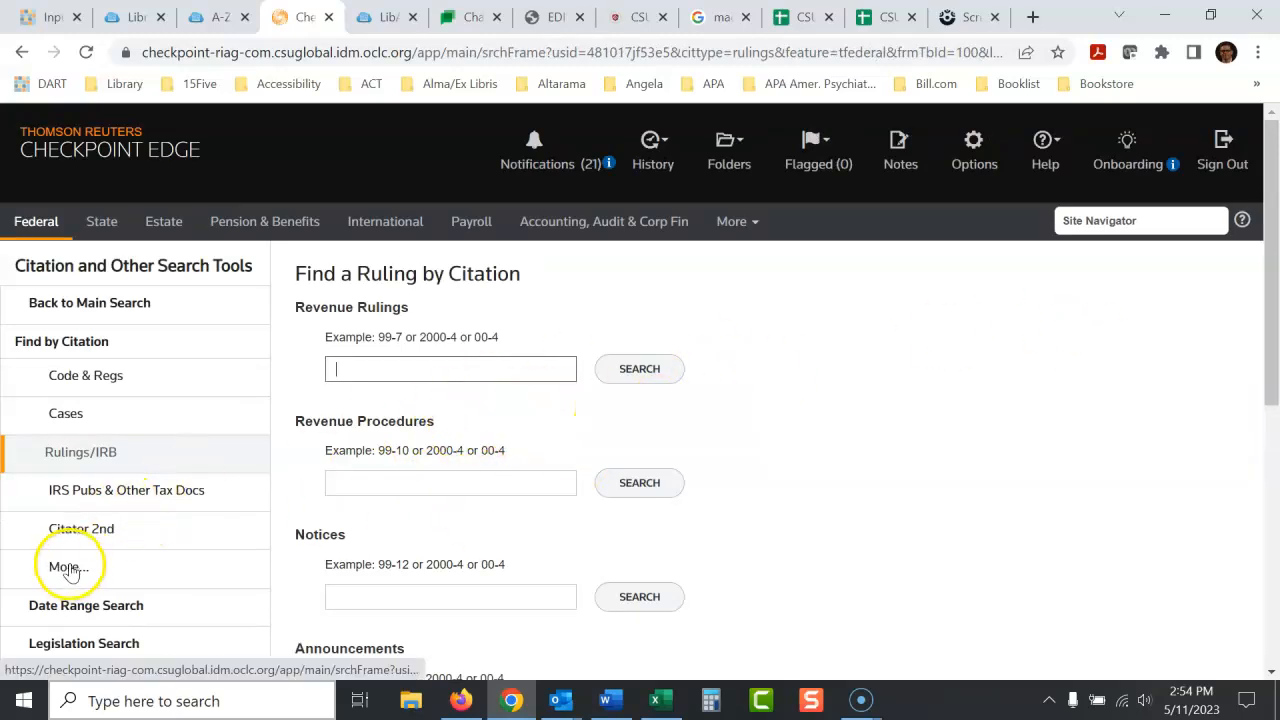
click(65, 567)
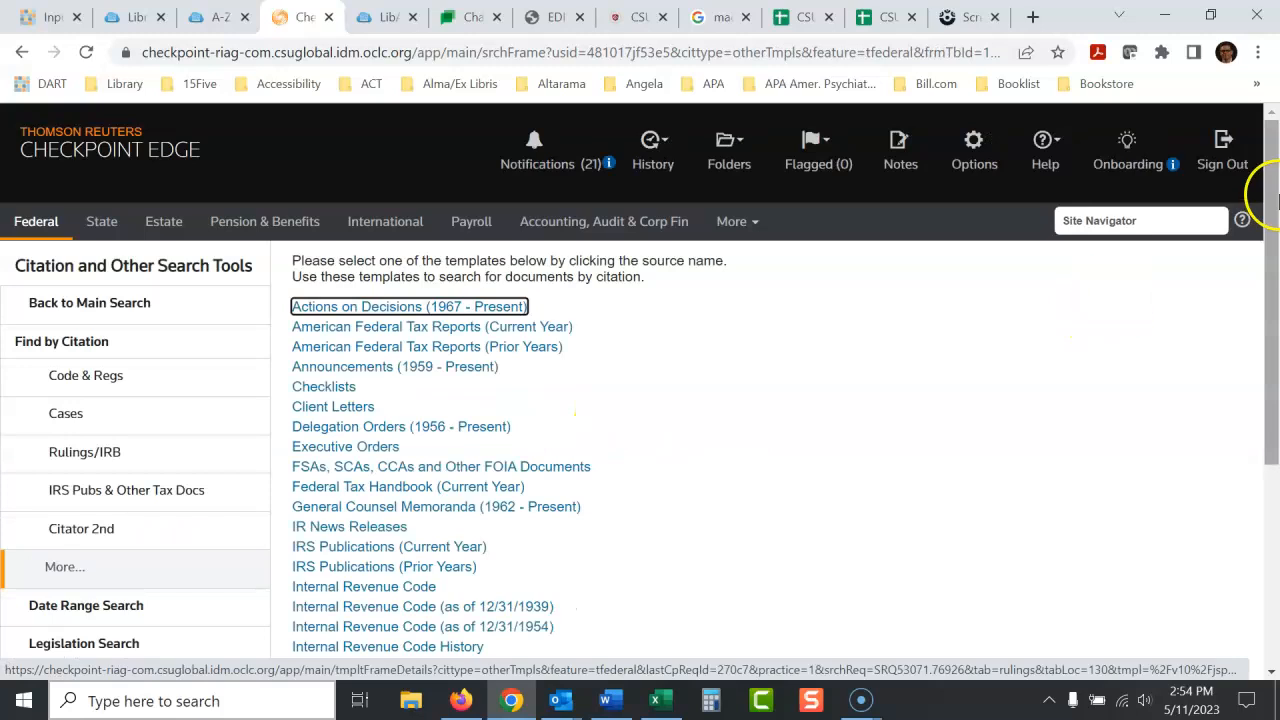
scroll(down, 3)
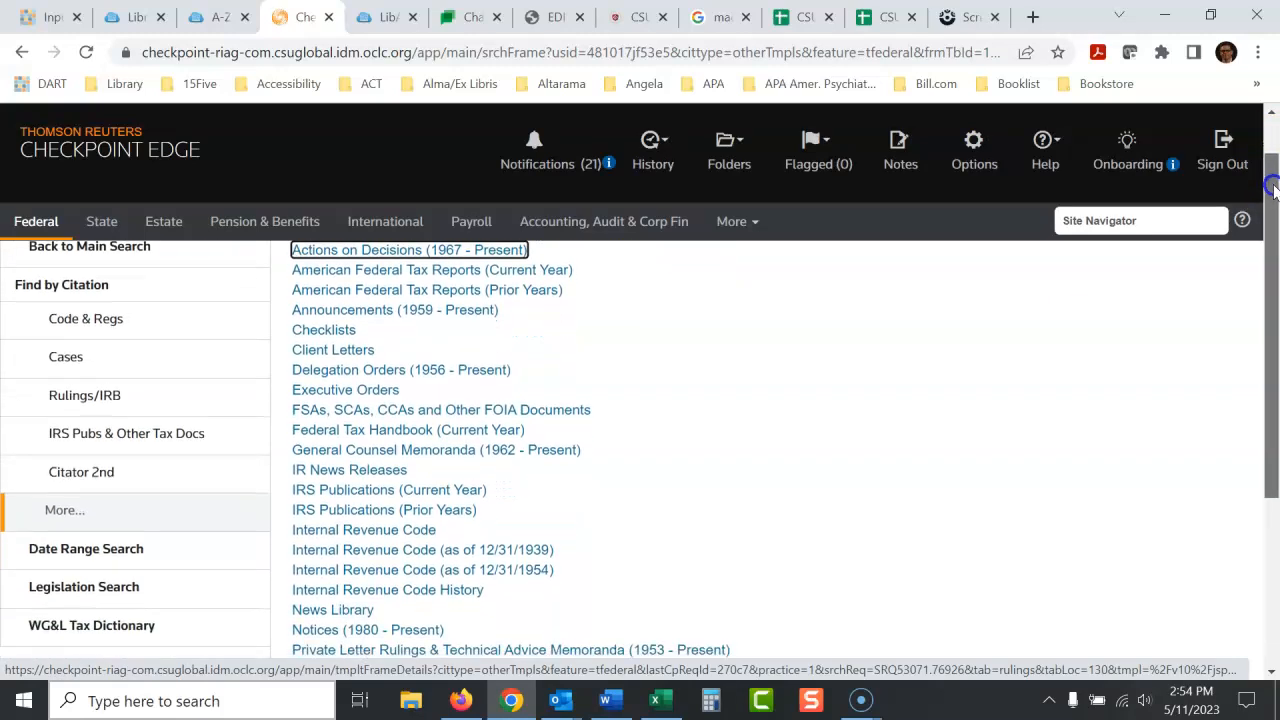
scroll(down, 3)
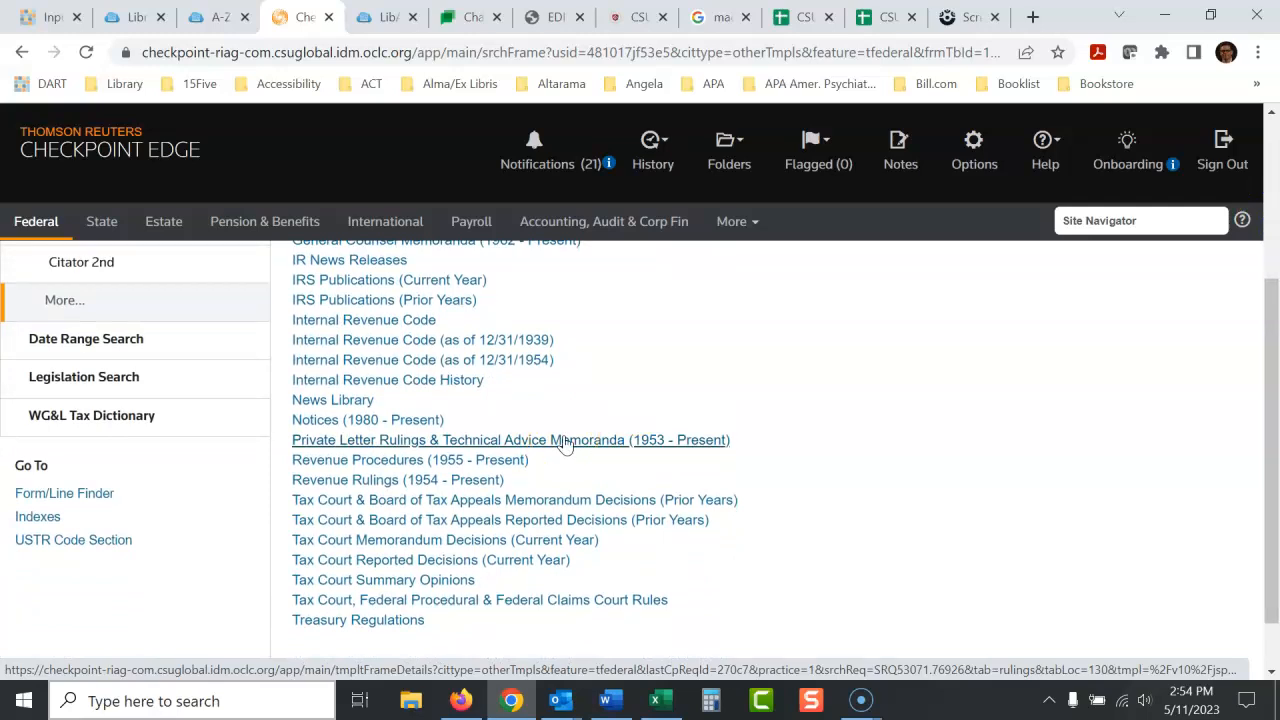
click(511, 440)
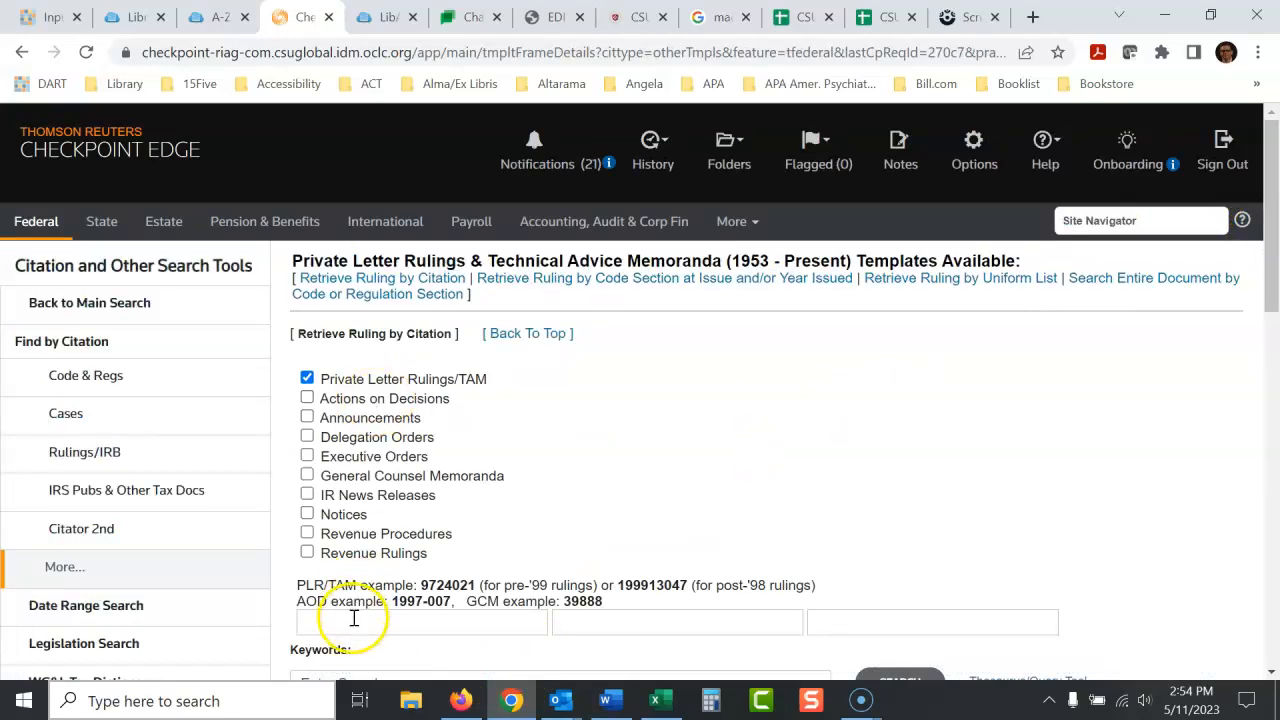
text(Private Letter Ruling 200940017)
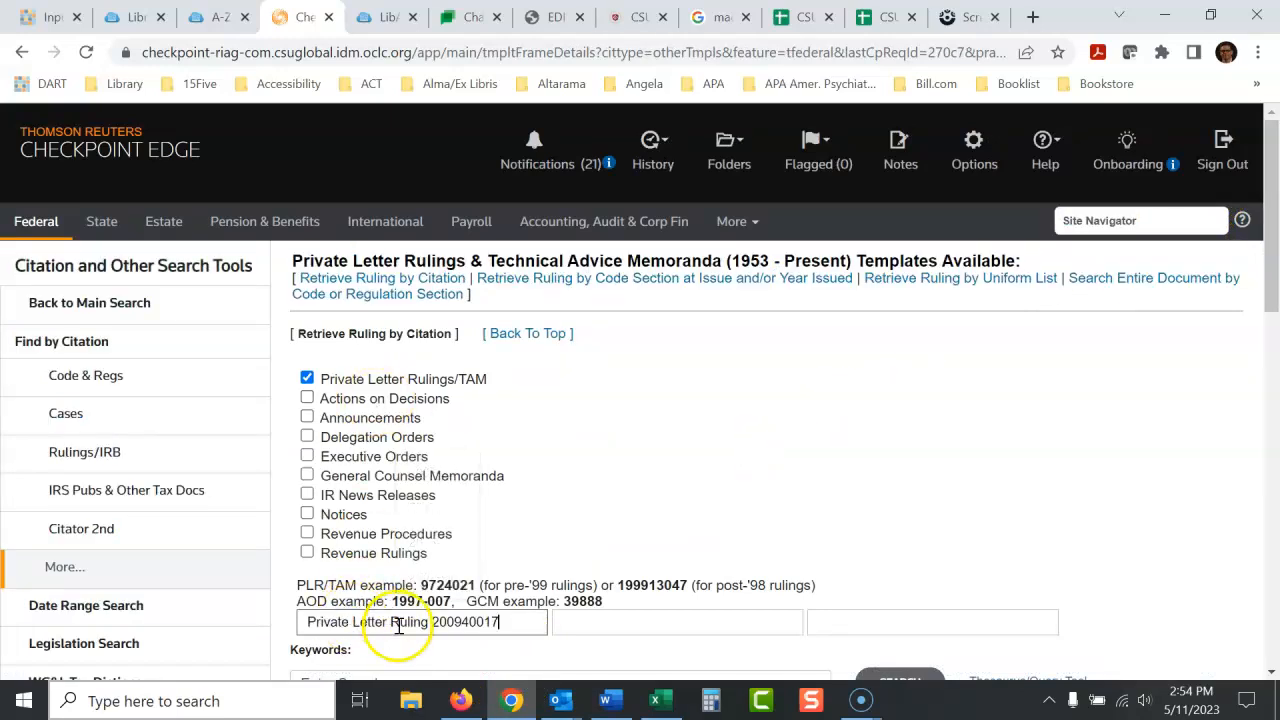
double_click(367, 622)
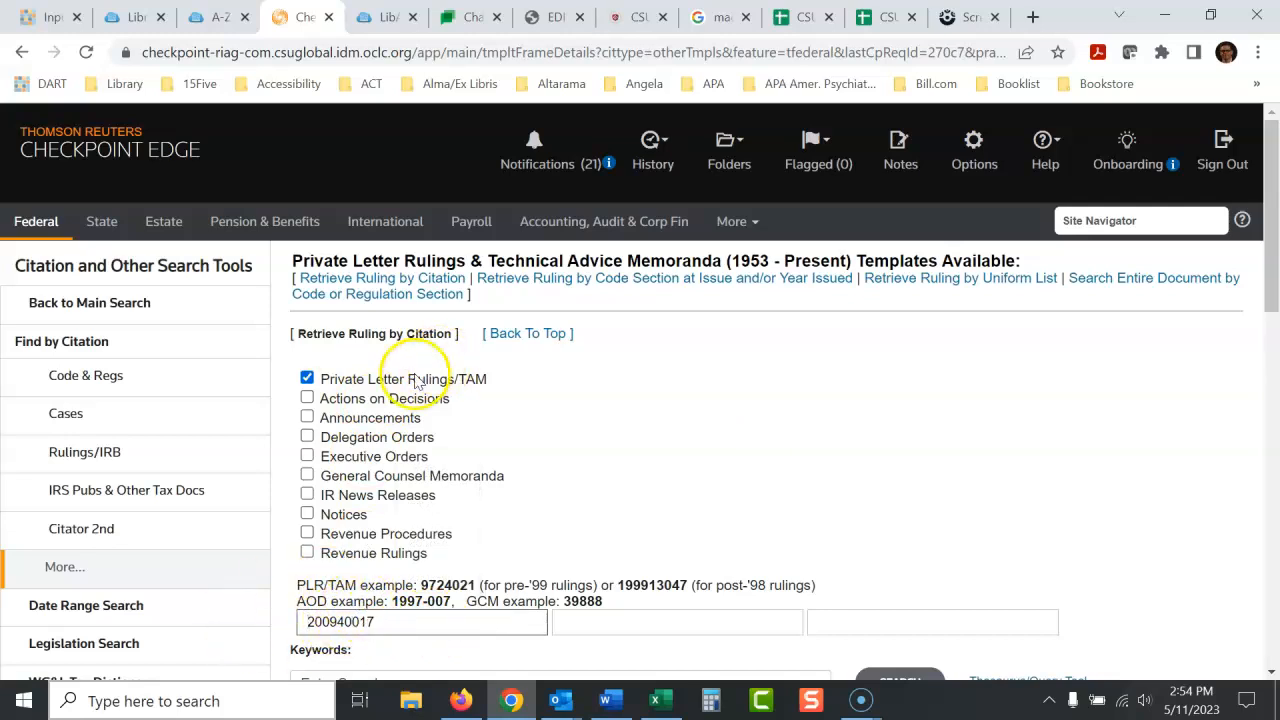
scroll(down, 3)
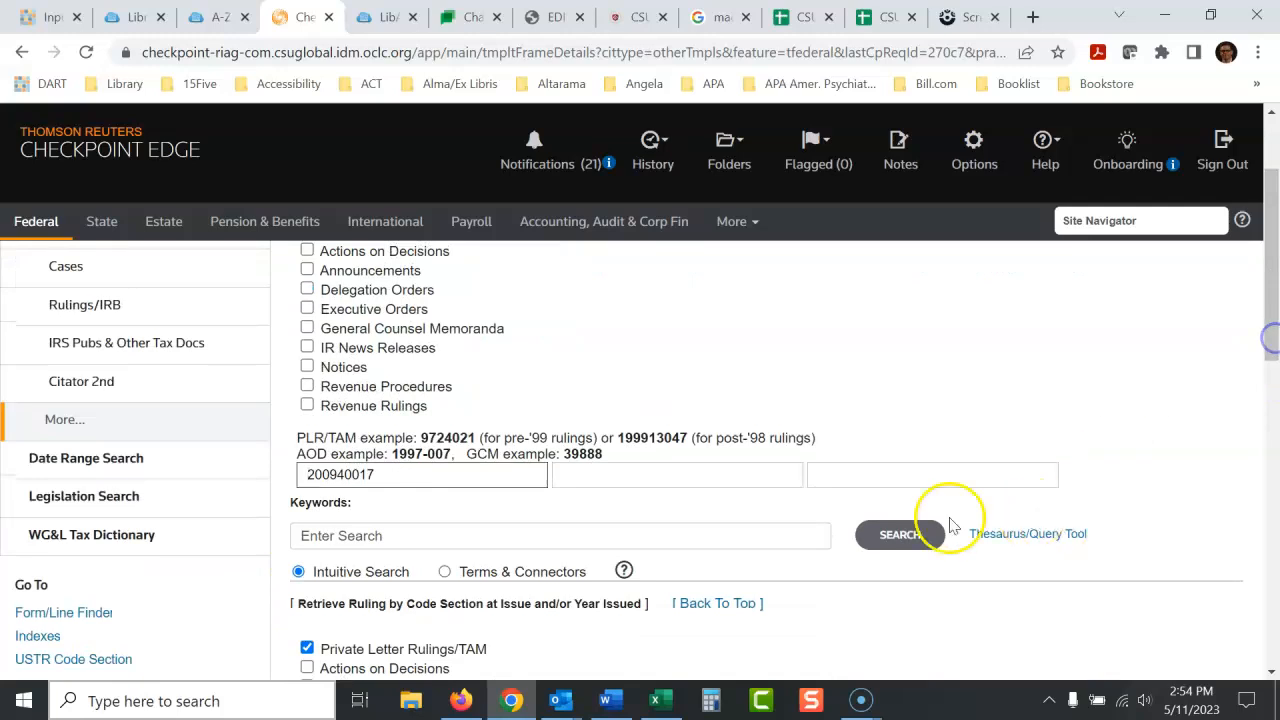
click(898, 534)
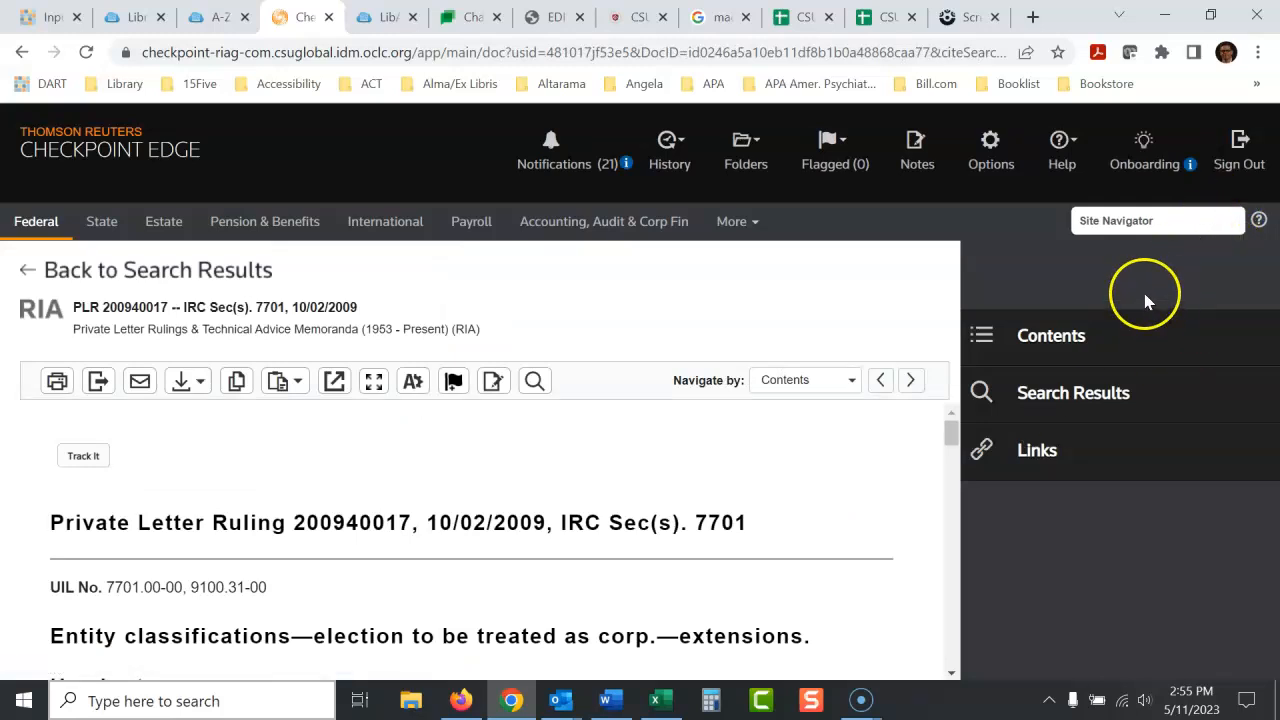
mouse_move(615, 293)
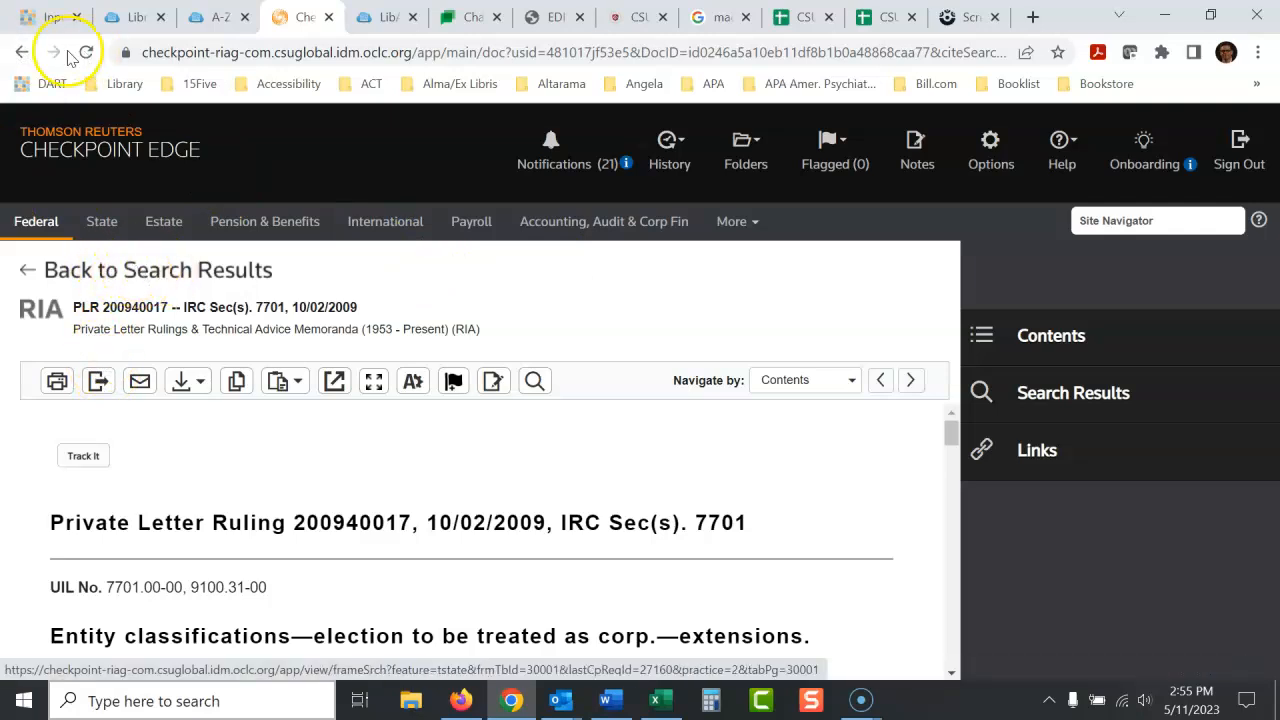
mouse_move(22, 52)
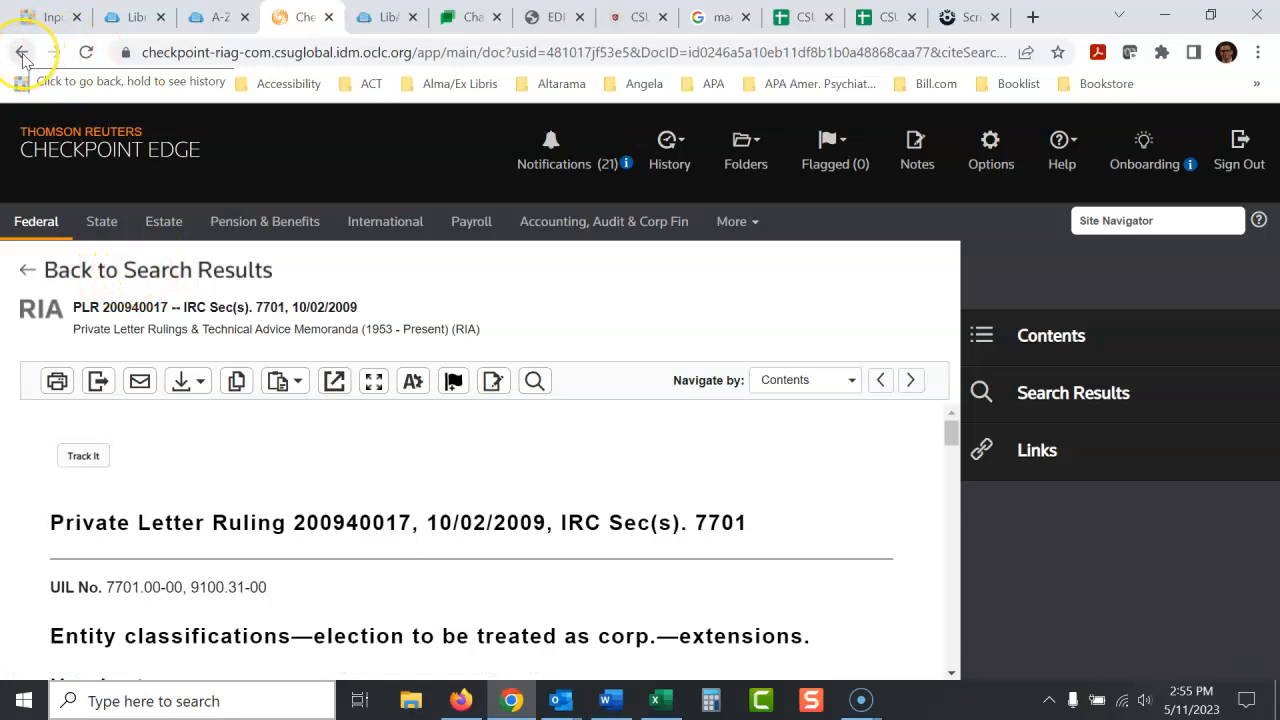
click(22, 52)
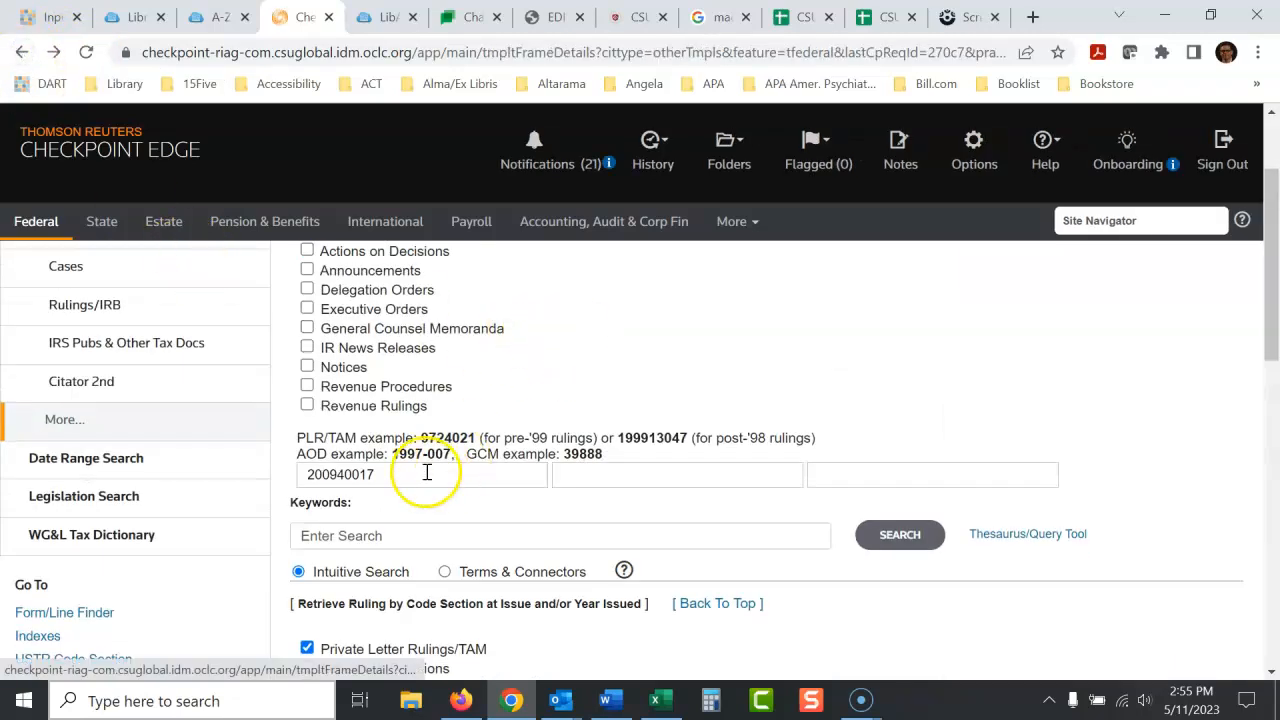
click(545, 17)
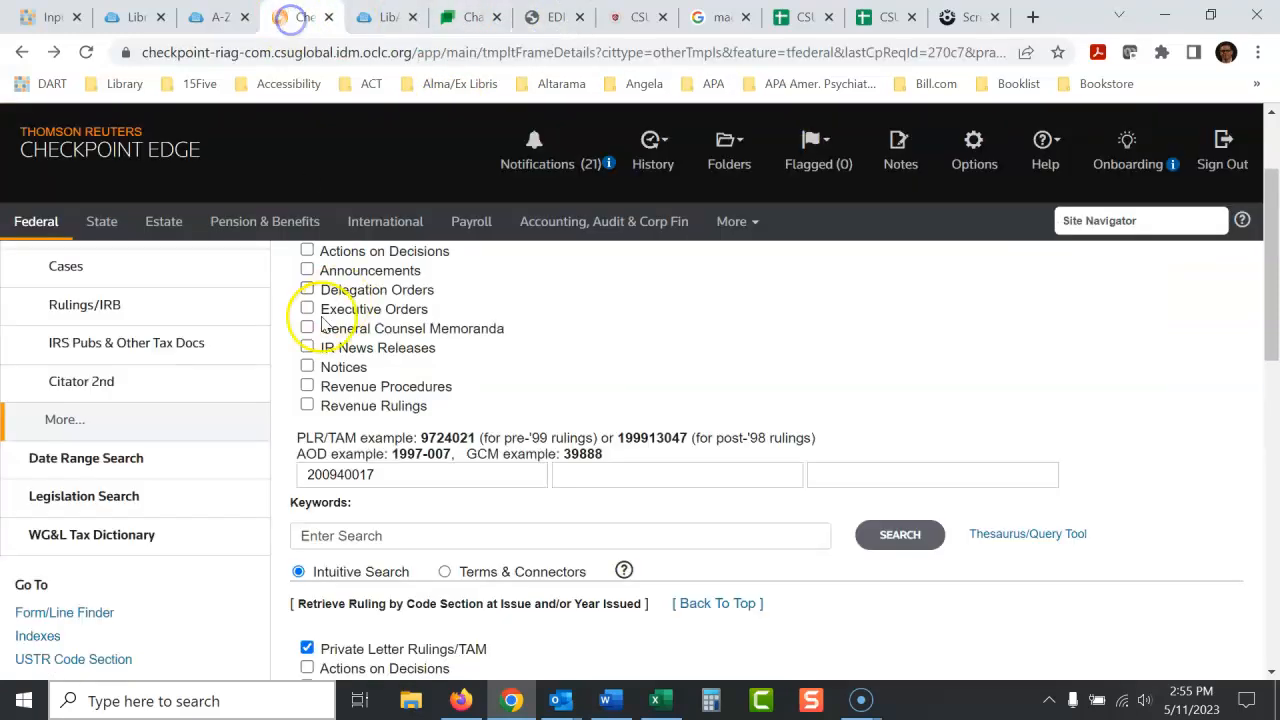
text(201433001)
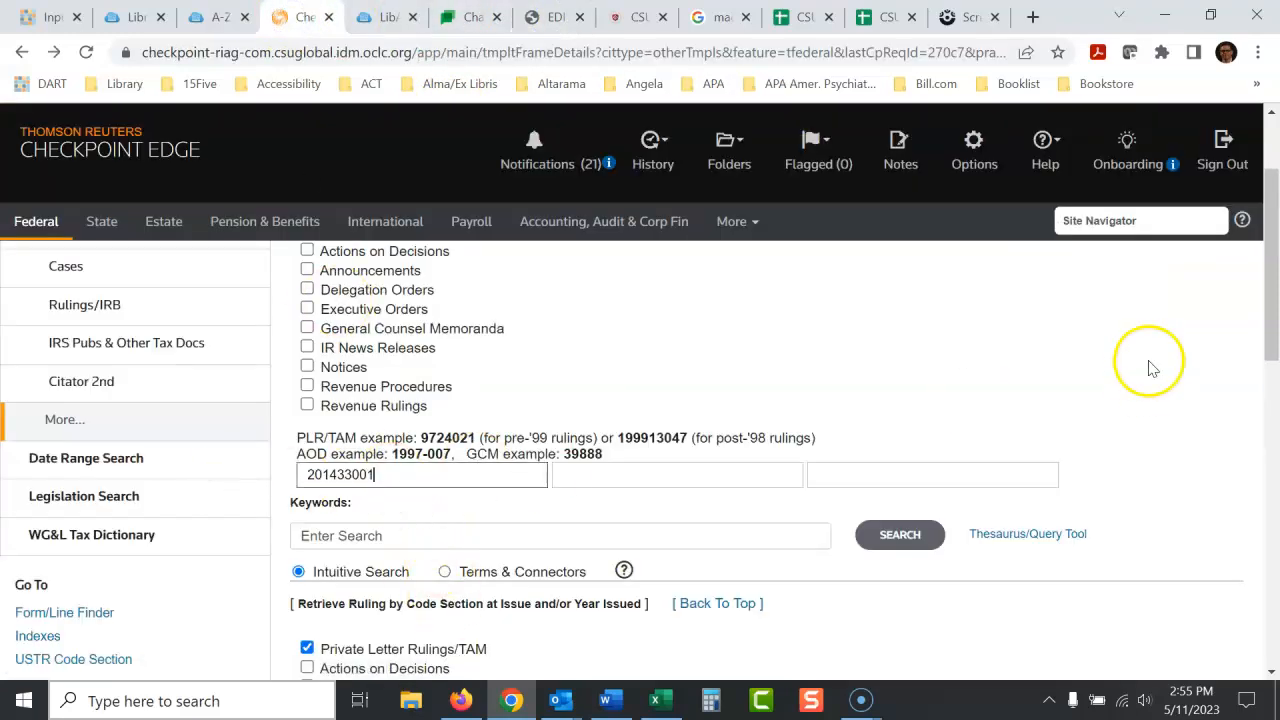
scroll(down, 3)
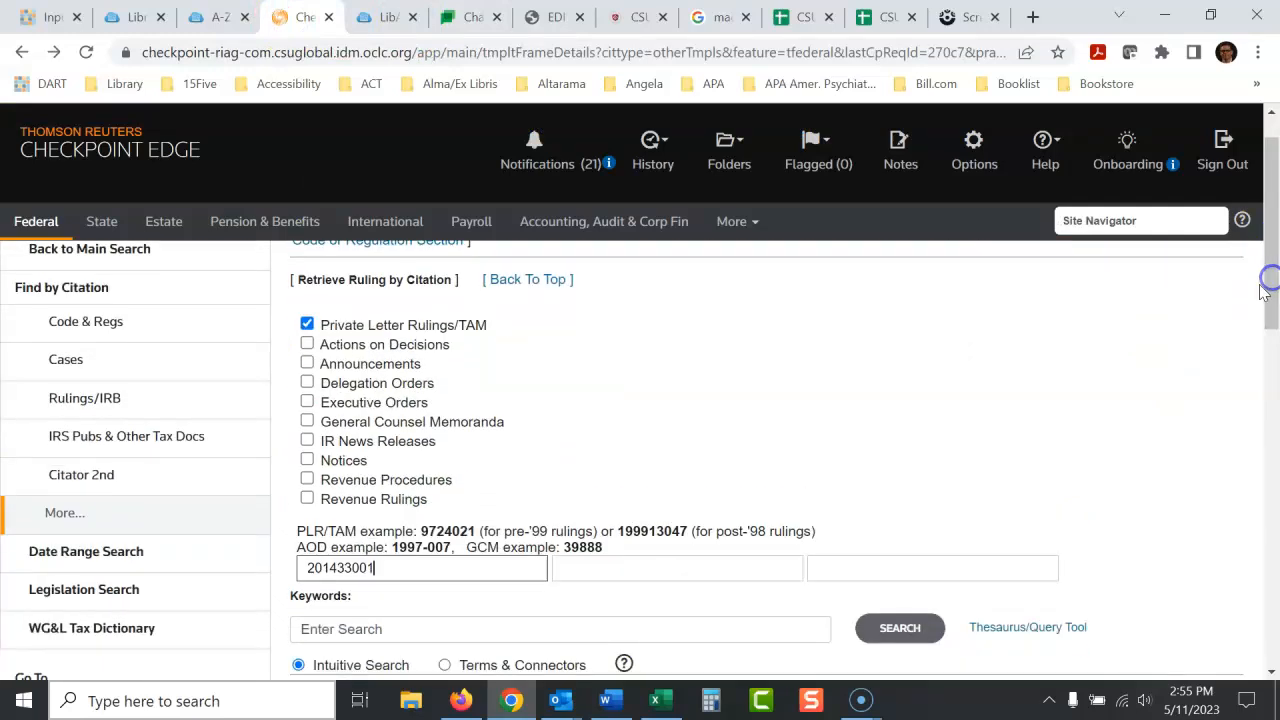
click(898, 628)
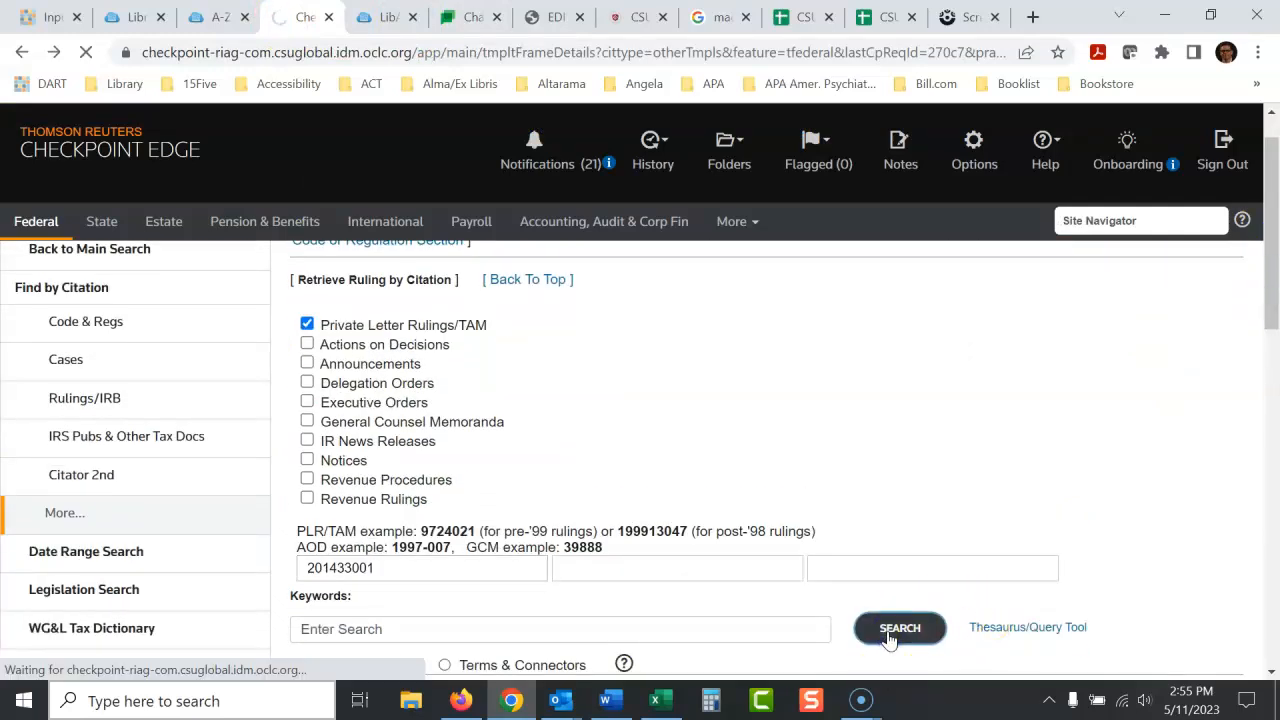
click(898, 628)
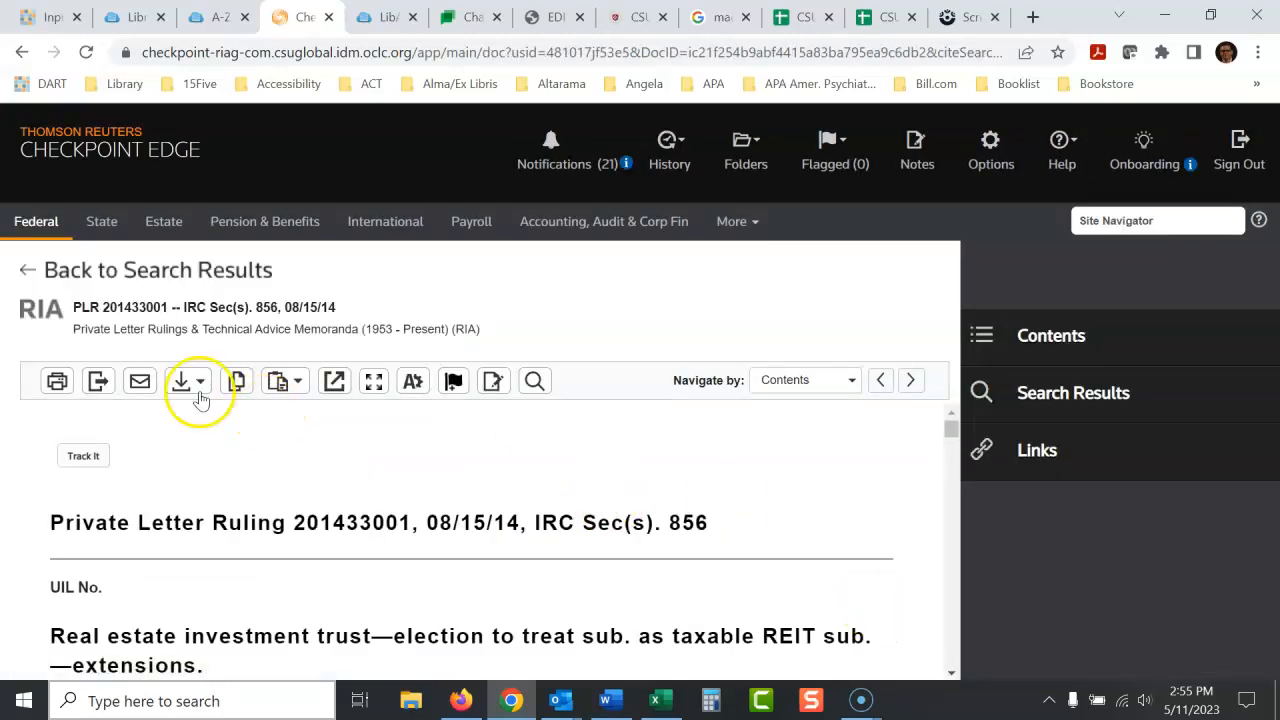
mouse_move(155, 420)
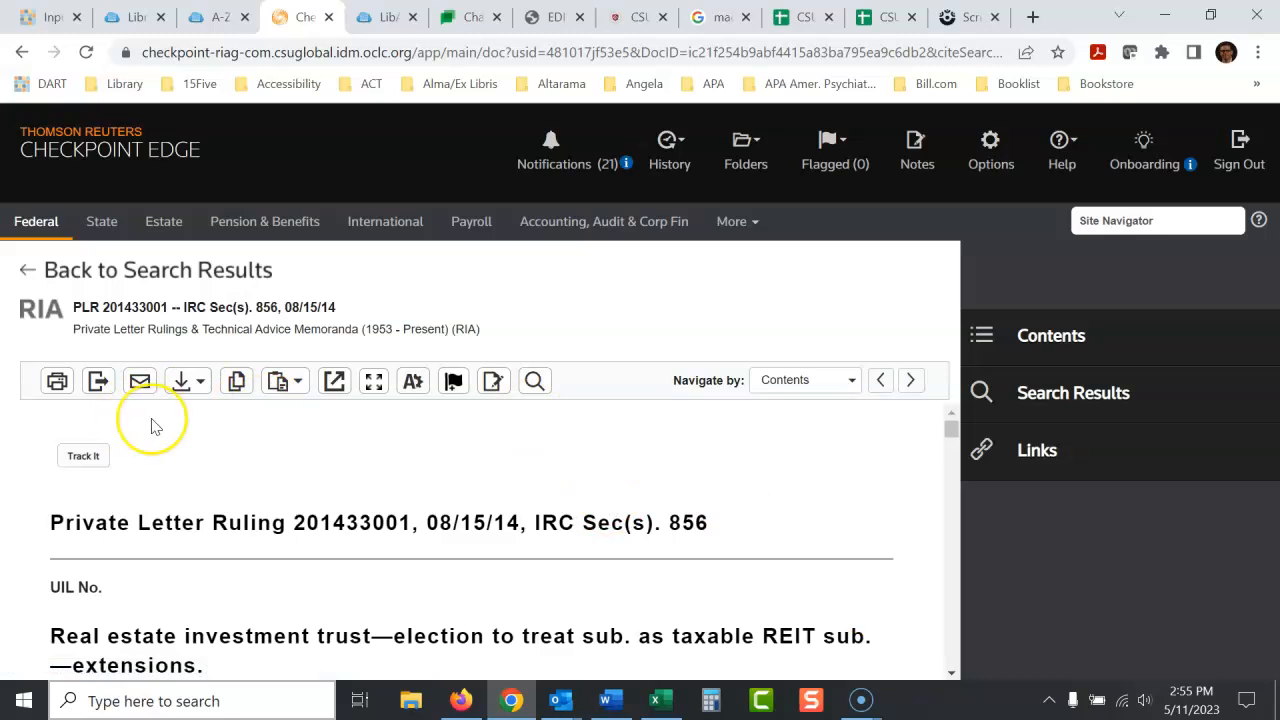
mouse_move(118, 400)
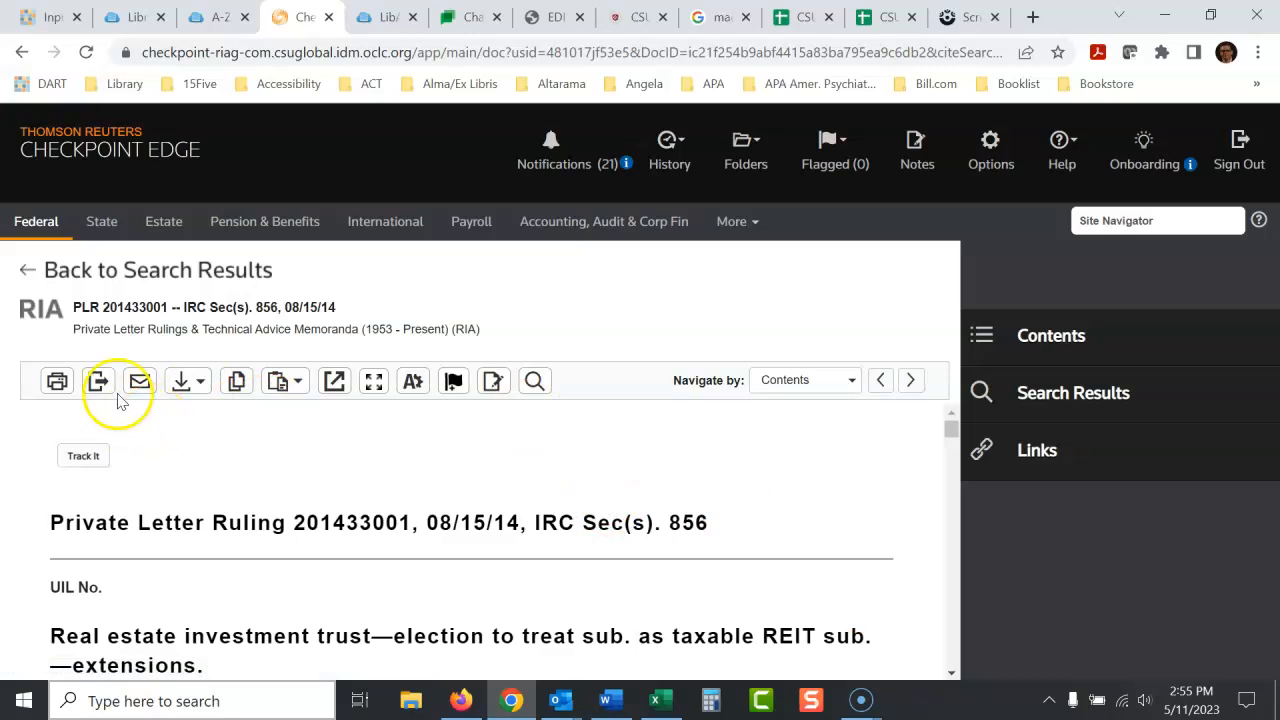
Step: Dismiss the first Export dialog and notifications popup, then choose PDF (.pdf) as the export format for PLR 201433001
click(97, 381)
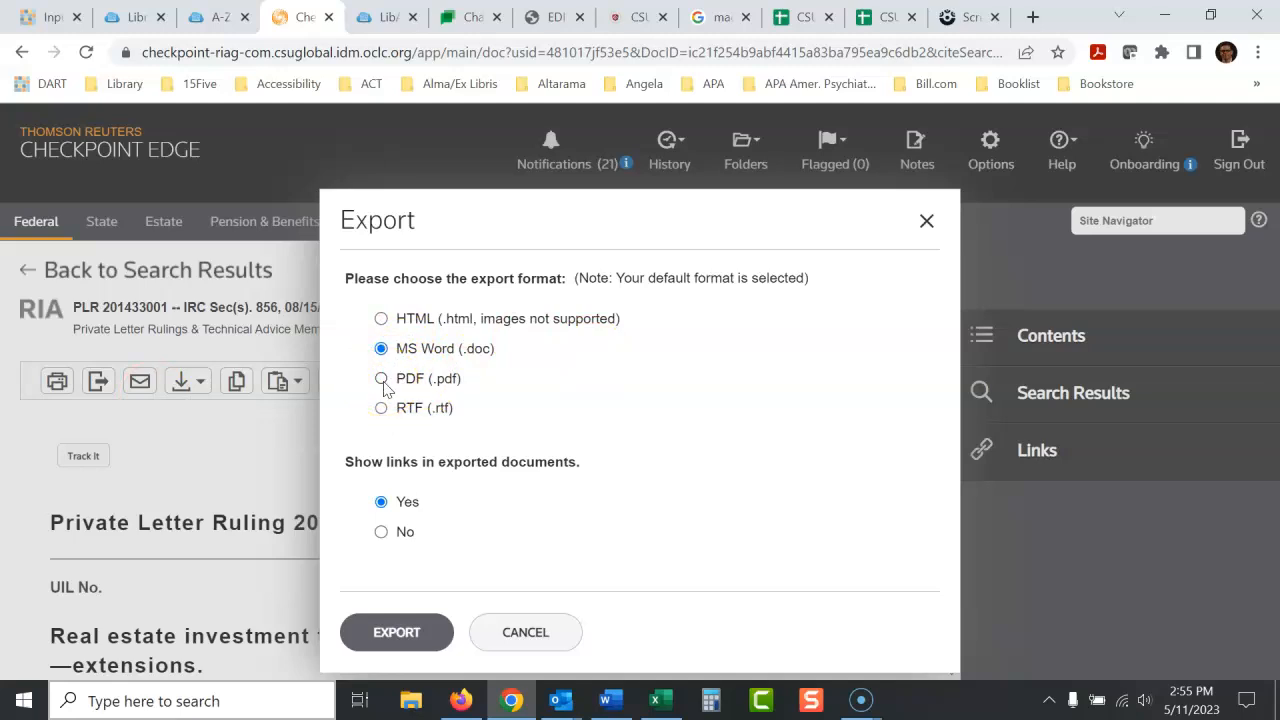
mouse_move(926, 220)
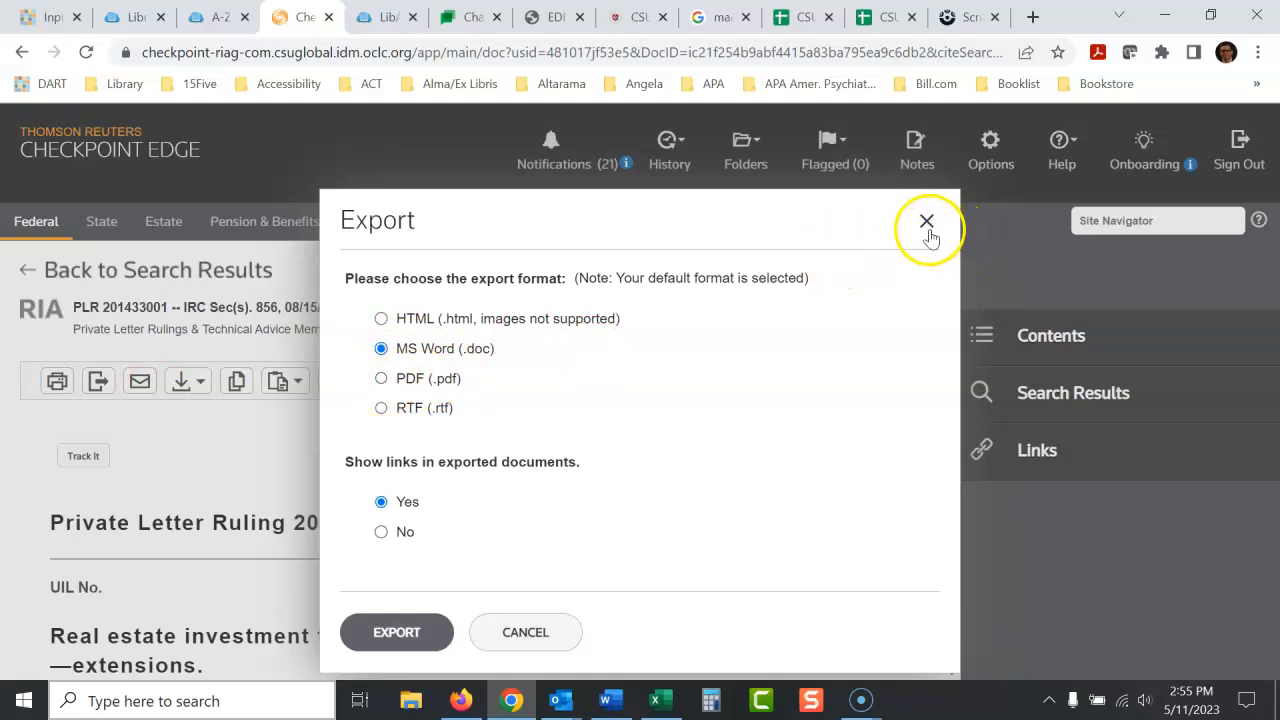
click(926, 220)
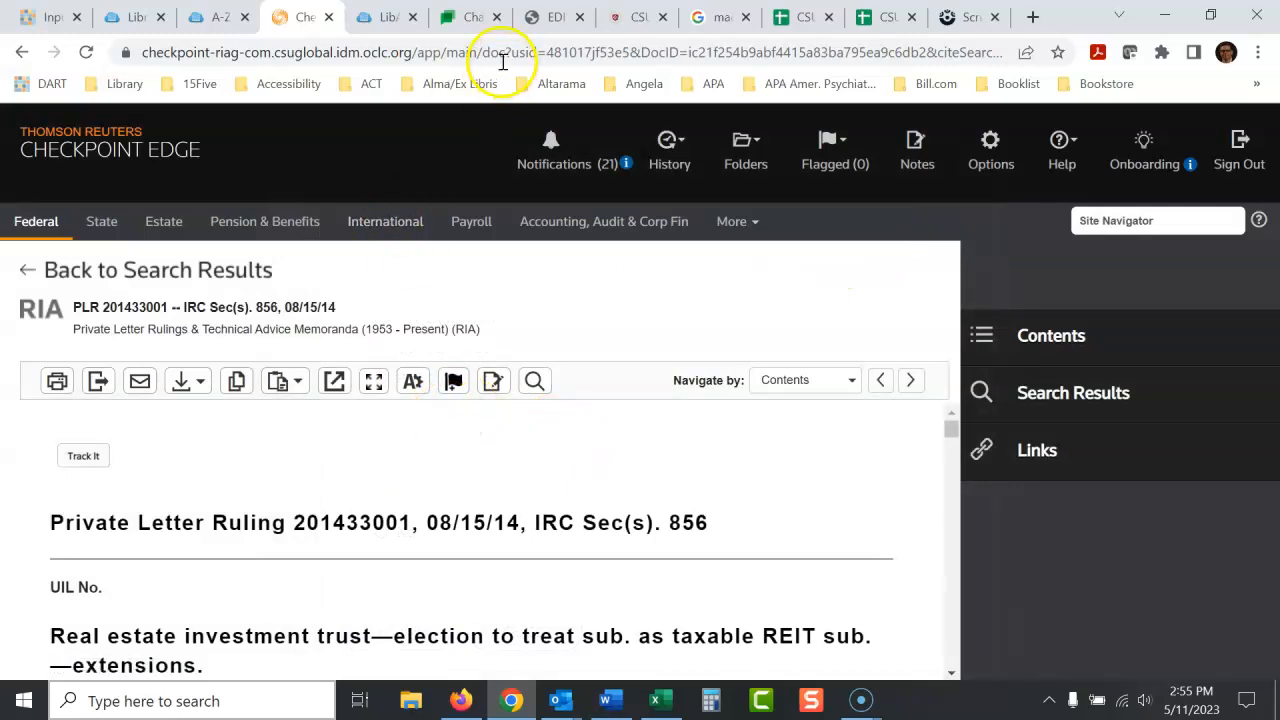
click(551, 150)
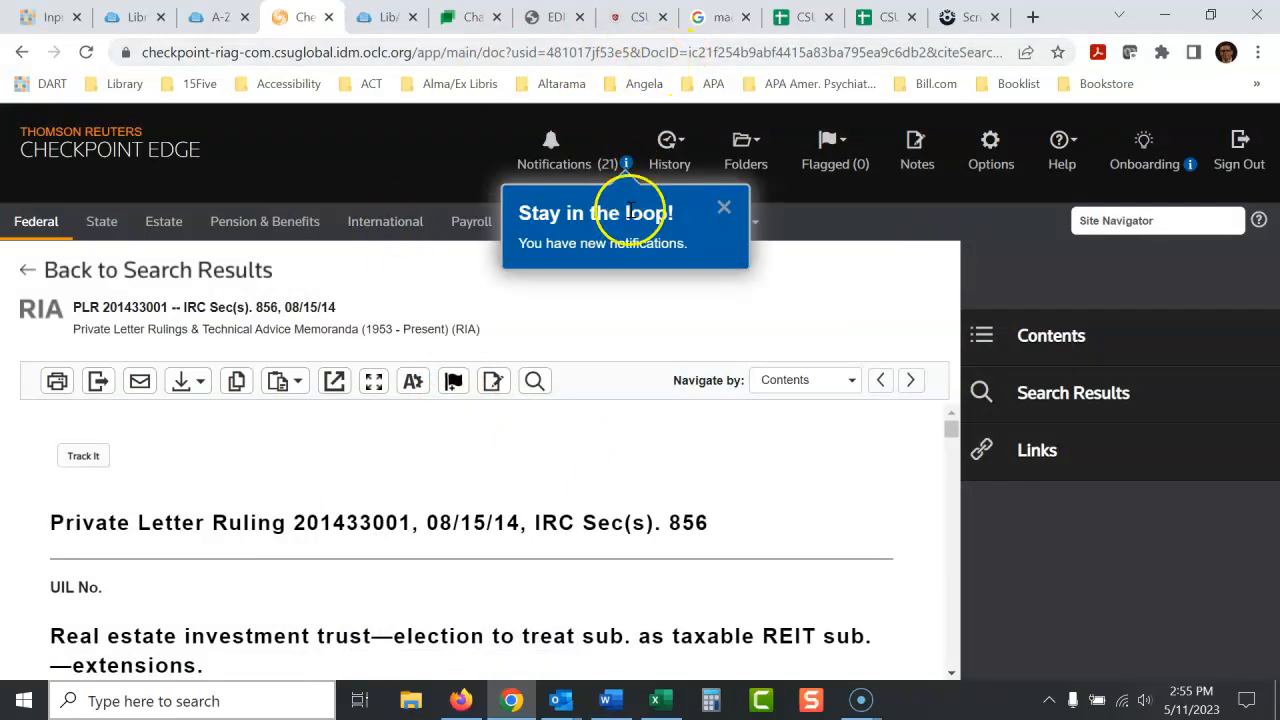
click(723, 207)
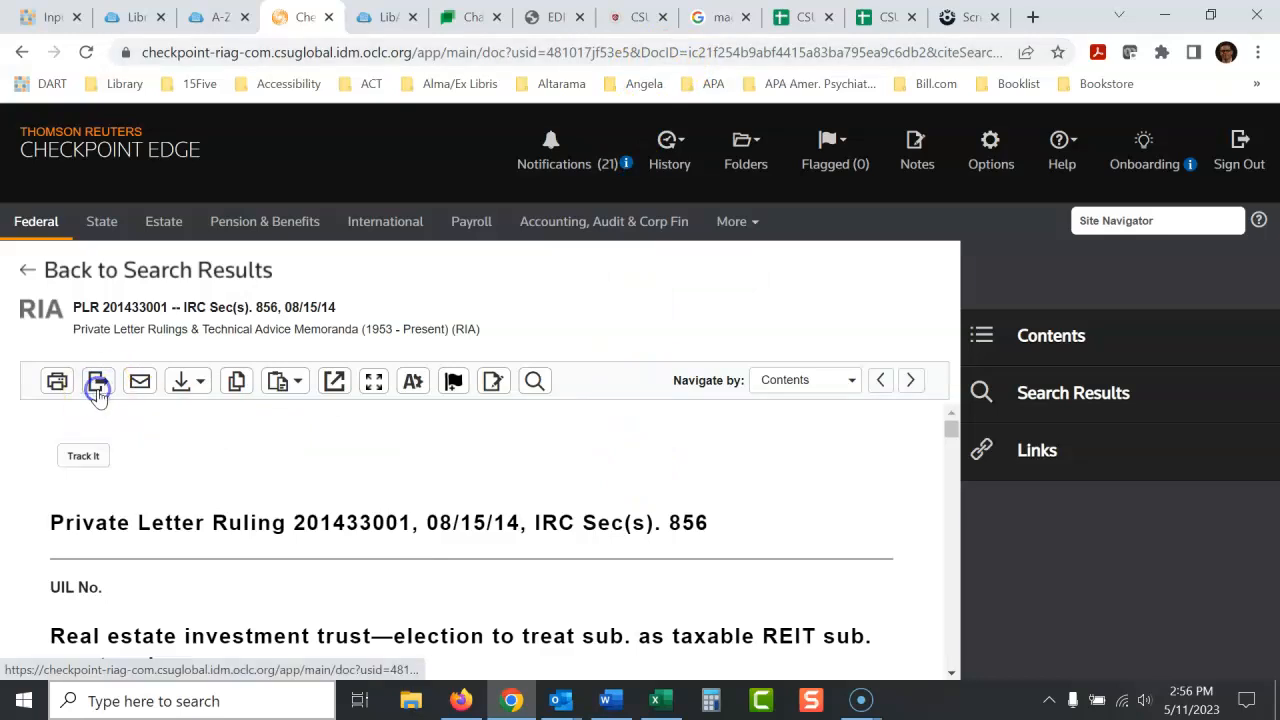
click(98, 381)
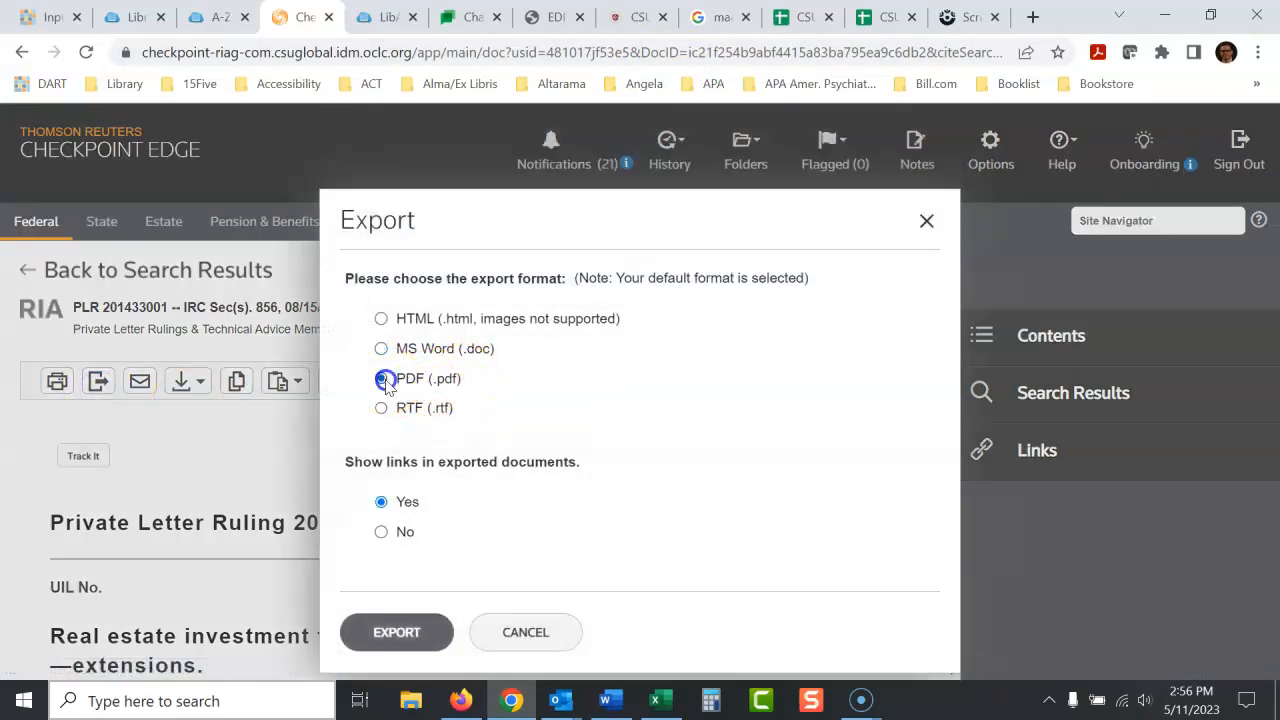
click(925, 220)
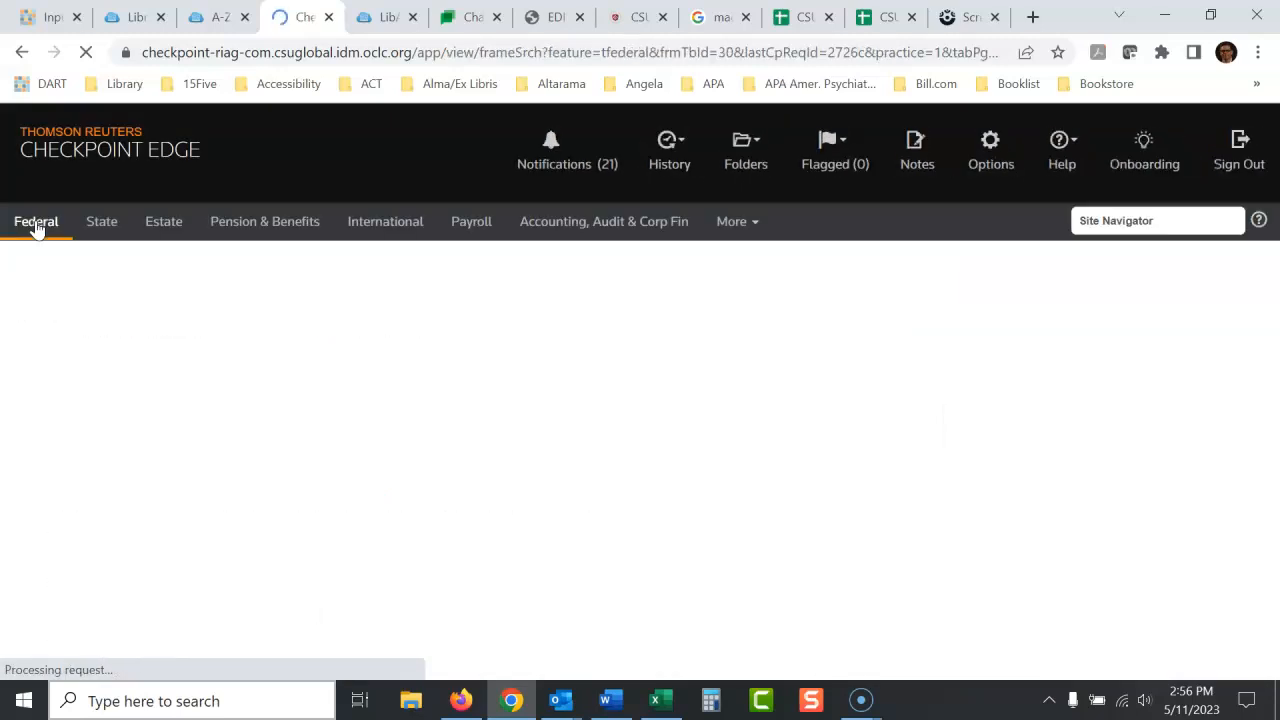
click(36, 221)
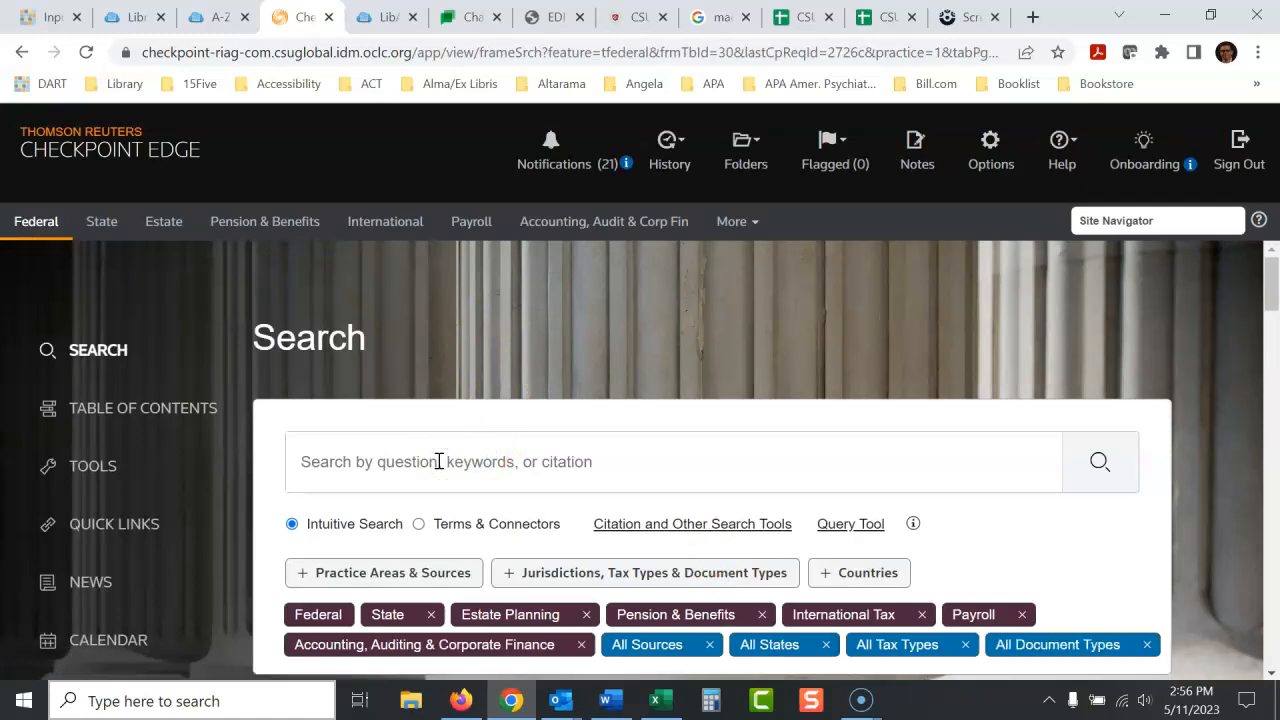
text(201433001)
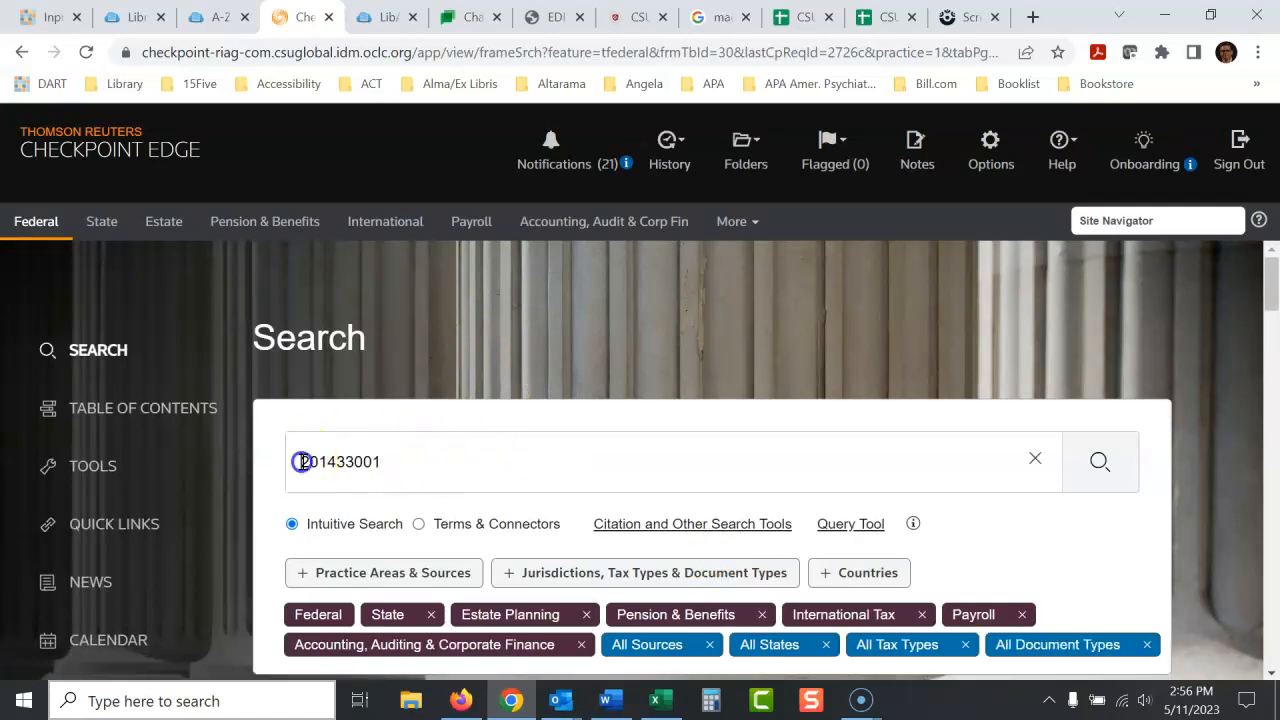
text(private letter ruling)
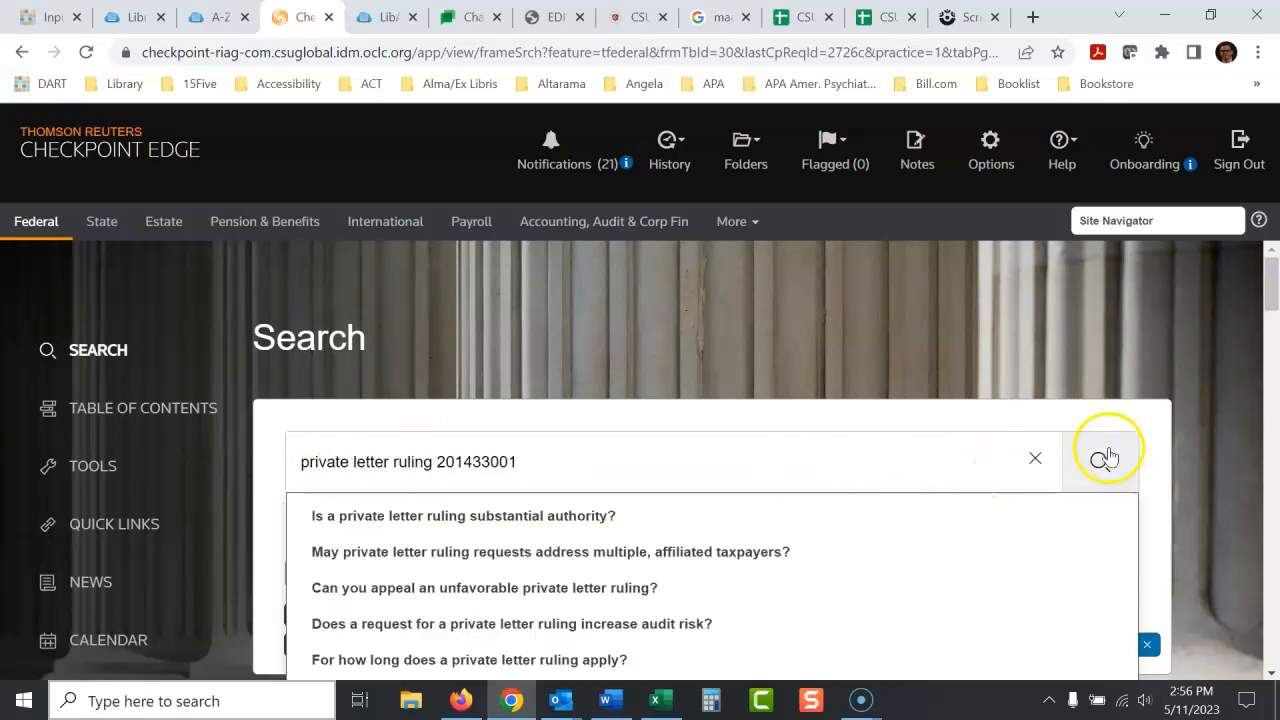
click(1100, 461)
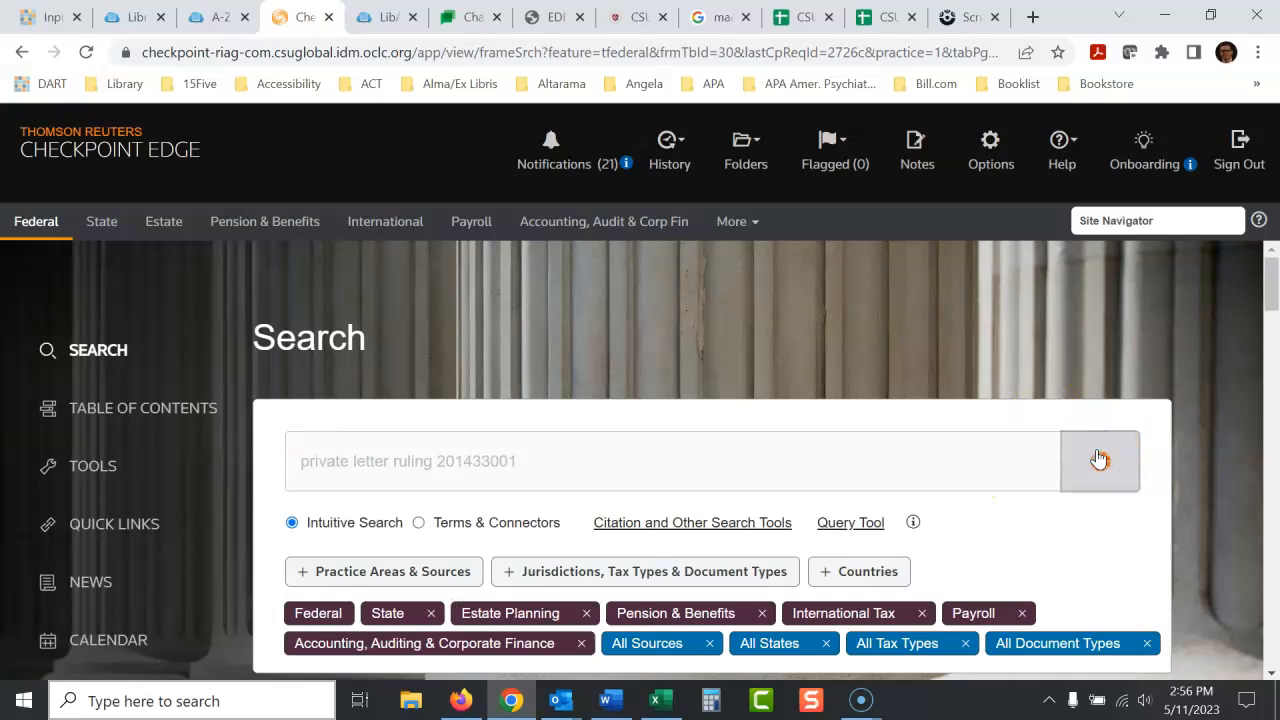
click(1099, 461)
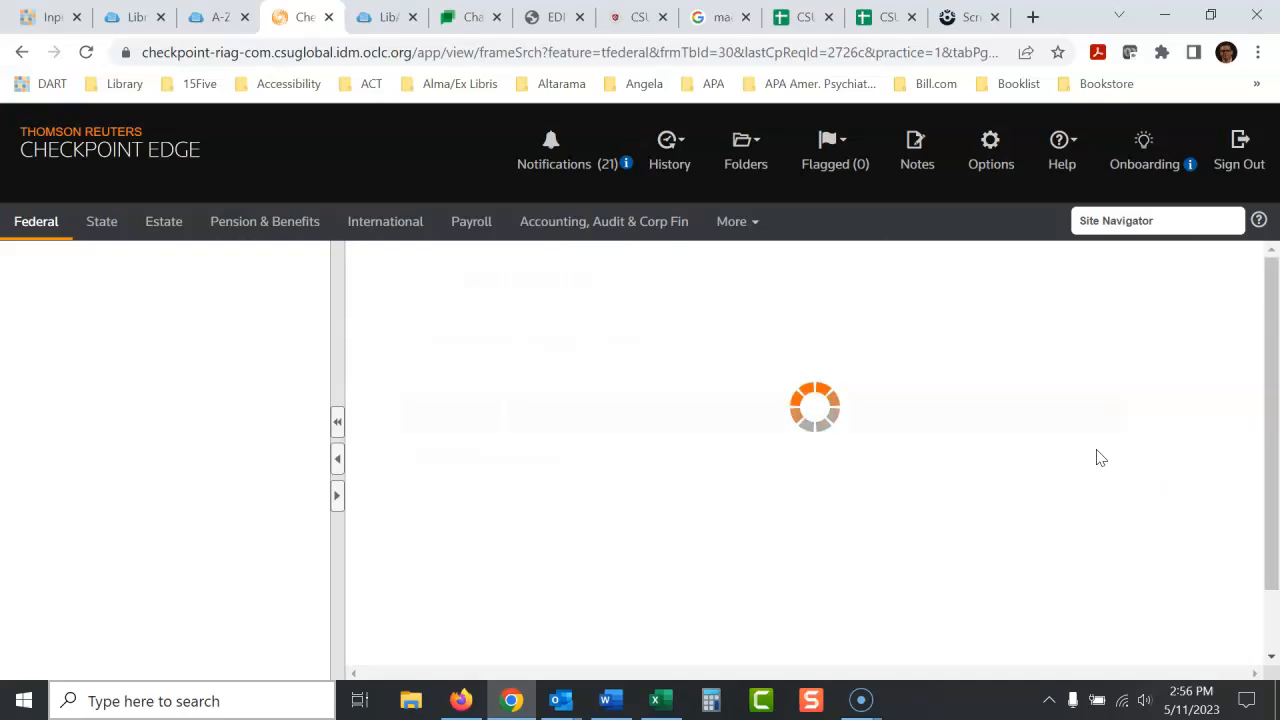
mouse_move(978, 432)
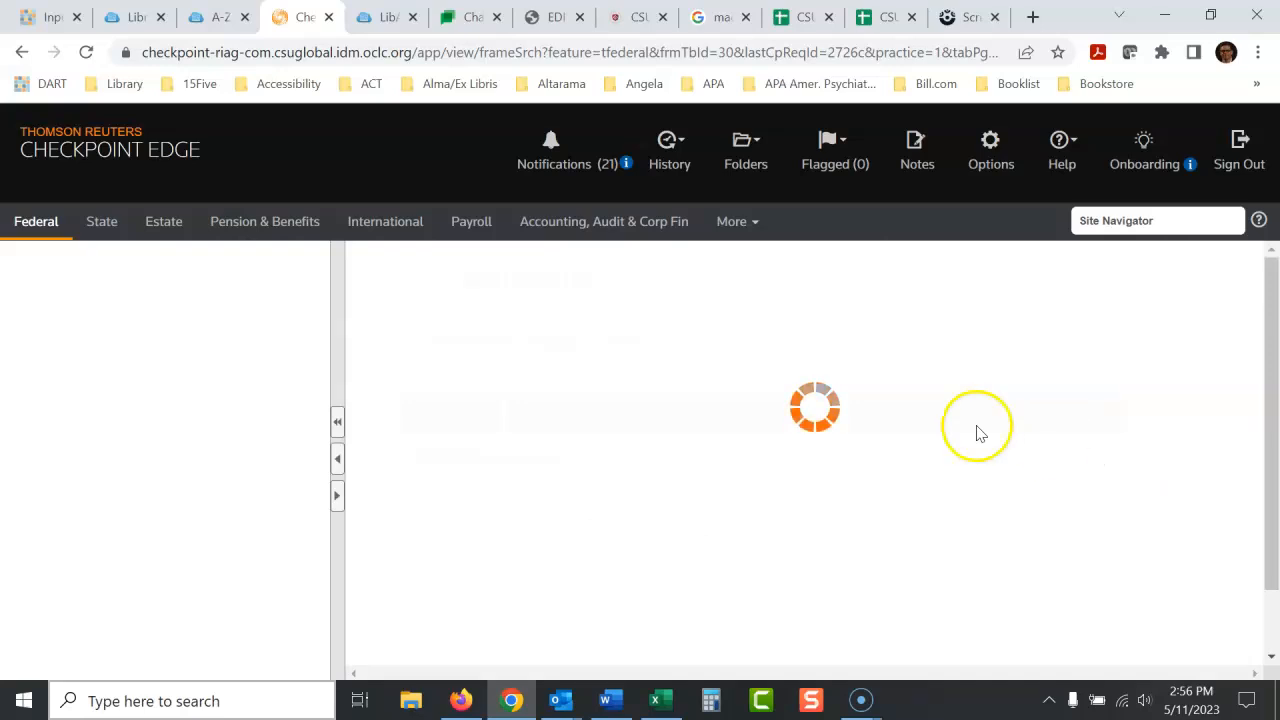
mouse_move(613, 347)
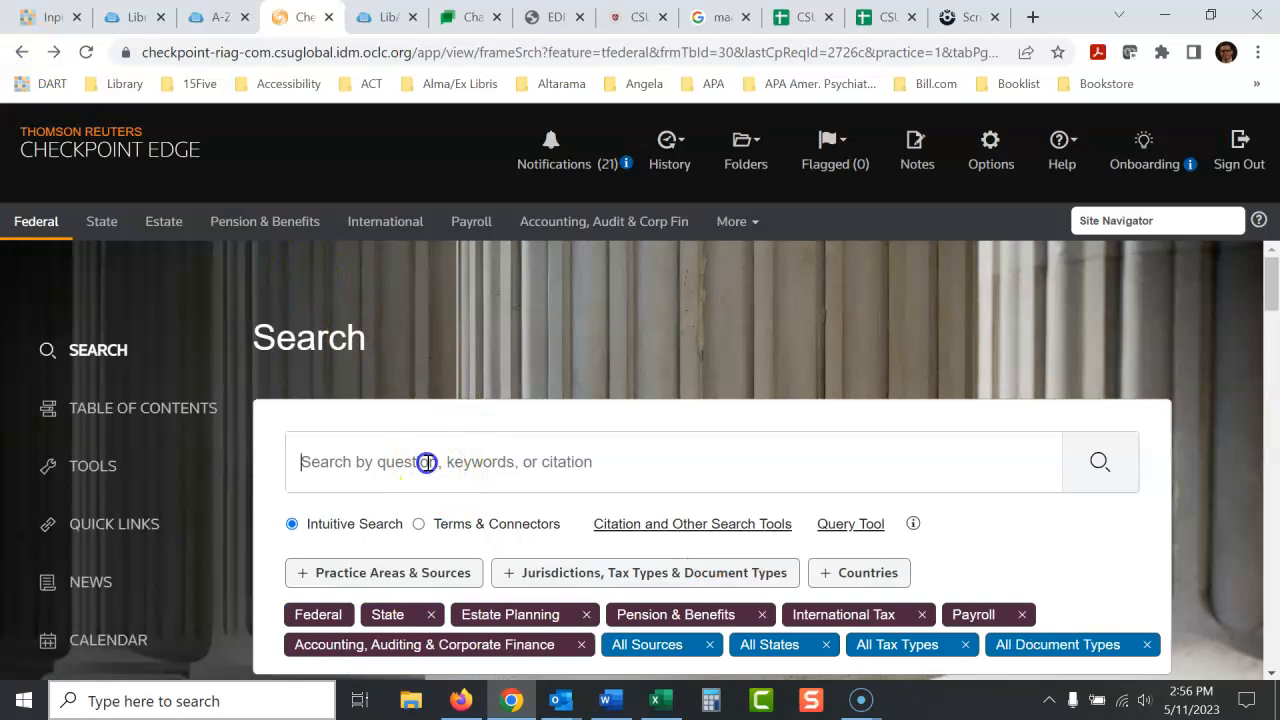
text(private)
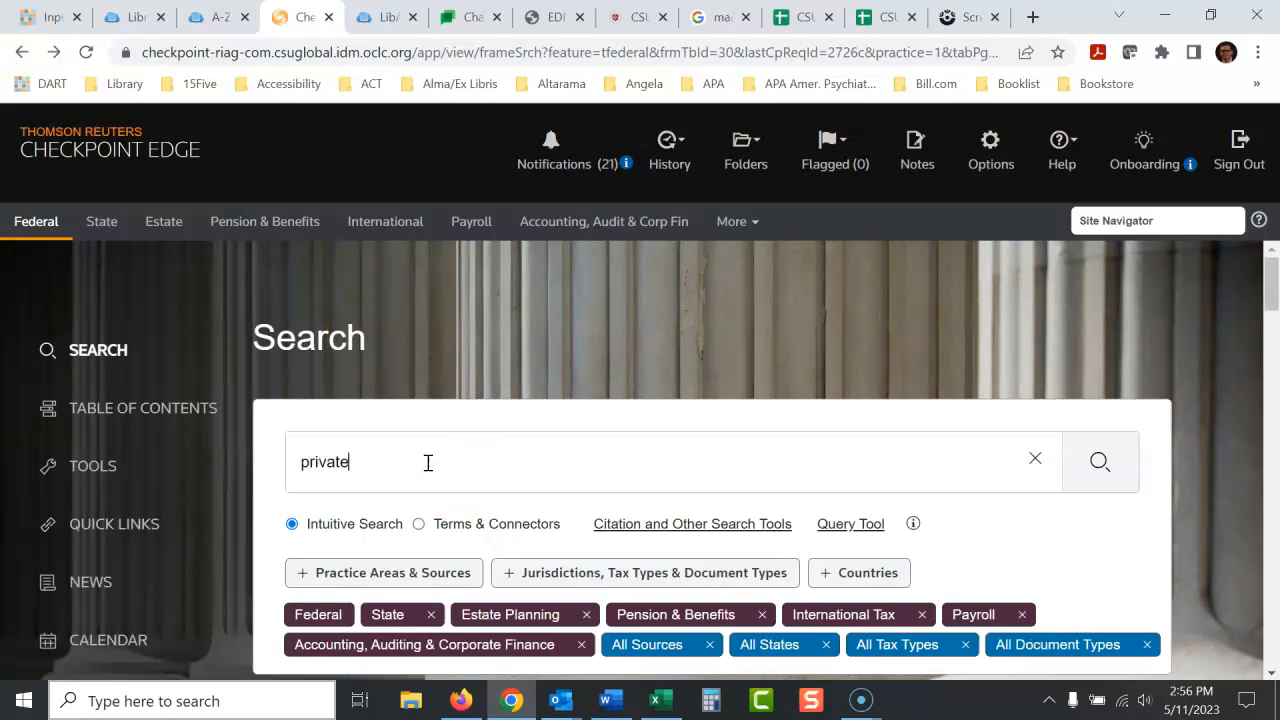
text(letter ruling)
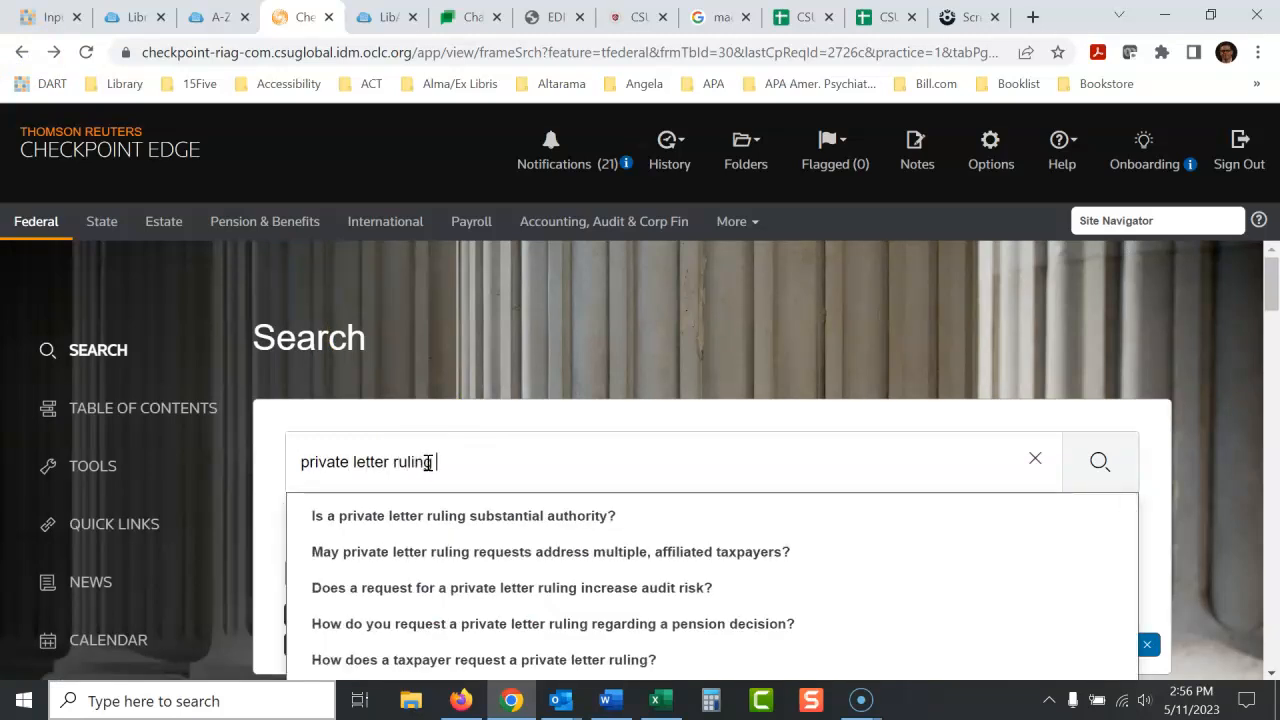
text(201433001)
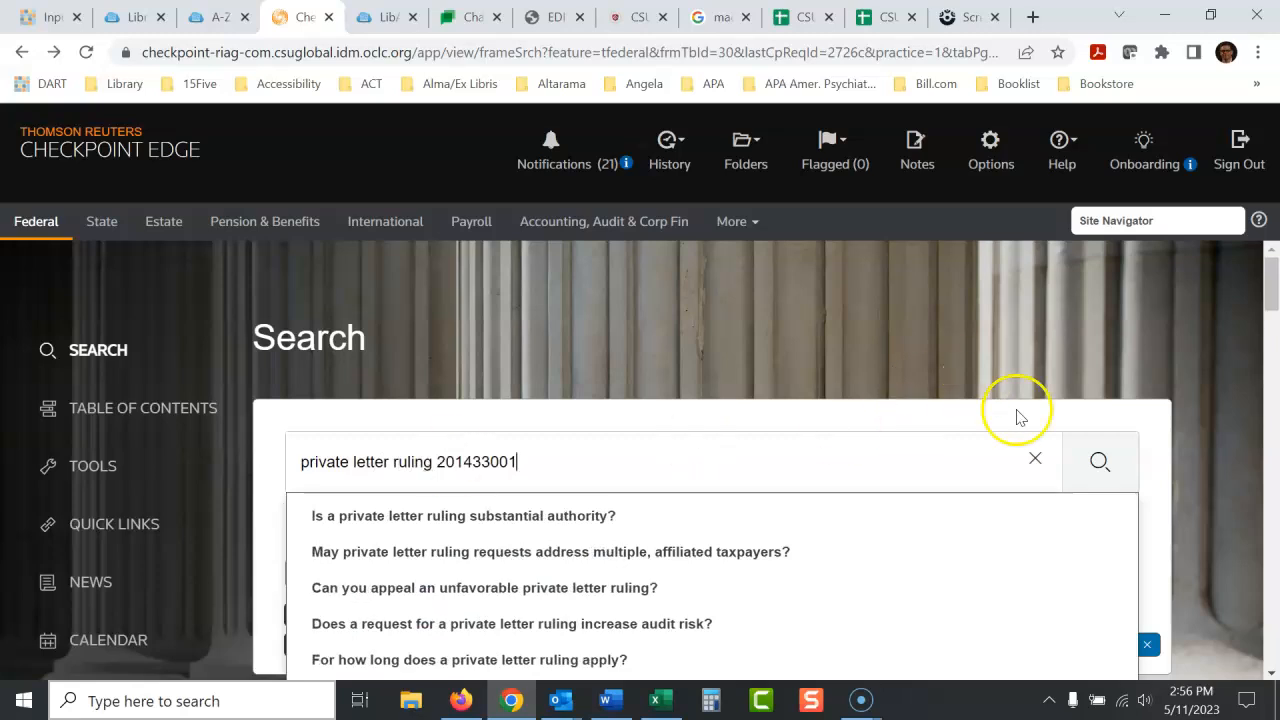
click(1099, 461)
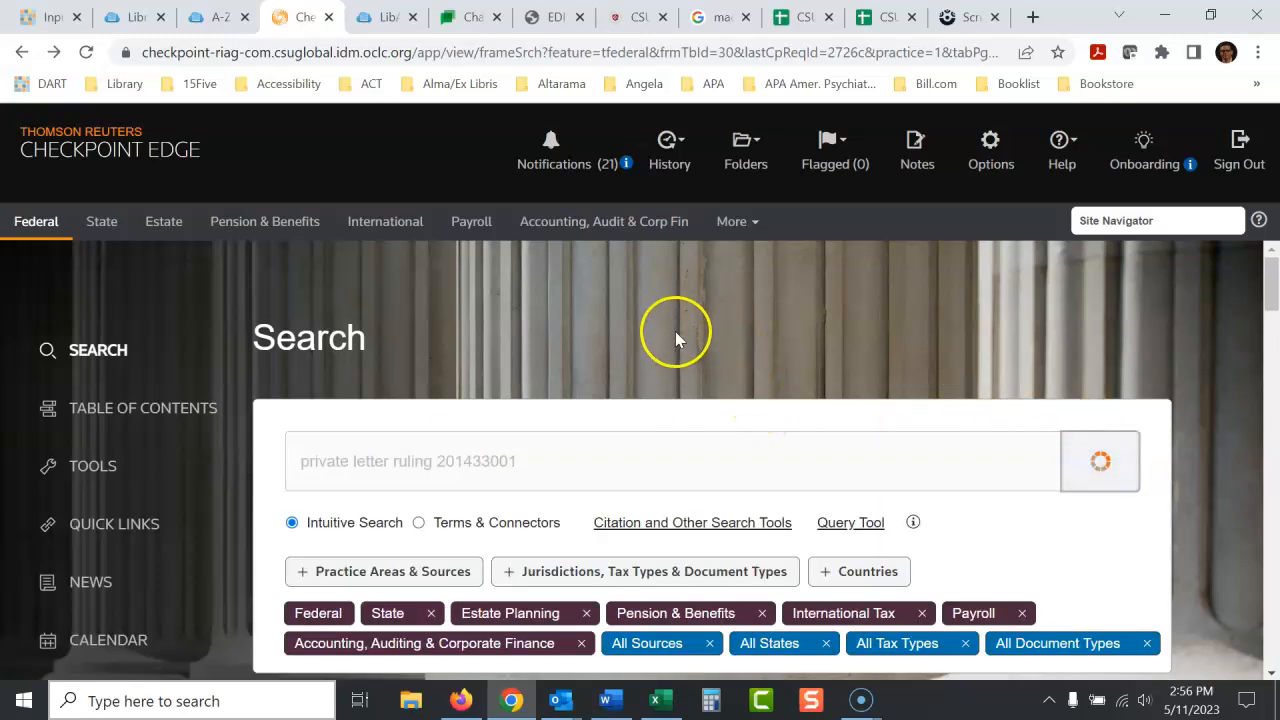
click(1099, 461)
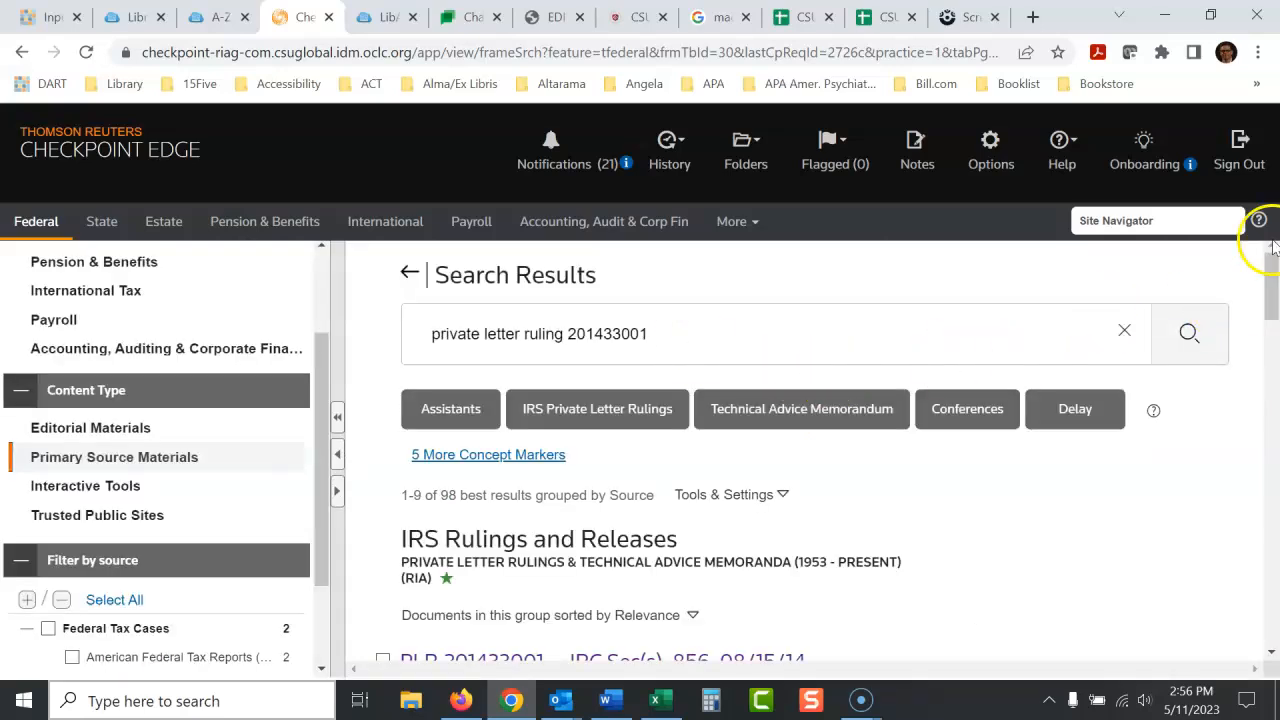
scroll(down, 3)
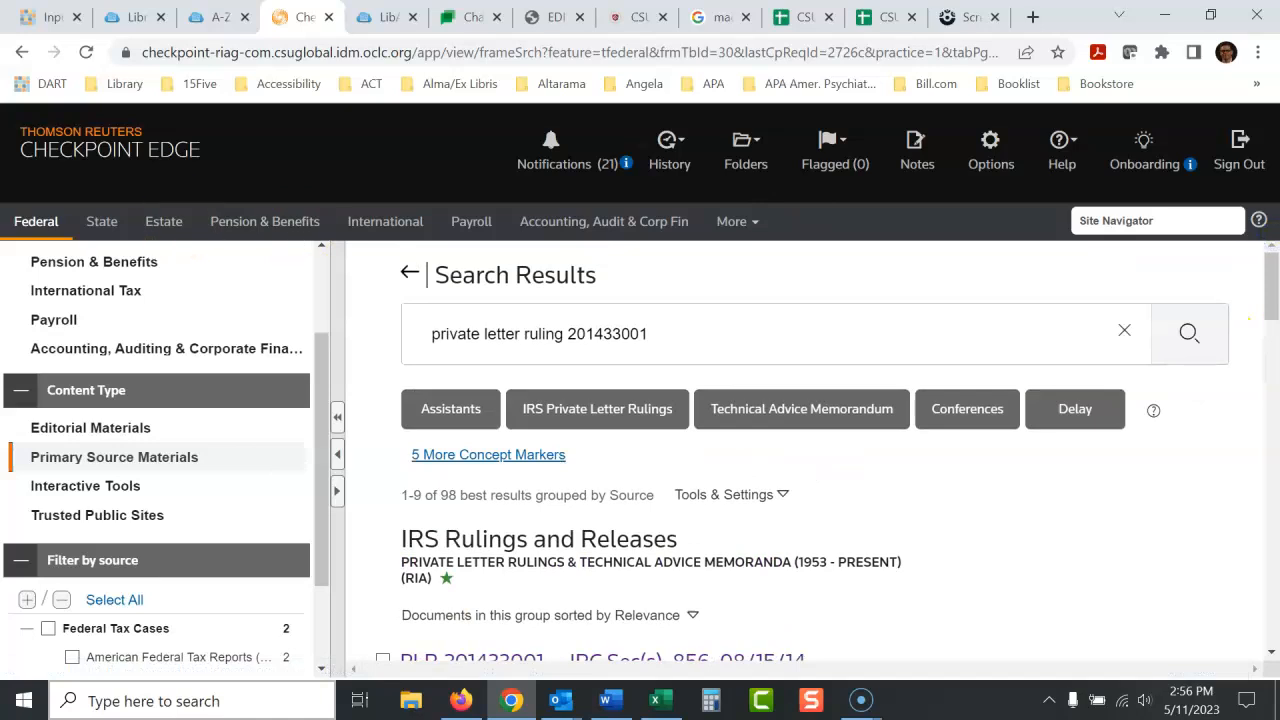
click(22, 52)
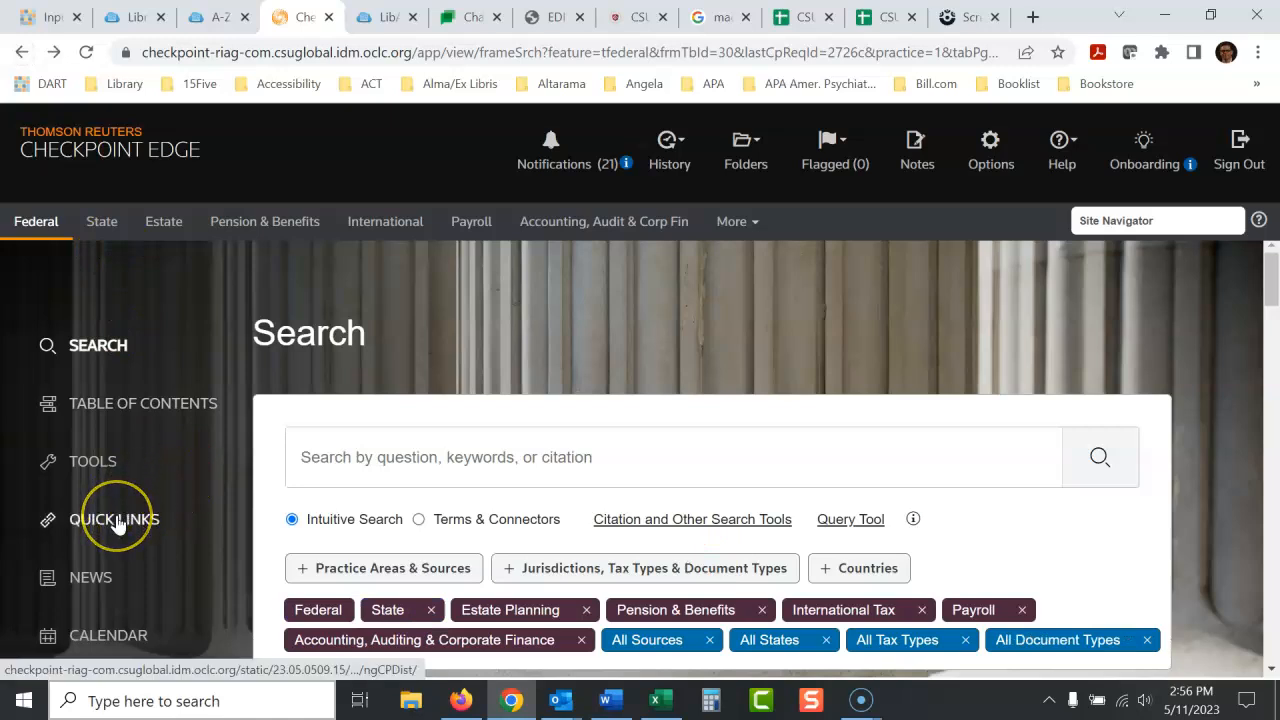
Step: Reopen the Private Letter Rulings & Technical Advice Memoranda template via Quick Links > Find Federal Rulings/IRB
click(114, 519)
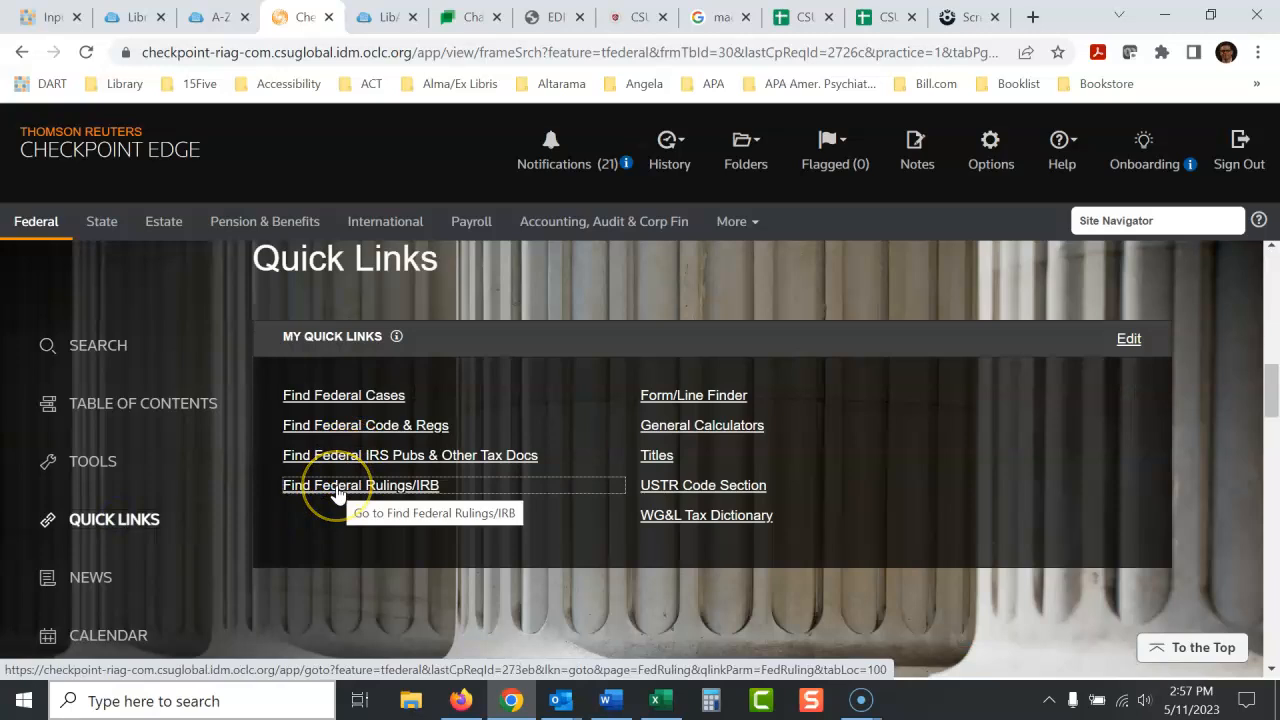
click(360, 485)
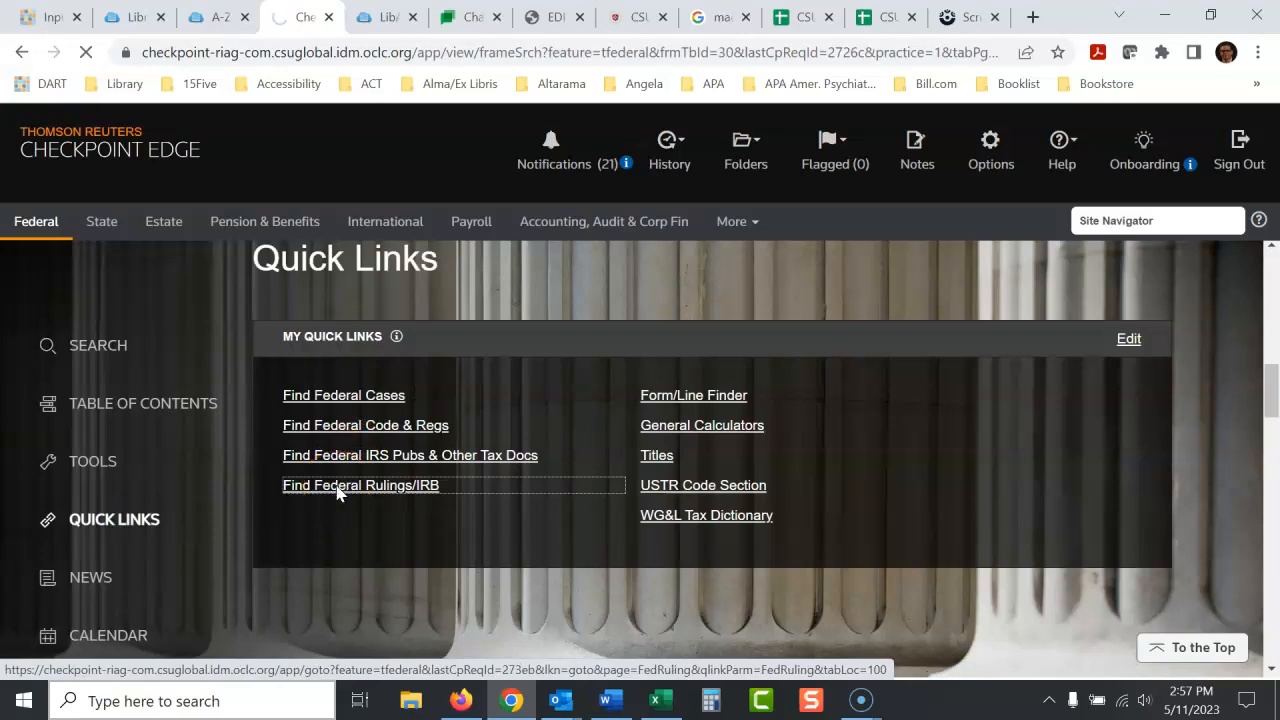
click(361, 485)
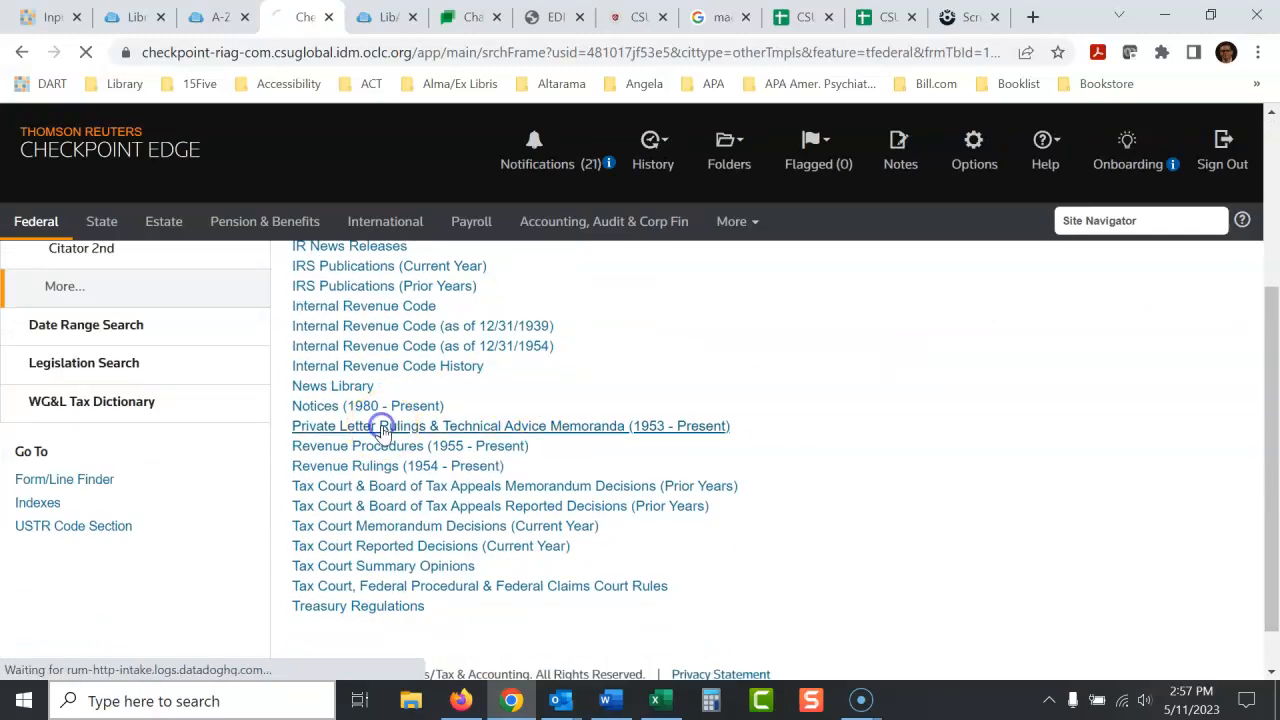
click(510, 425)
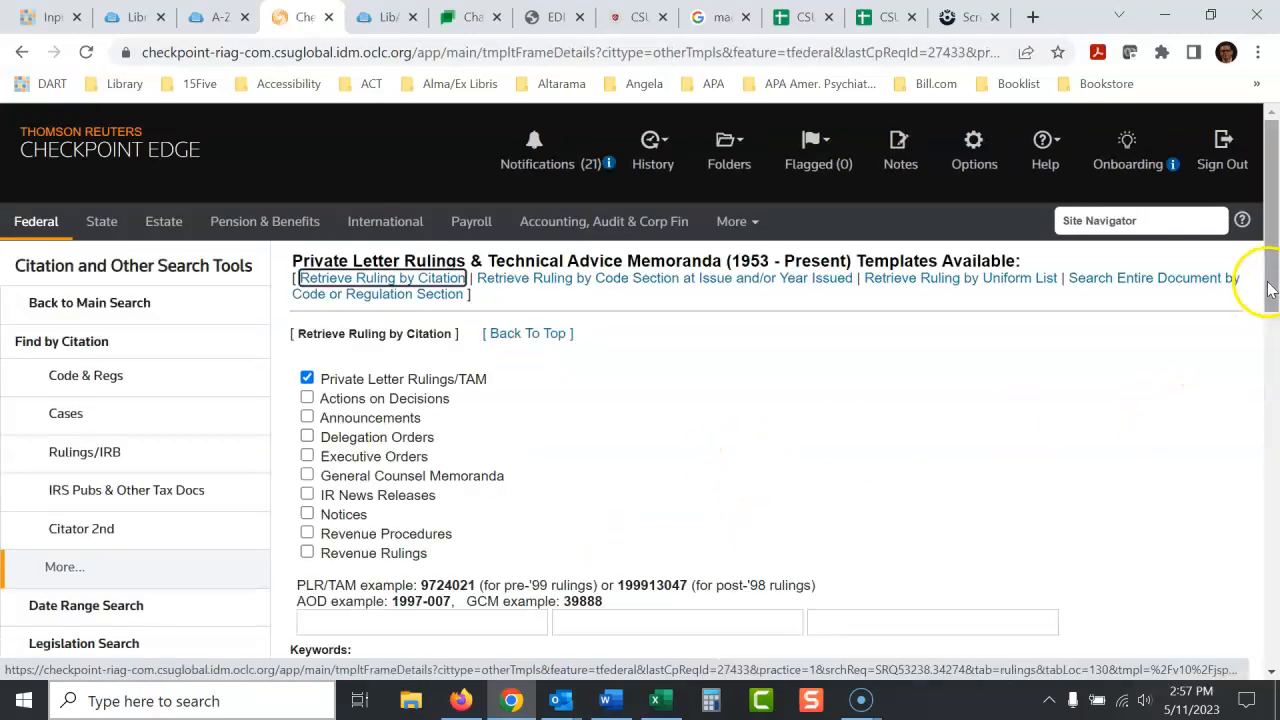